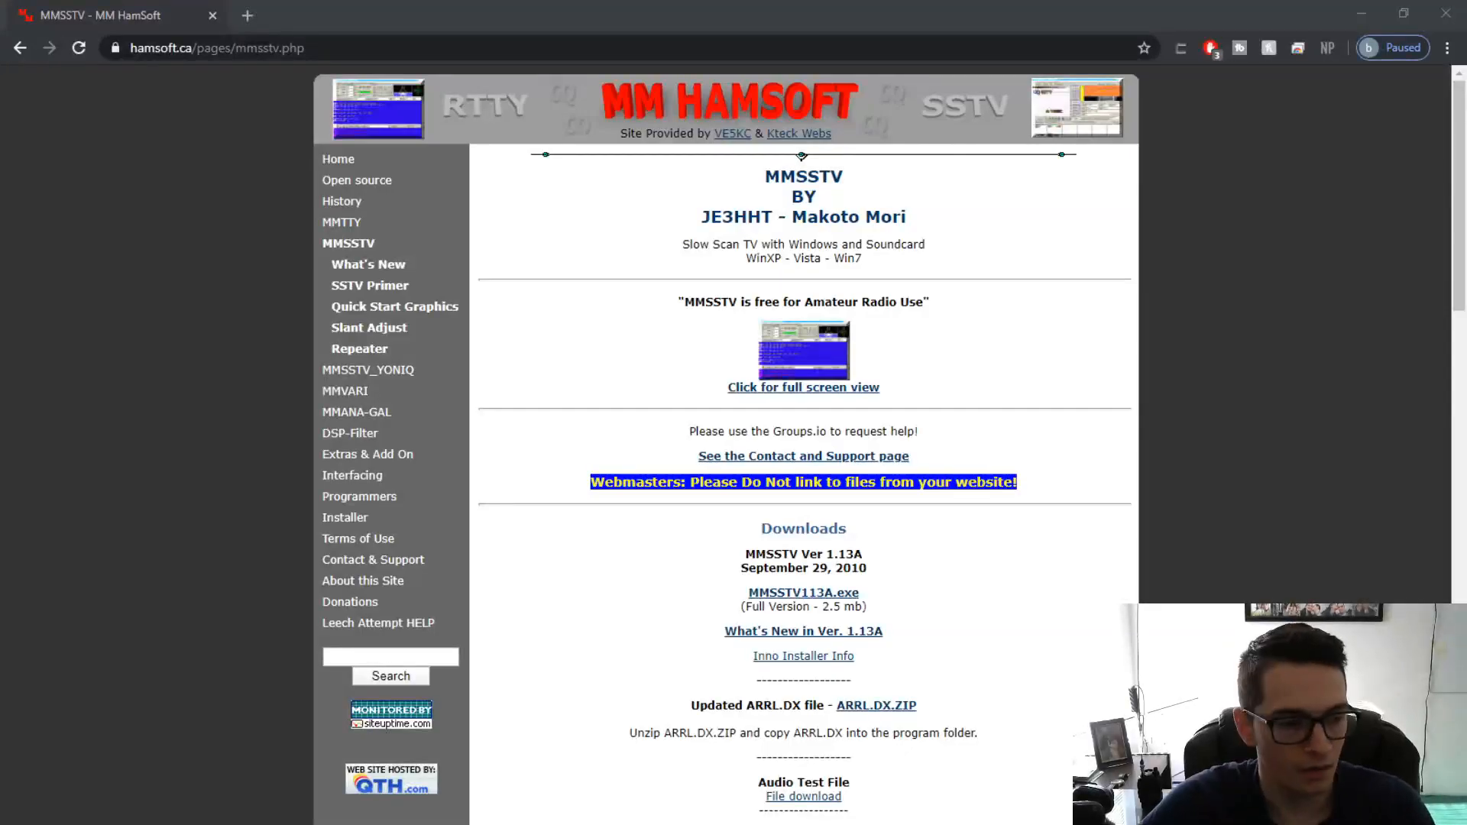
pyautogui.moveTo(1273, 487)
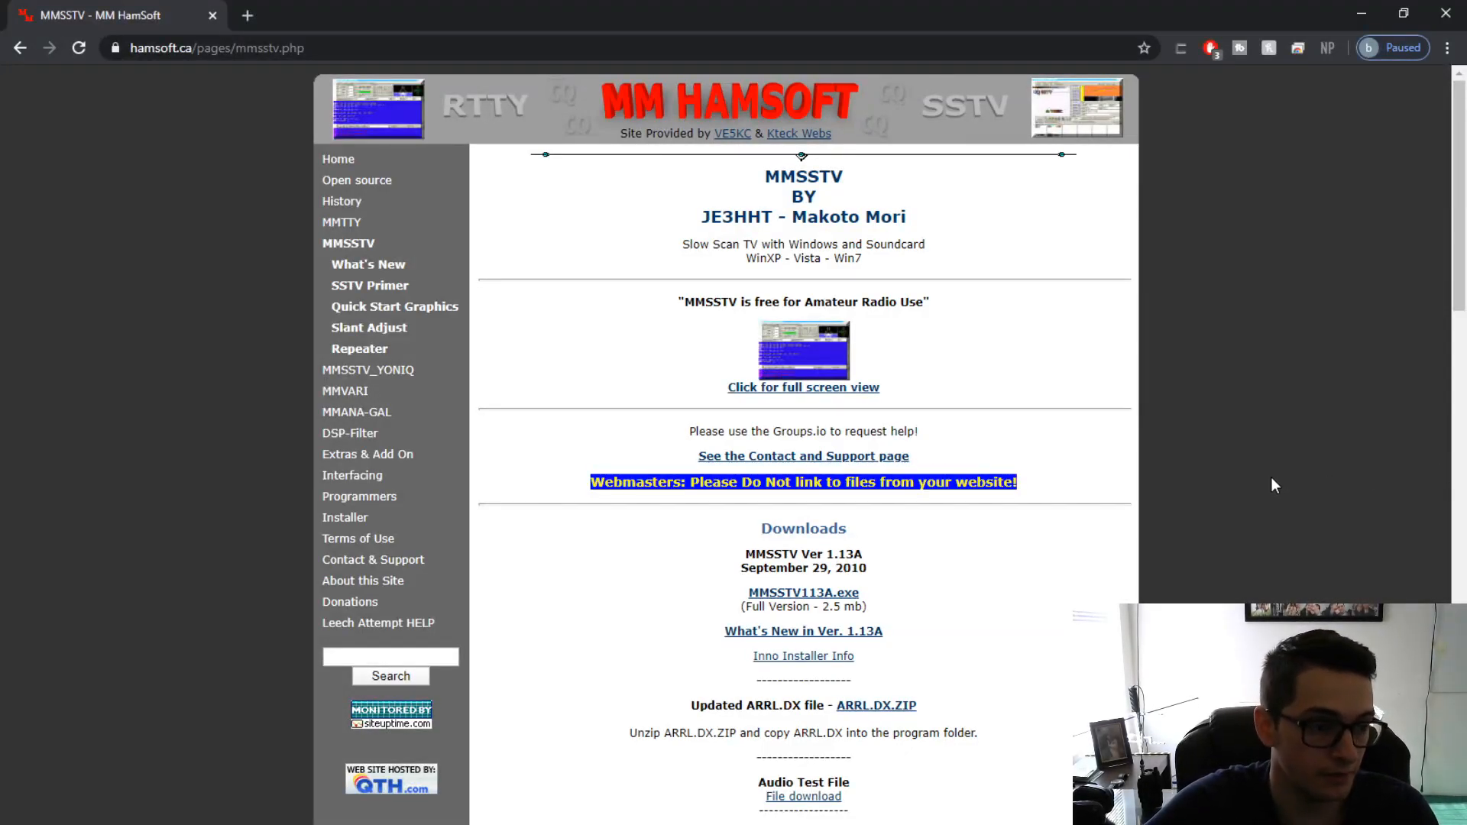
pyautogui.moveTo(1256, 472)
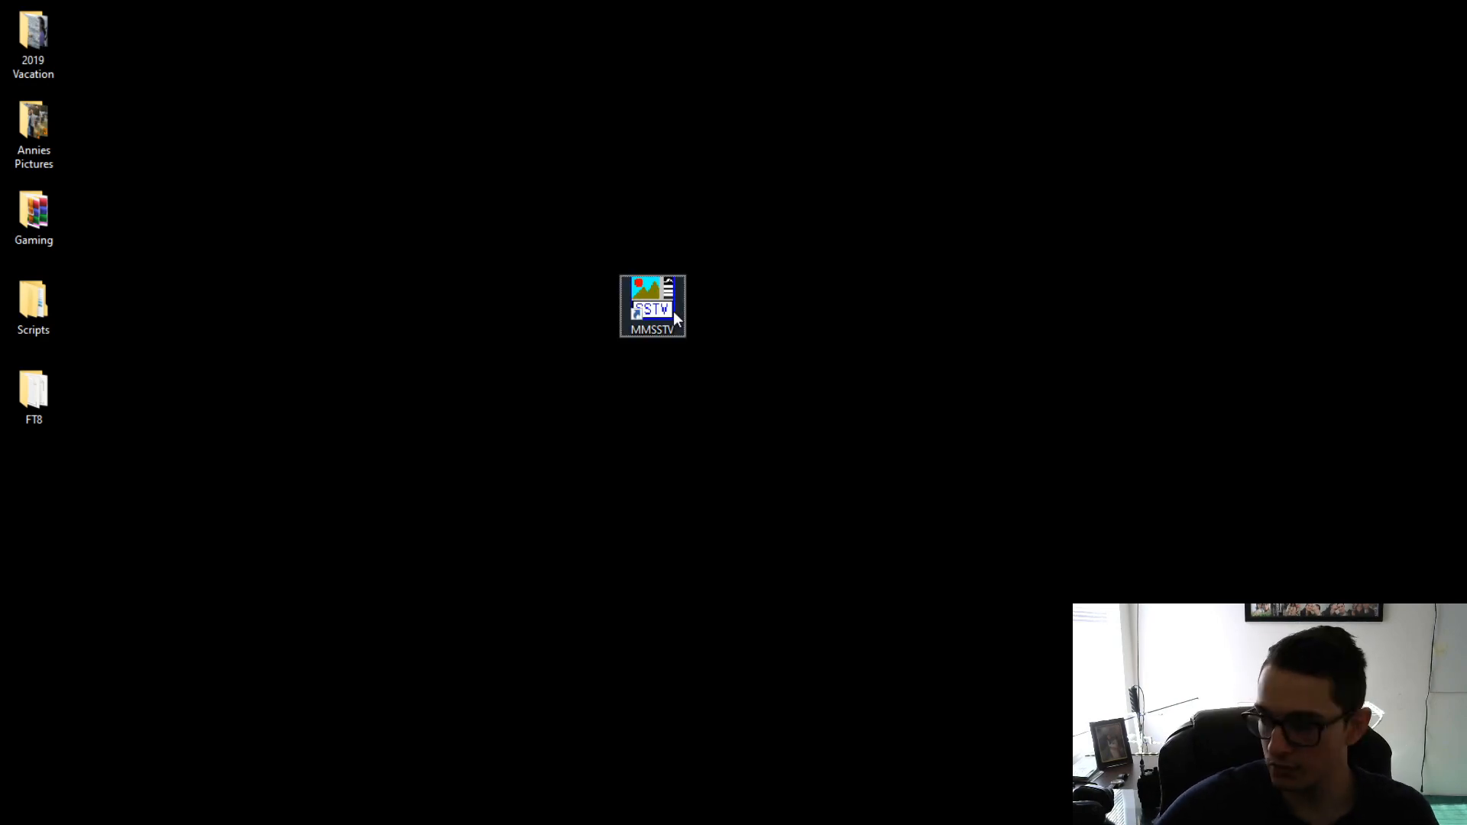
# - Launch MMSSTV from its desktop shortcut so the main window loads the station templates
pyautogui.doubleClick(653, 306)
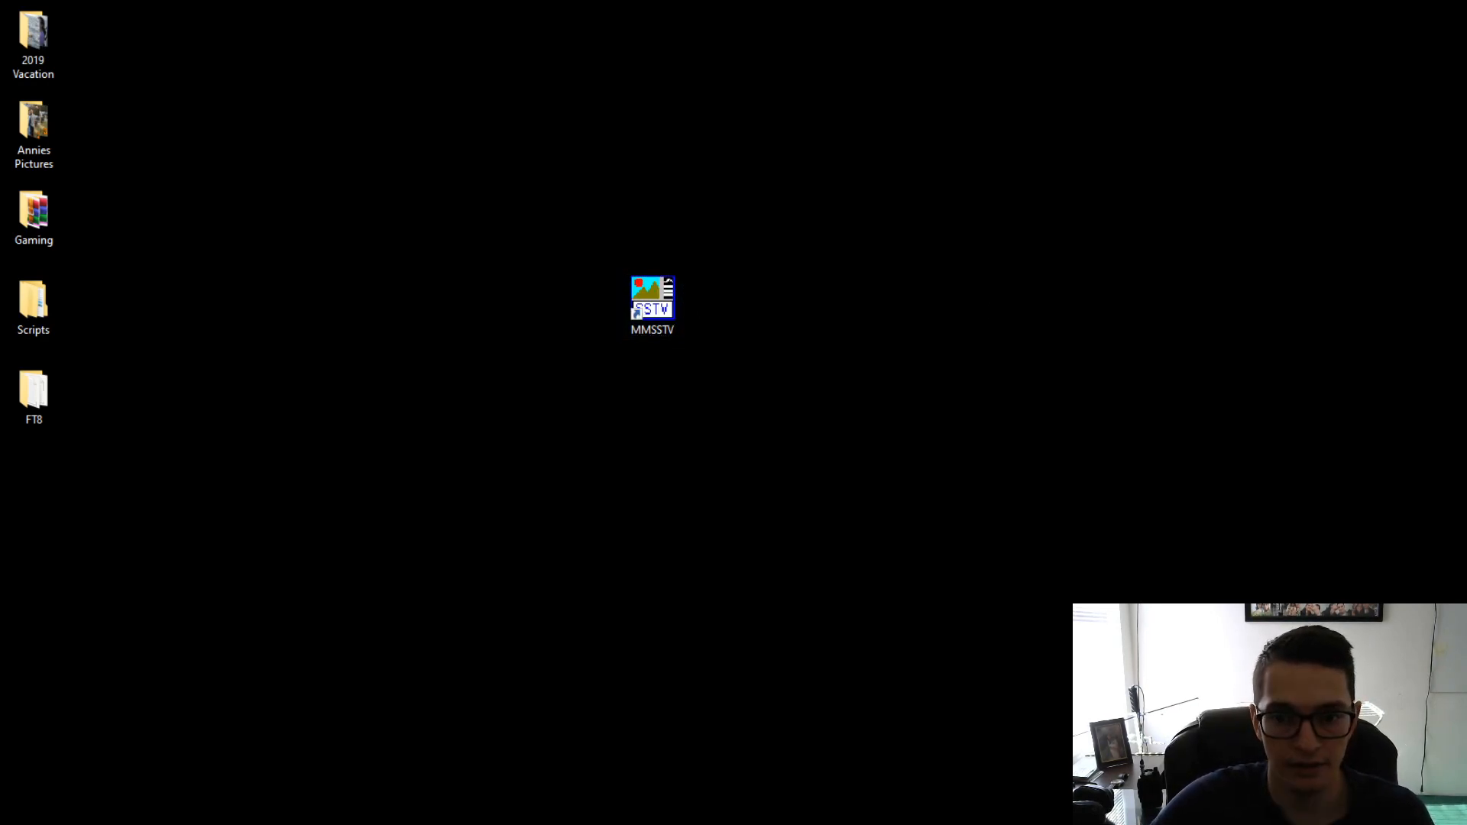
pyautogui.doubleClick(653, 300)
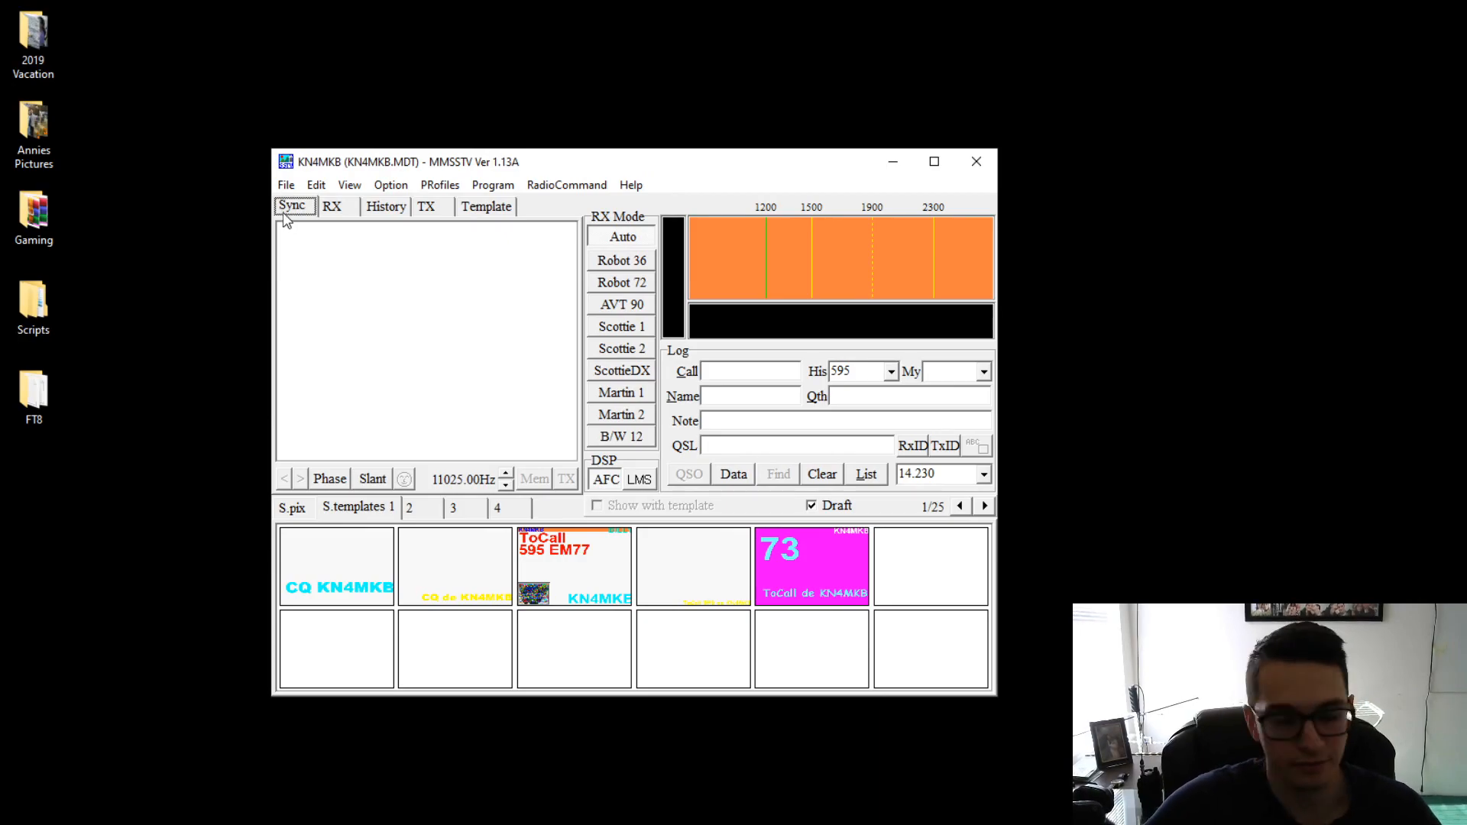
# - Reach the Setup MMSSTV dialog via the Option menu, landing on the receive settings
pyautogui.click(286, 185)
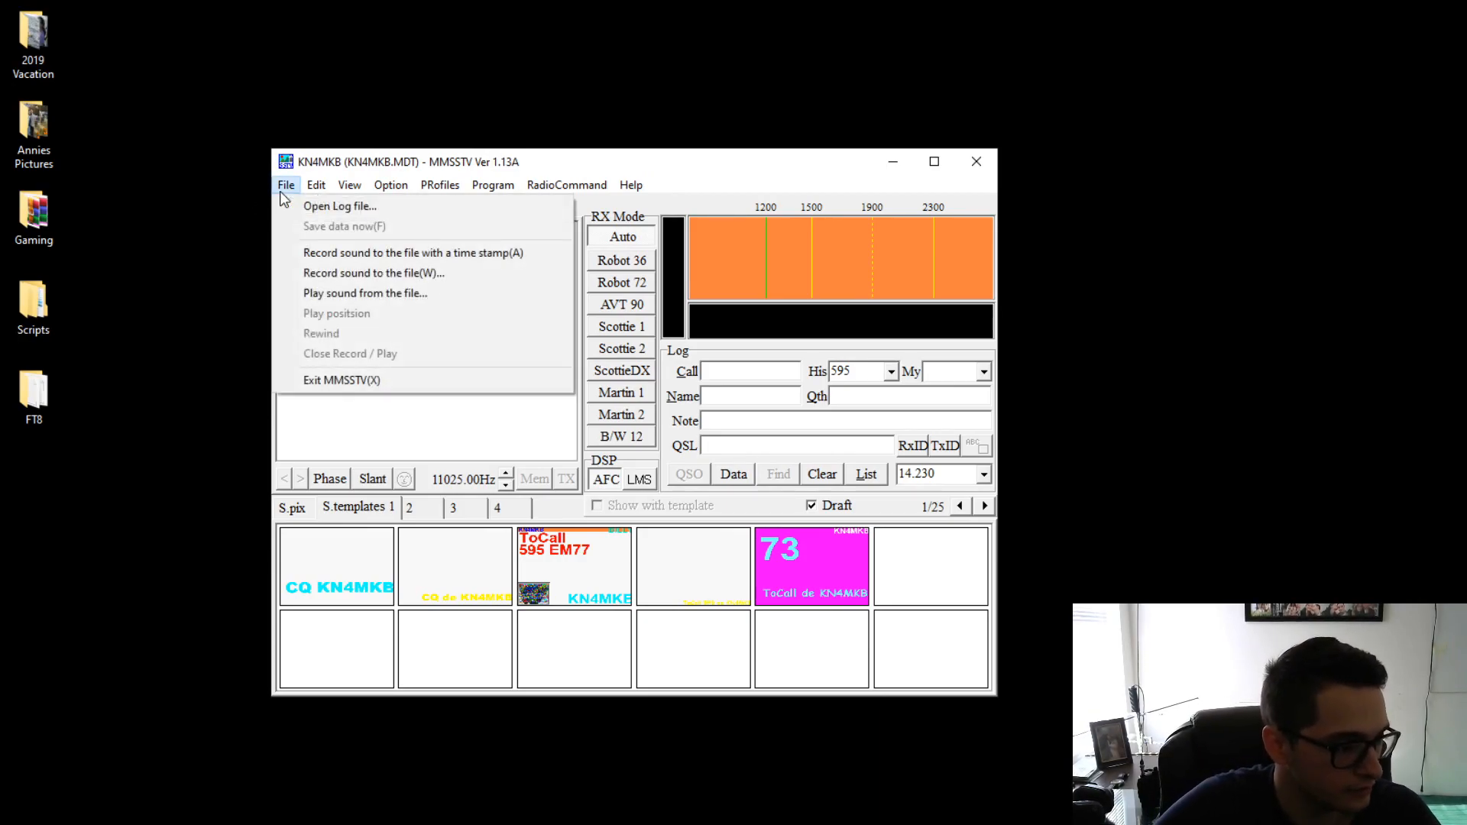
pyautogui.click(376, 145)
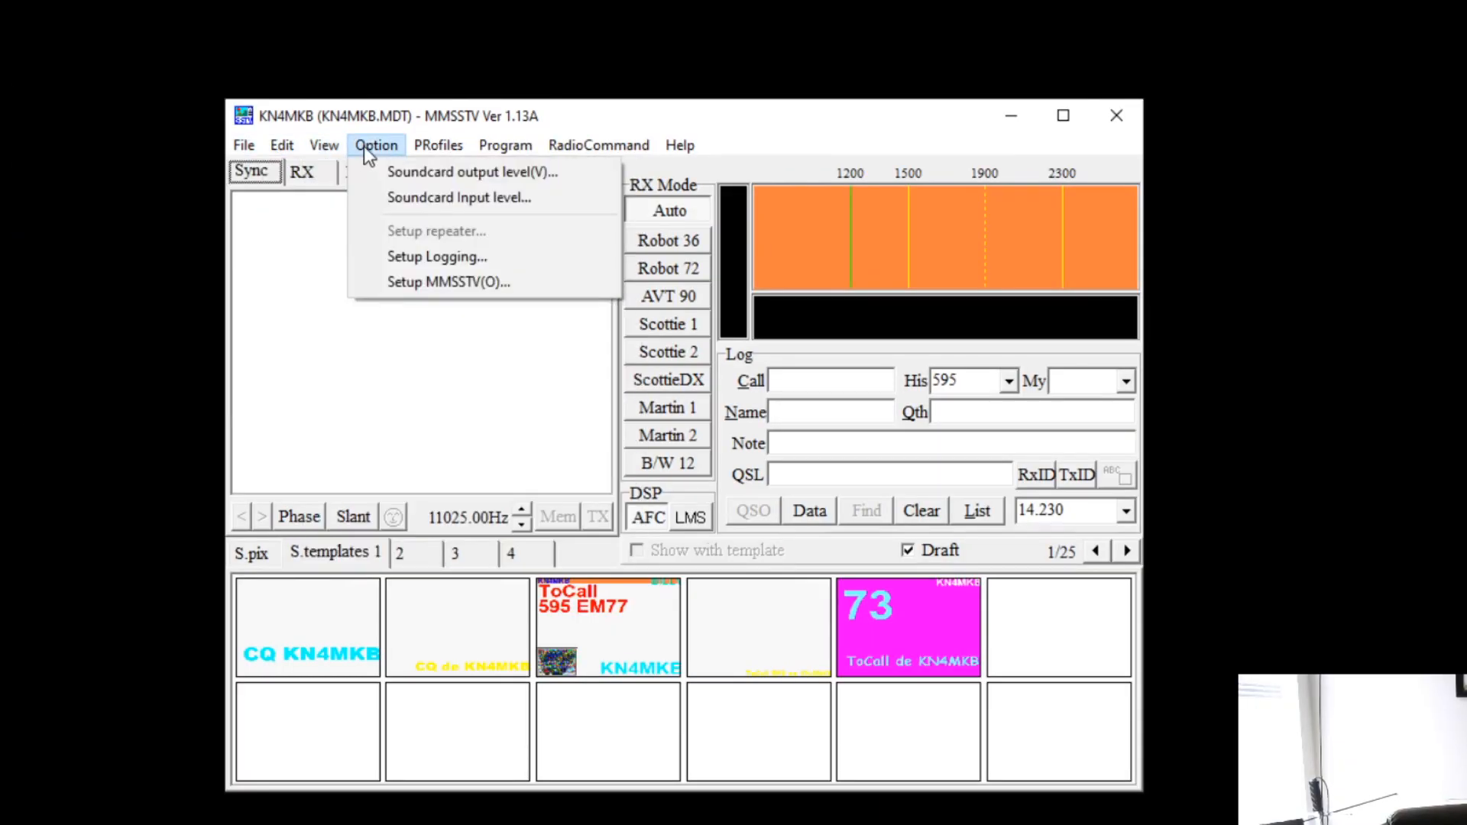
pyautogui.moveTo(449, 281)
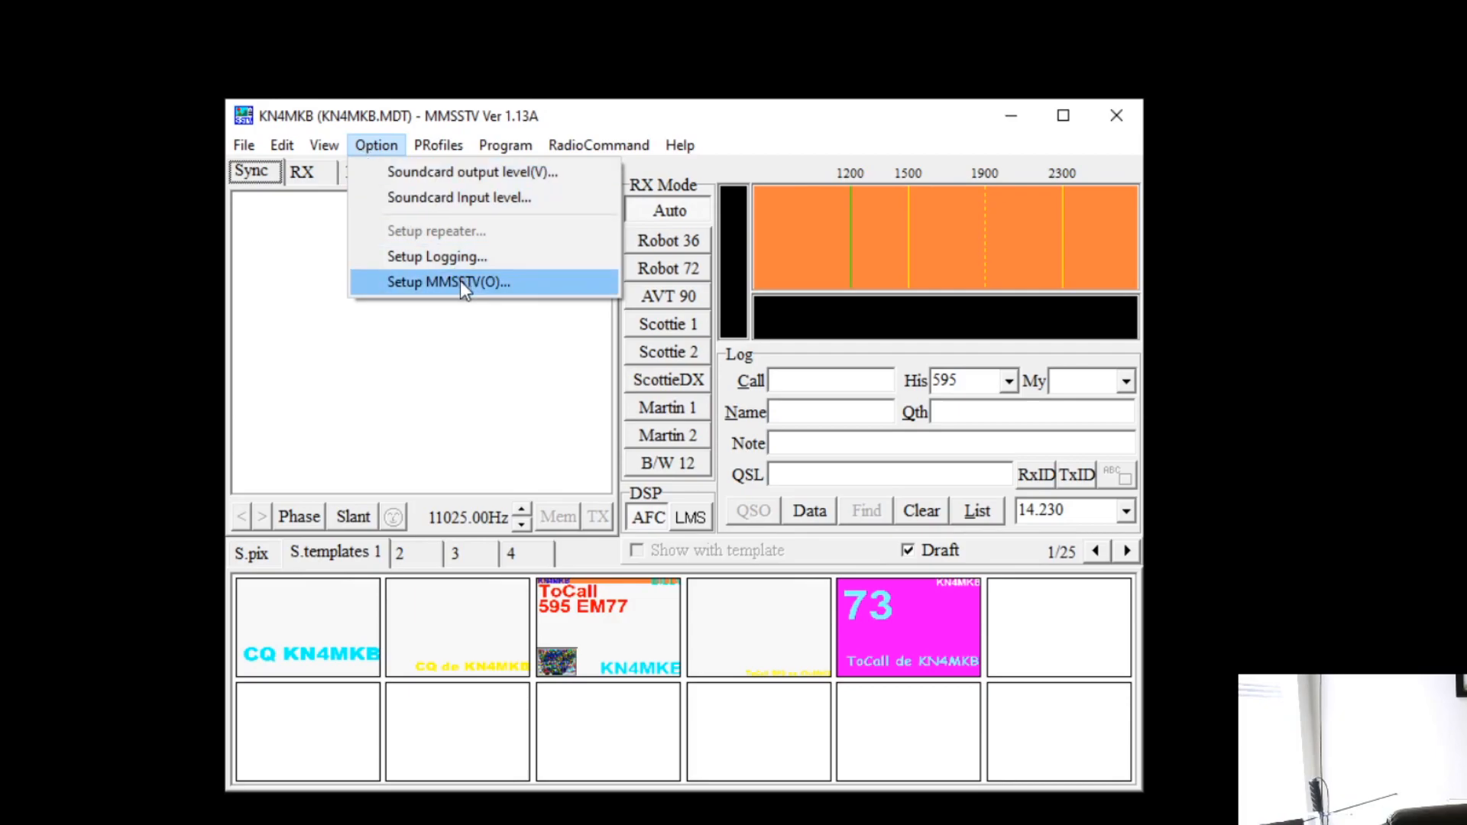
pyautogui.click(448, 281)
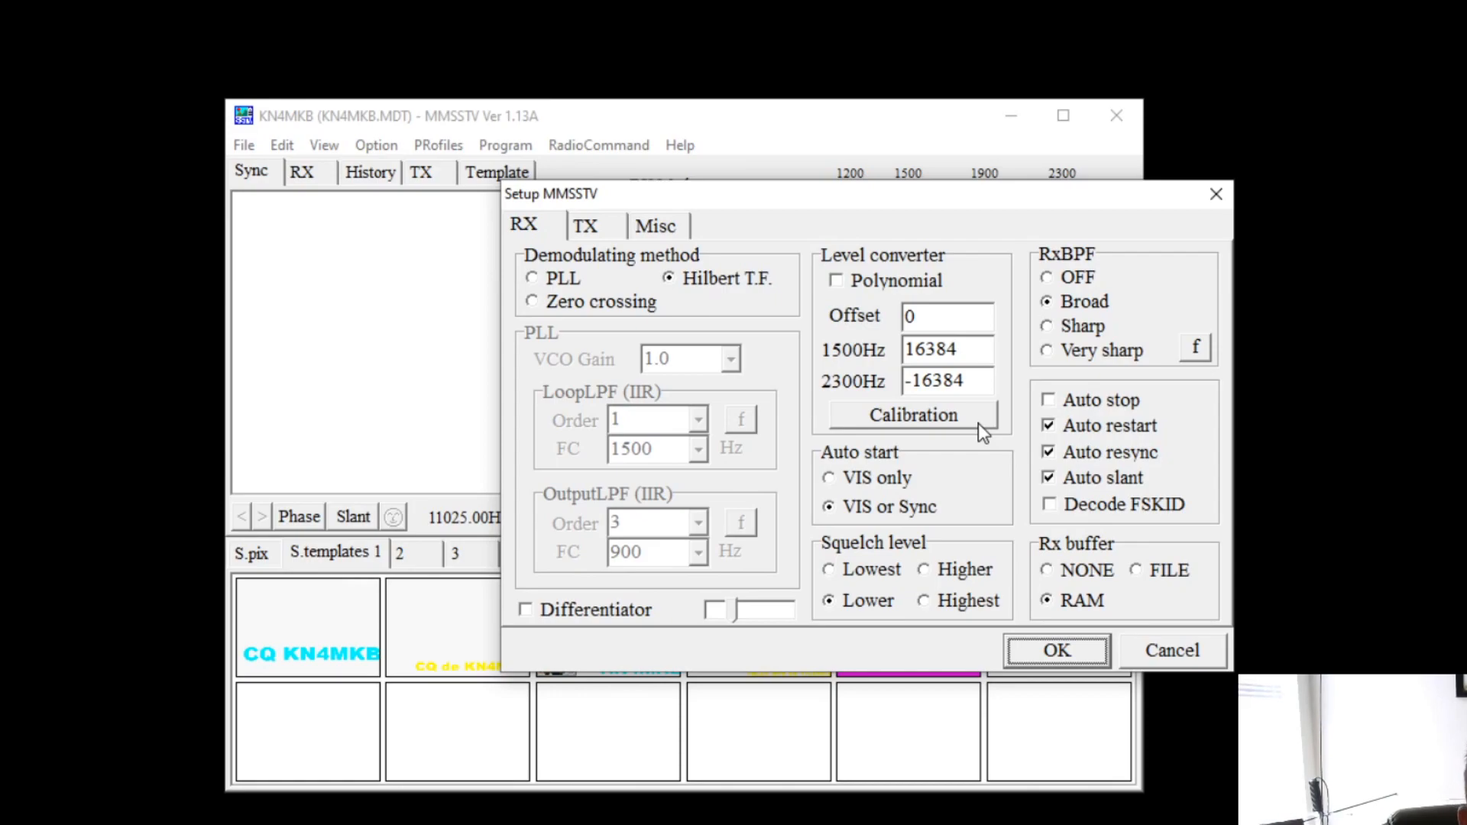
pyautogui.moveTo(1120, 475)
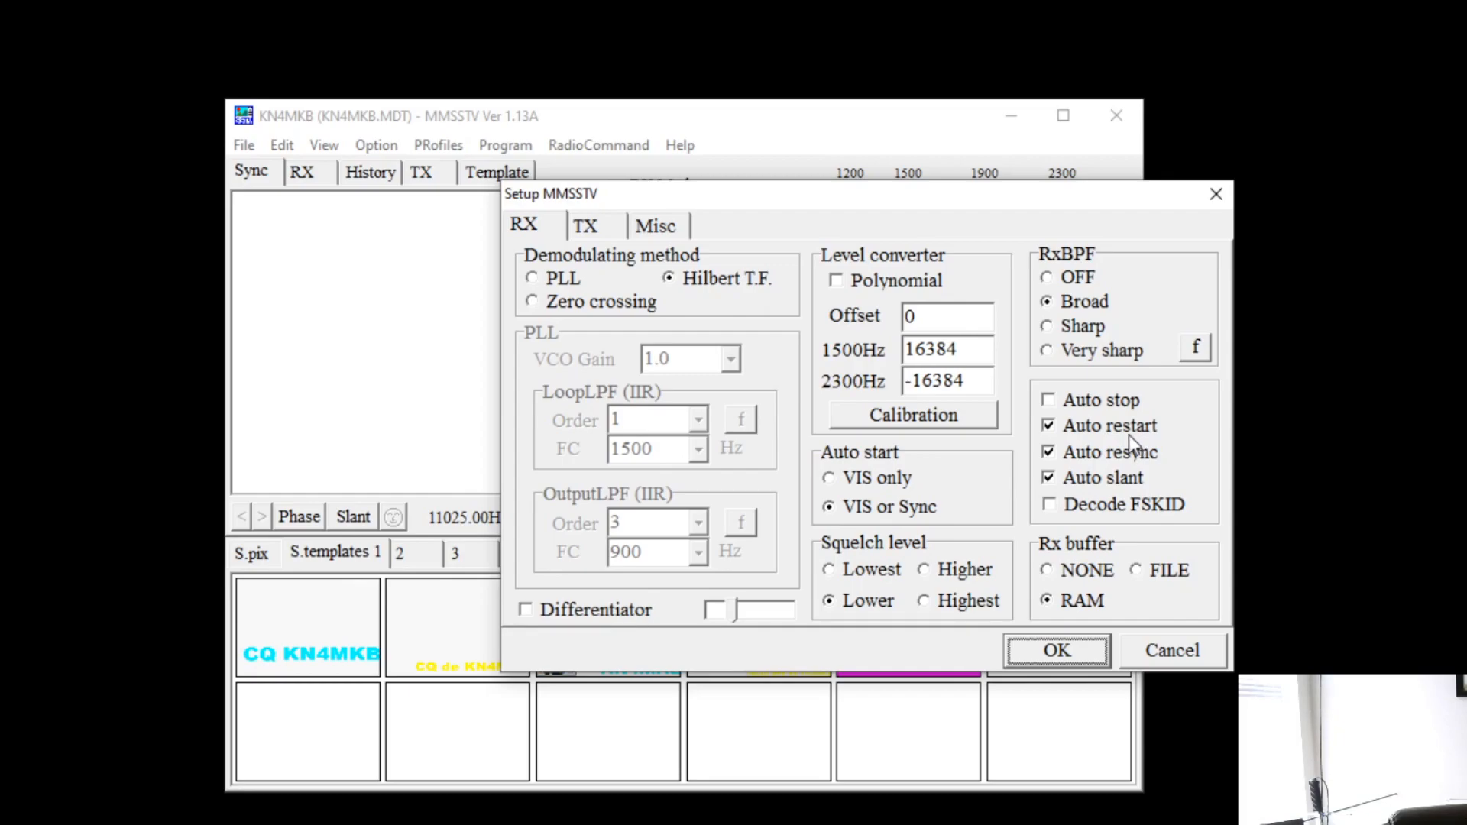
# - Show the transmit settings (PTT port, template callsign, VOX tone, CW ID) in the setup dialog
pyautogui.click(585, 225)
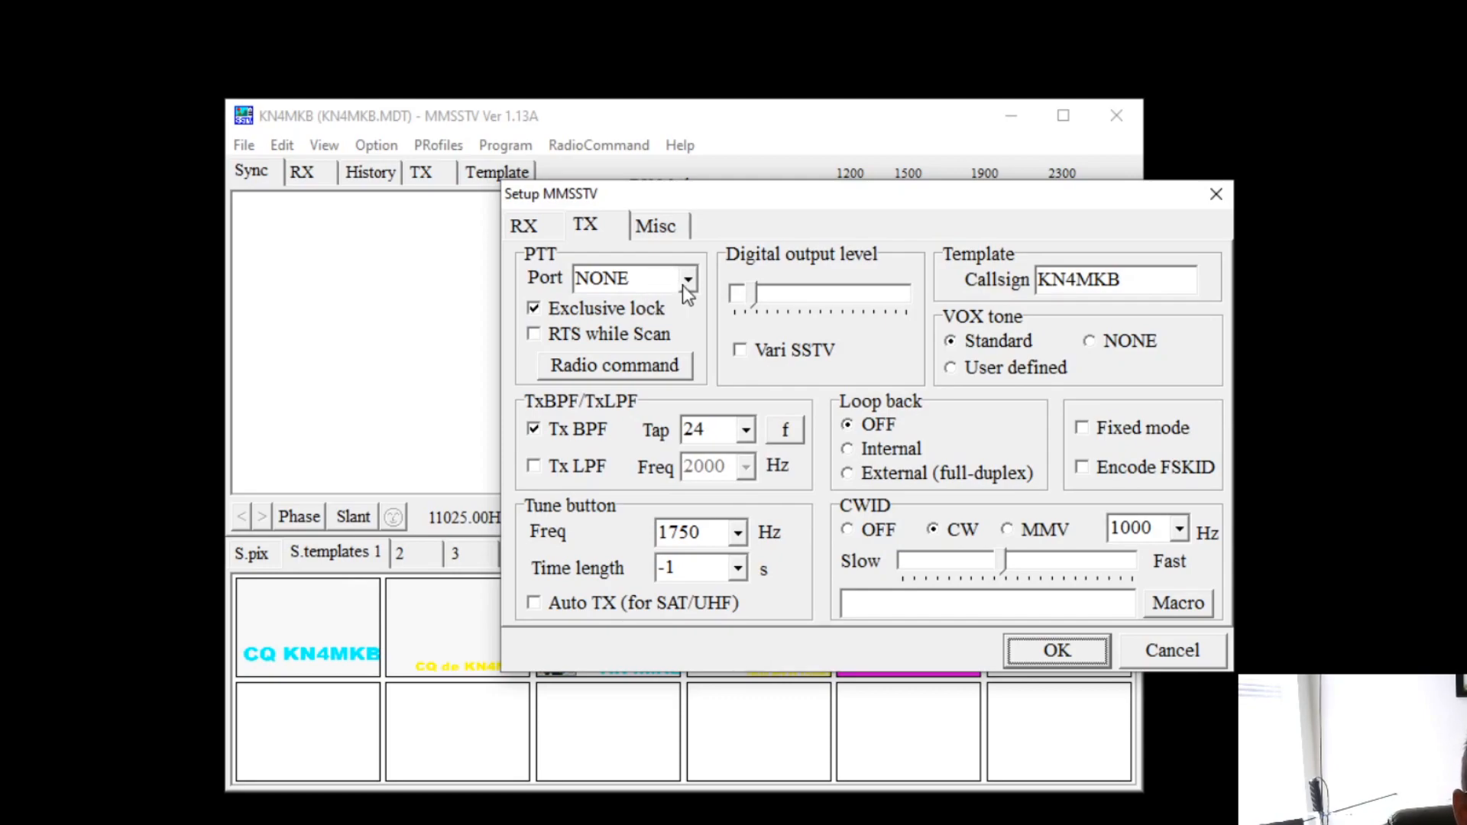
# - Review the PTT port choices, leave it on NONE, and move to the miscellaneous settings
pyautogui.click(631, 278)
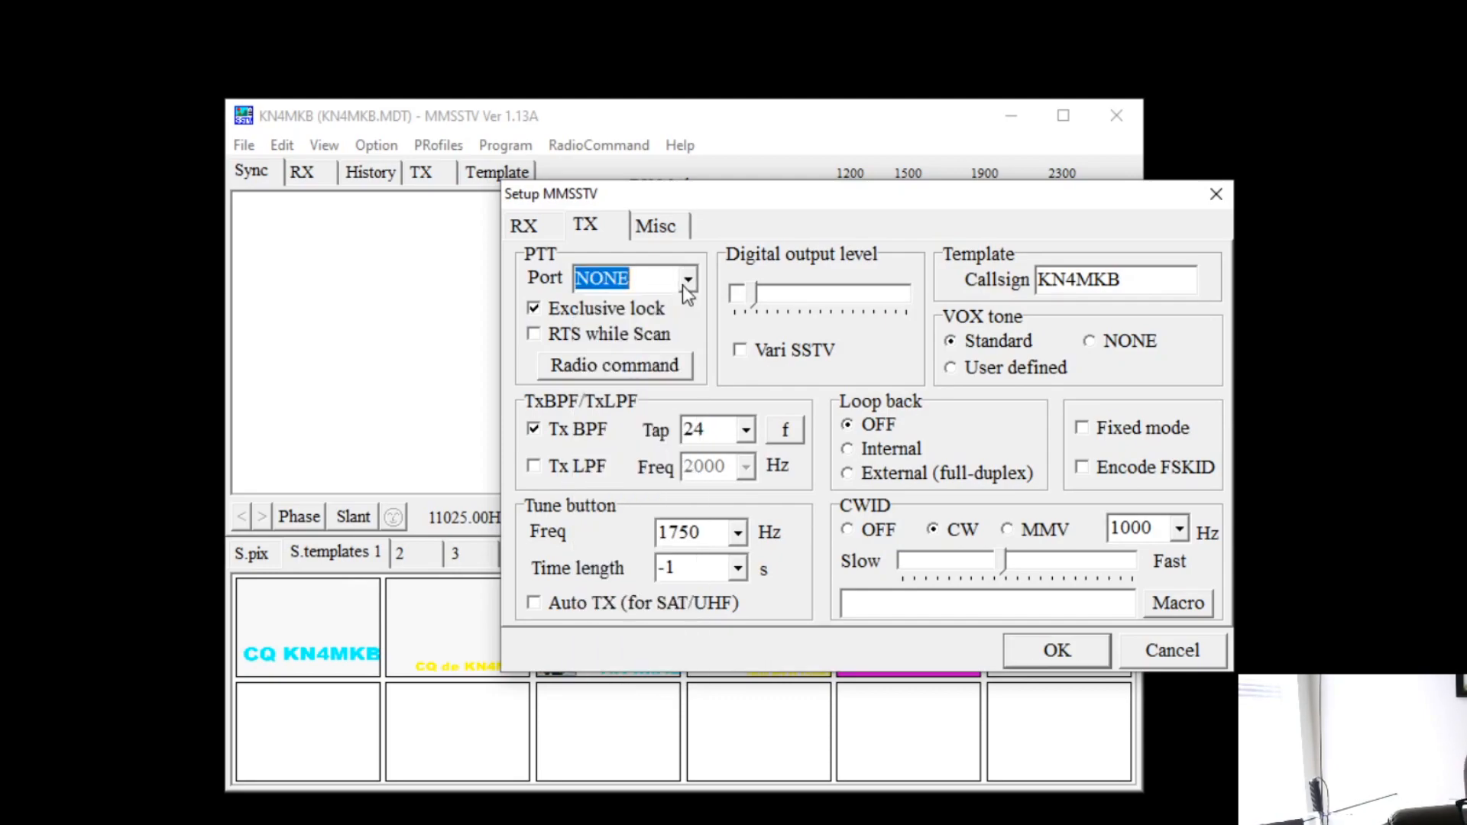
pyautogui.click(687, 278)
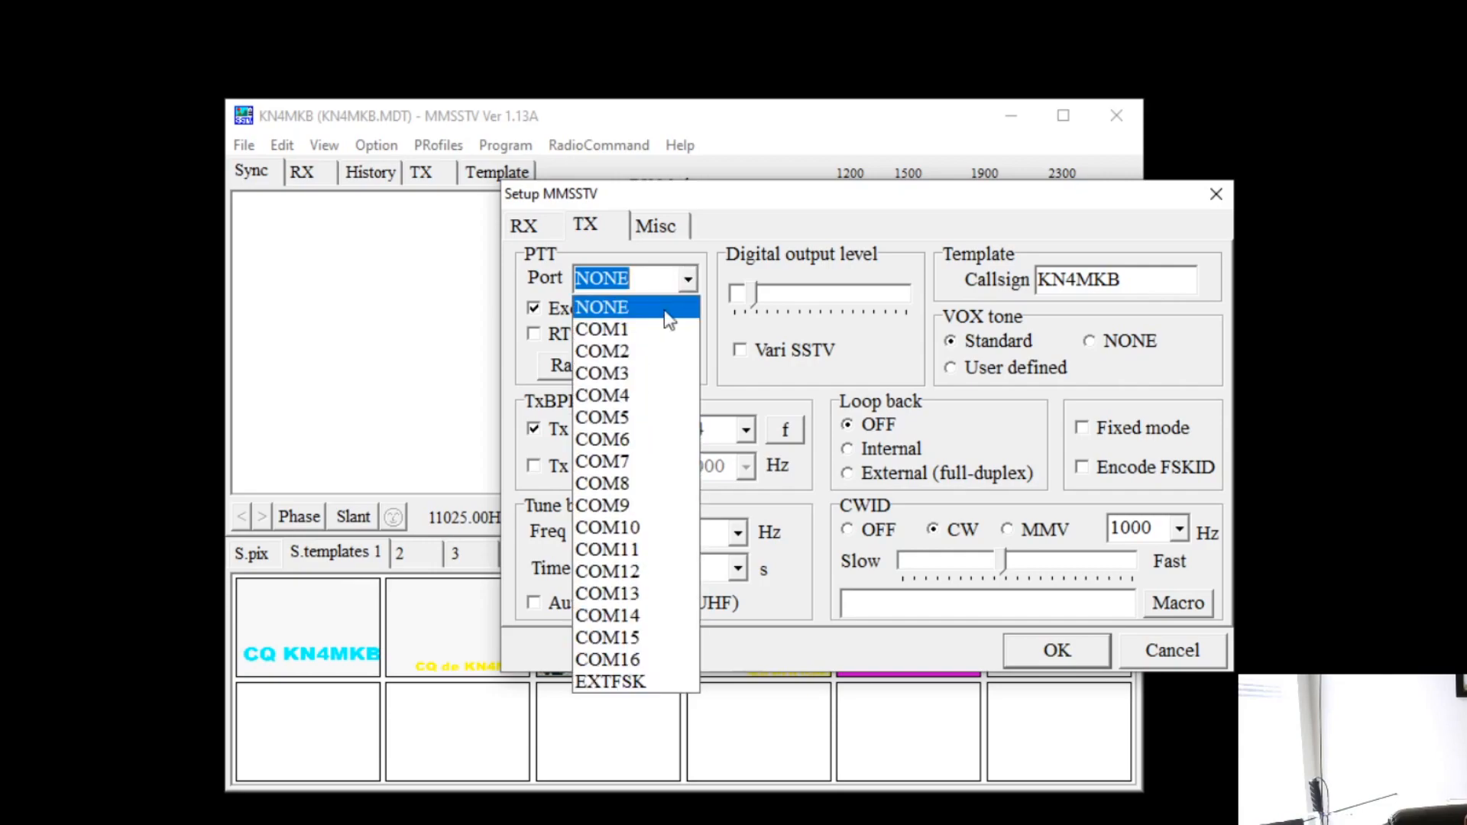
pyautogui.click(602, 307)
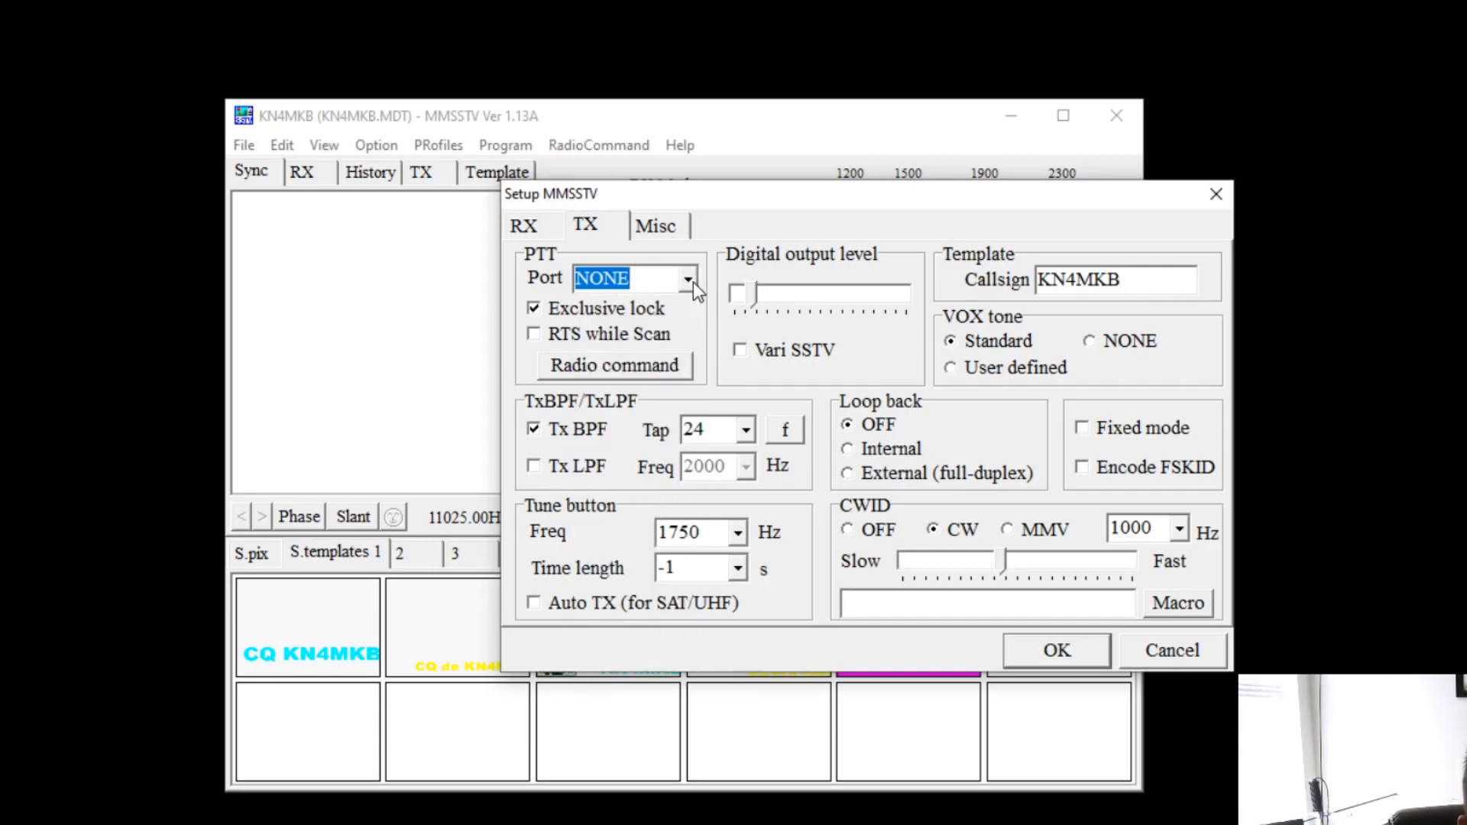
pyautogui.moveTo(831, 255)
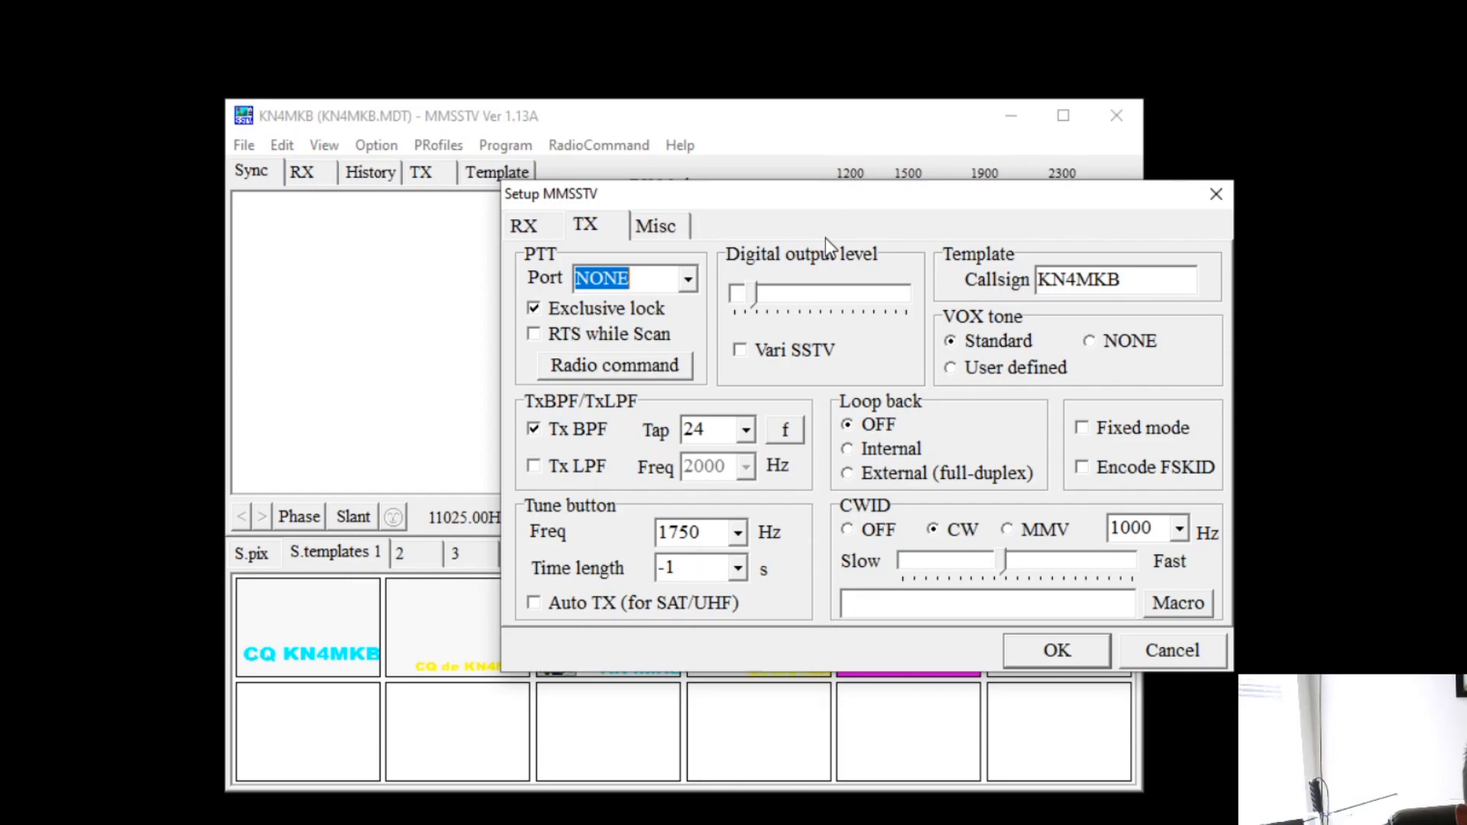
pyautogui.moveTo(782, 325)
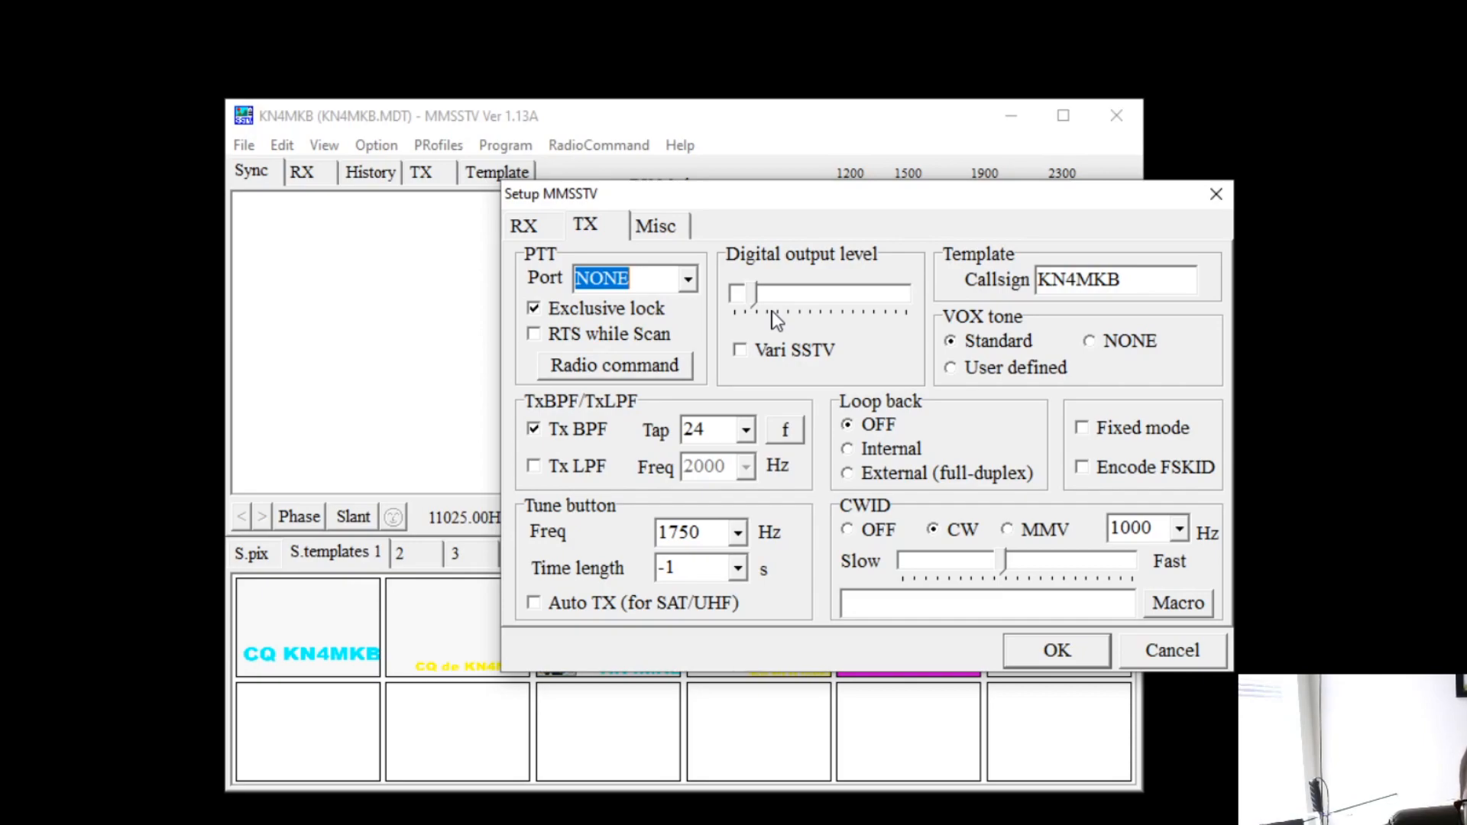
pyautogui.moveTo(791, 327)
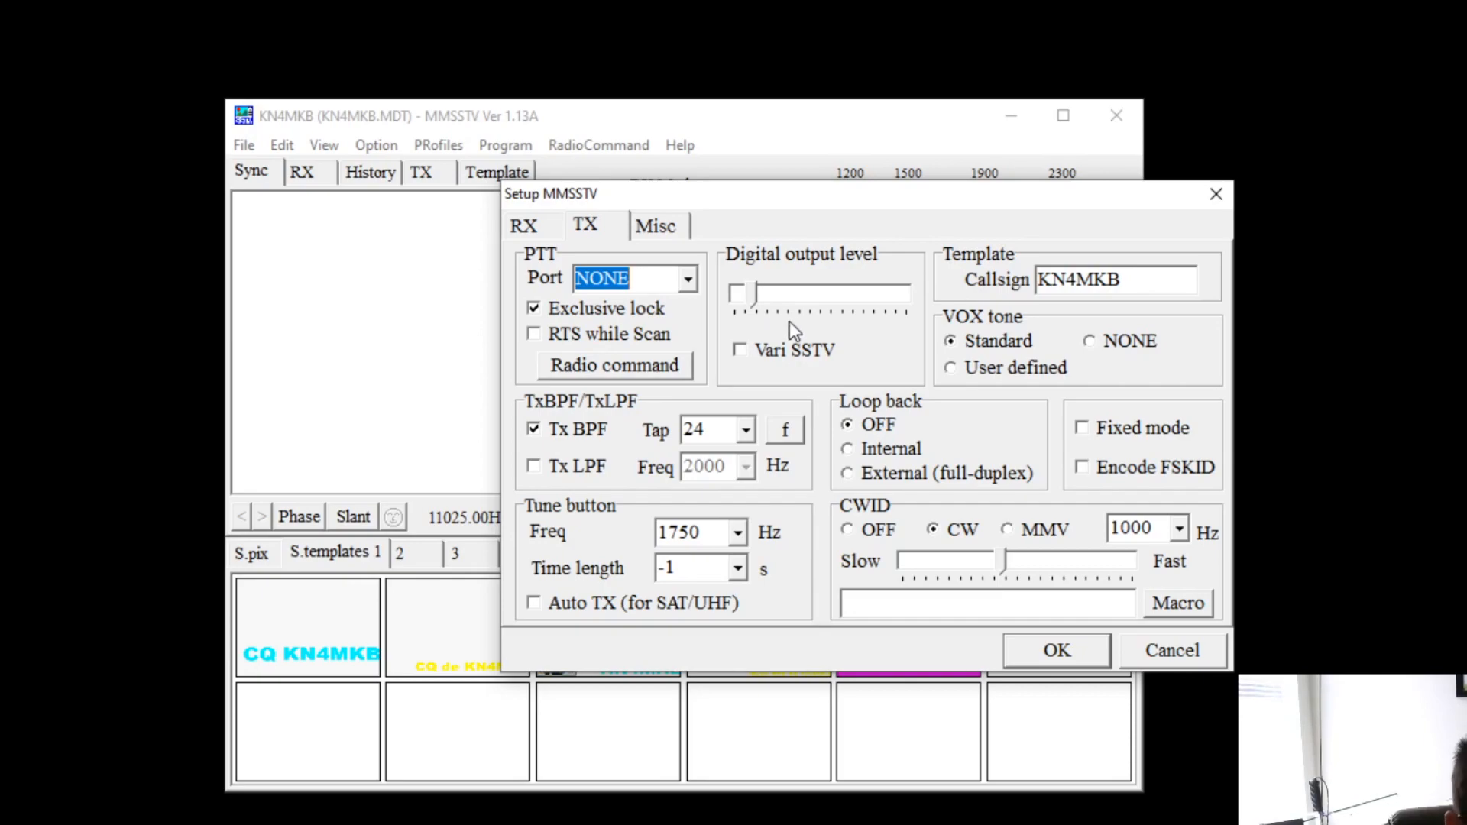
pyautogui.moveTo(831, 325)
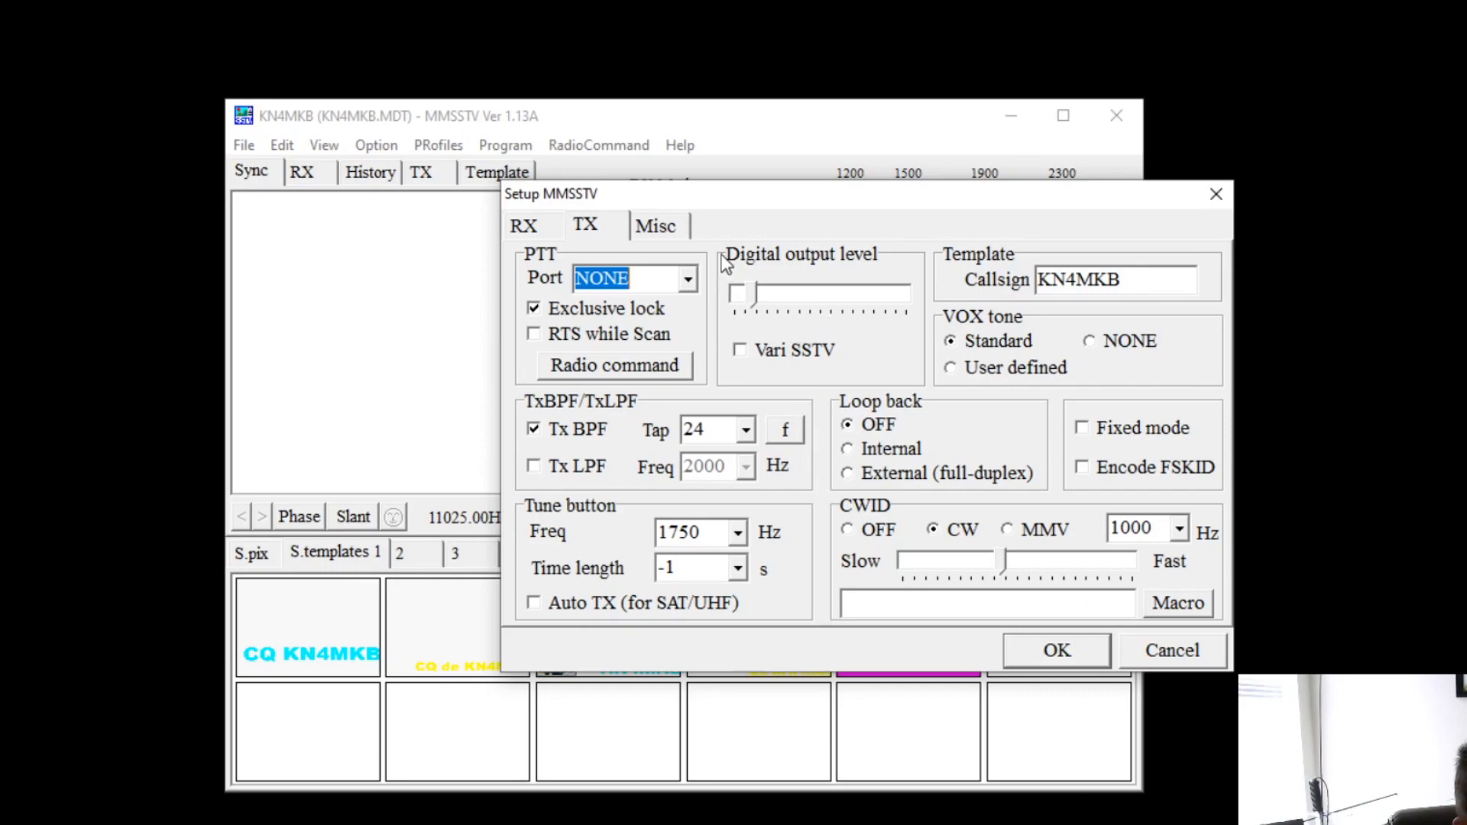
pyautogui.click(656, 226)
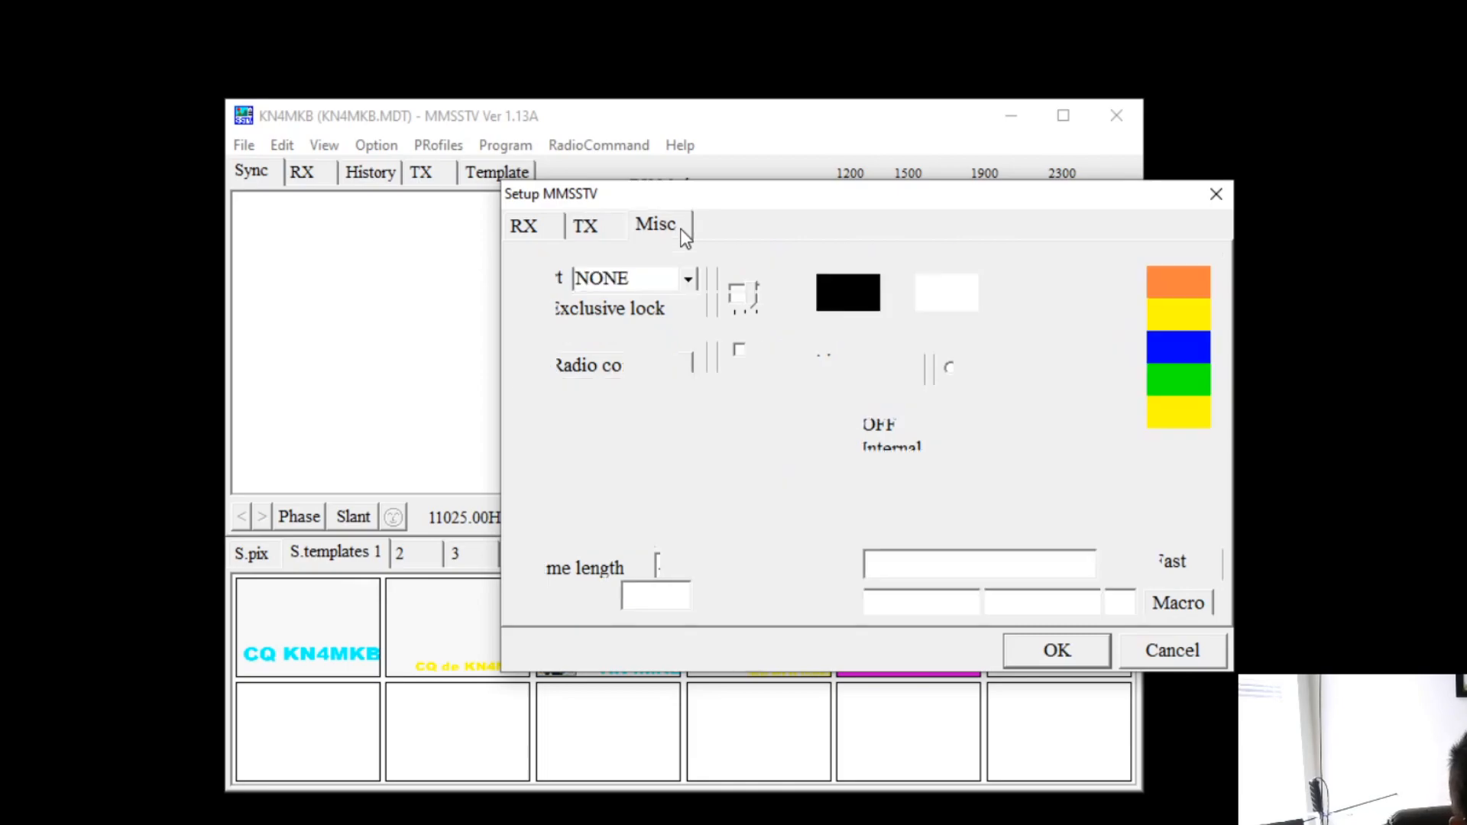
# - Set the sound card input and output to the USB PnP Sound Device and confirm setup with OK
pyautogui.click(656, 225)
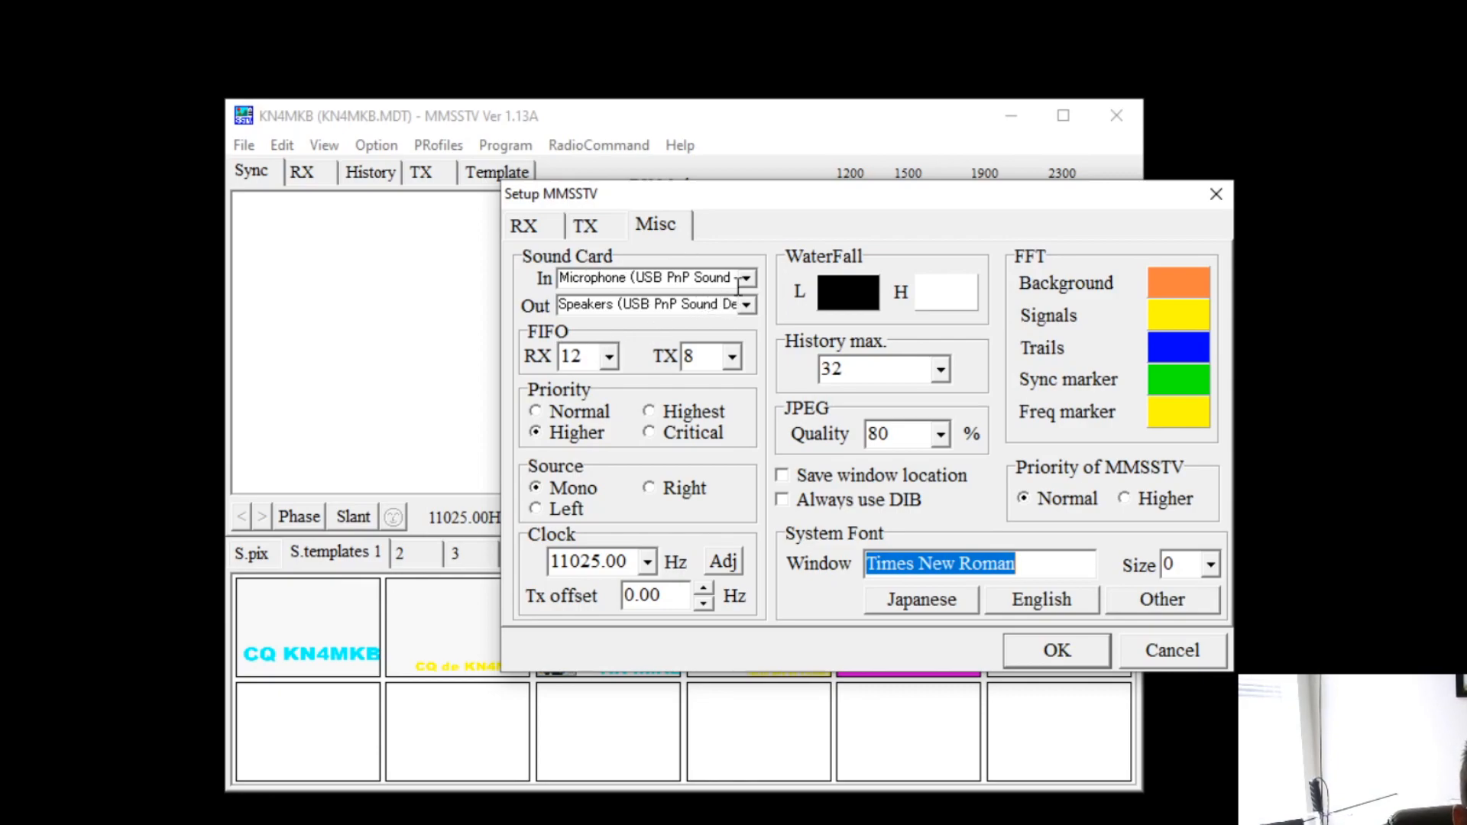
pyautogui.click(746, 277)
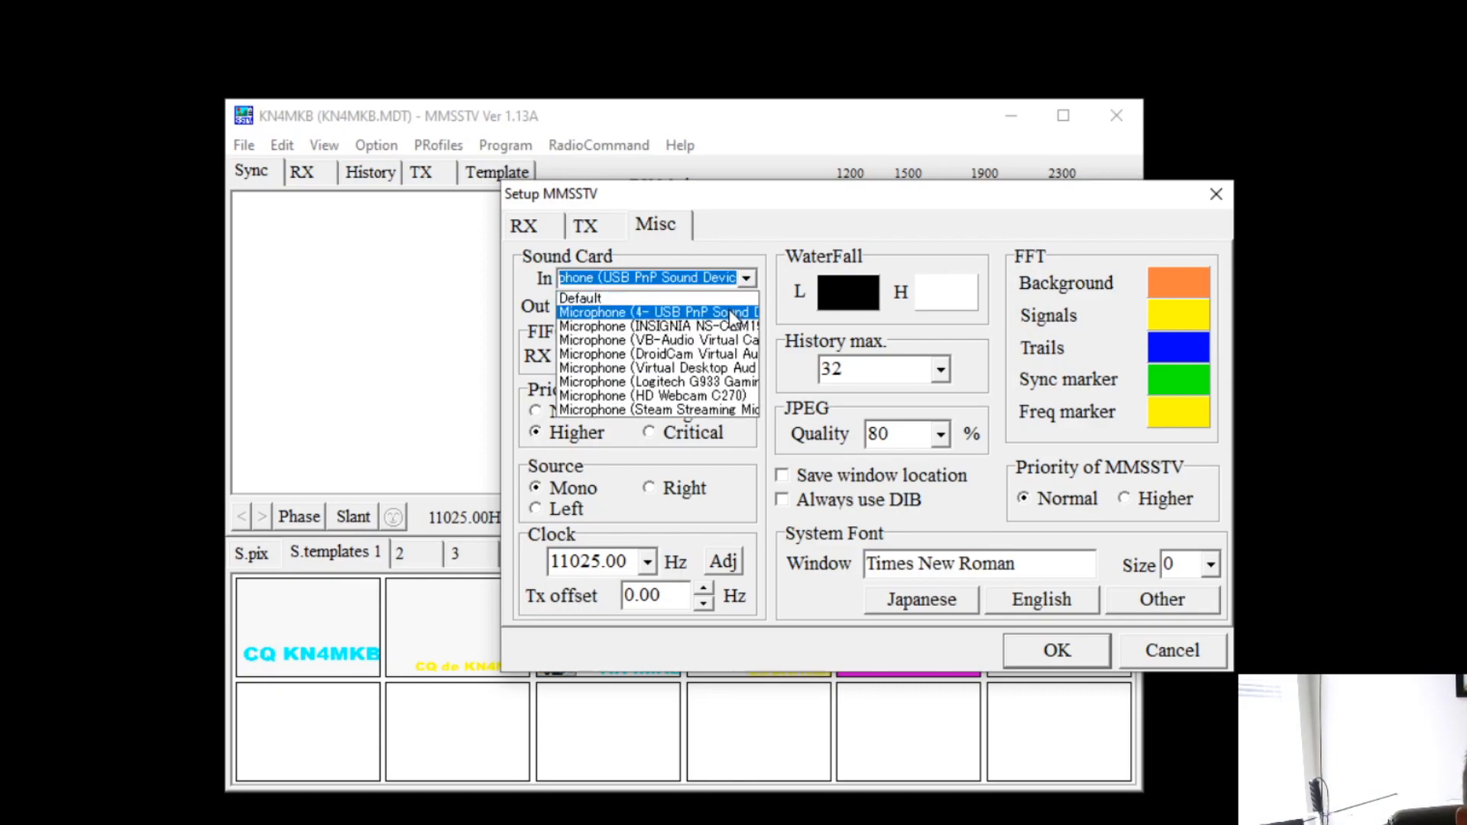
pyautogui.click(746, 306)
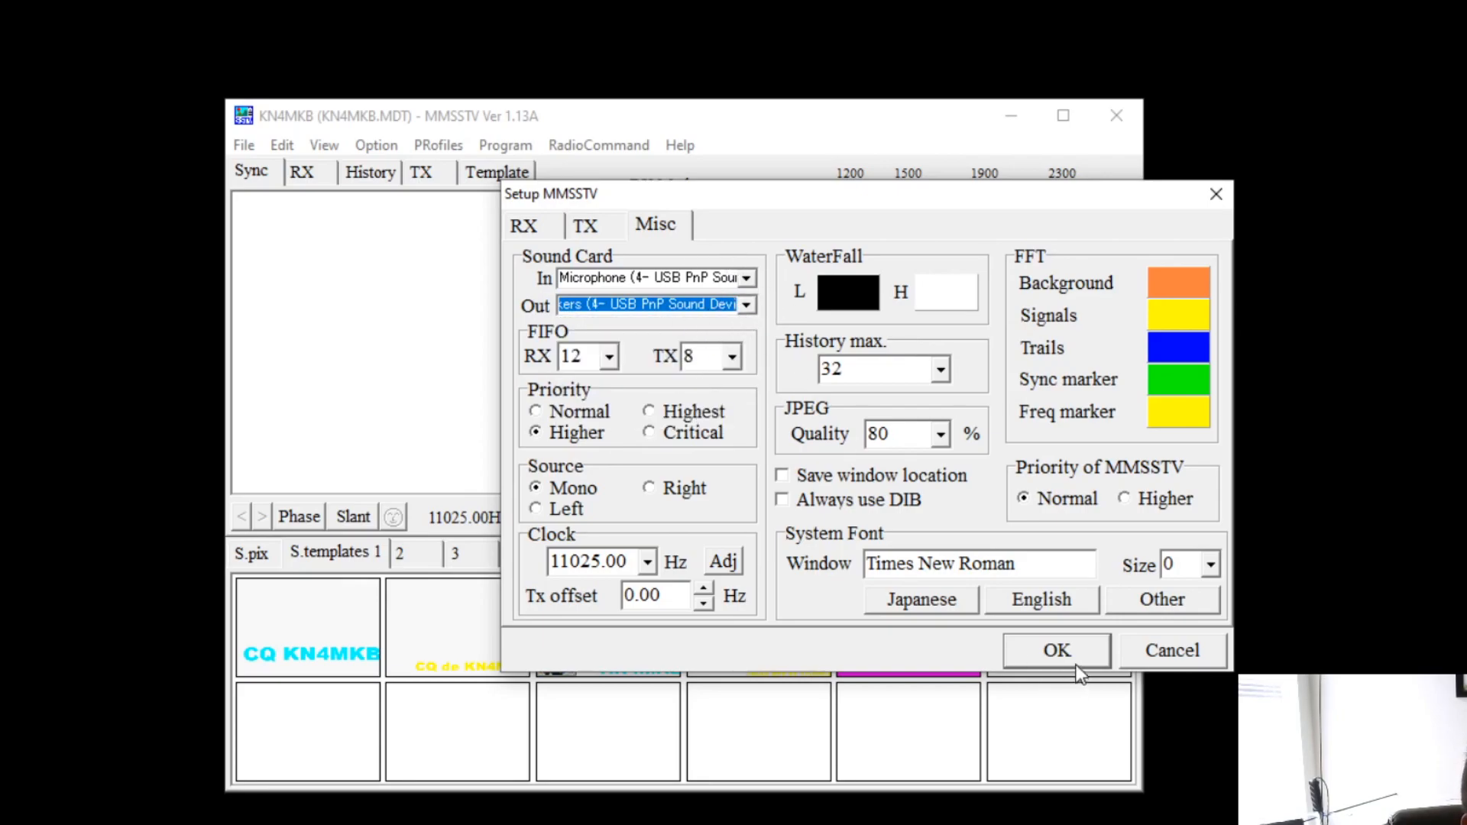
pyautogui.click(1056, 652)
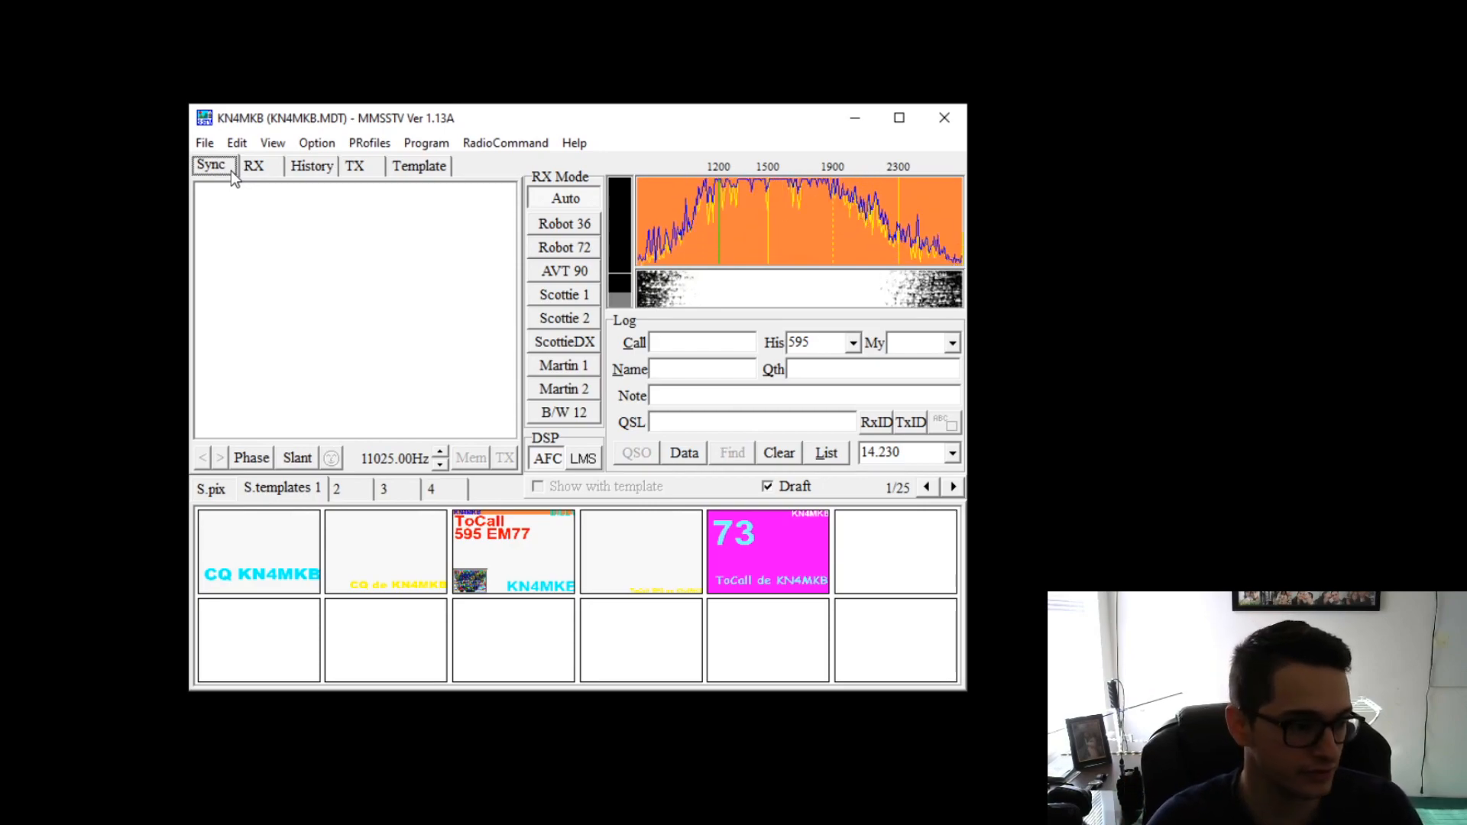
# - Show the main window's receive view with the waterfall and spectrum of incoming audio
pyautogui.click(254, 165)
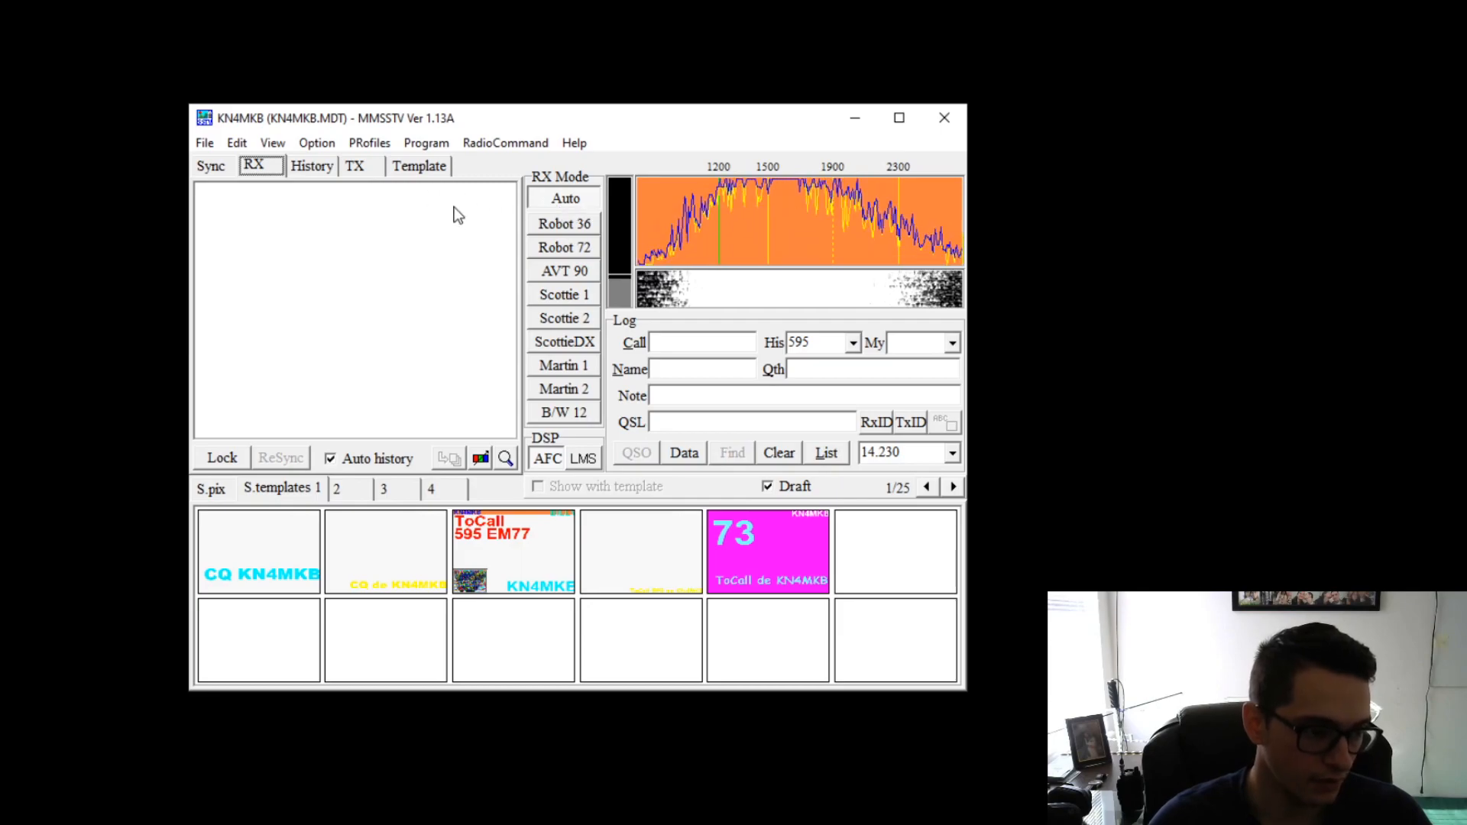
# - Step through the received-picture history, then show the transmit view with the CQ KN4MKB dog picture in Scottie 1
pyautogui.click(312, 165)
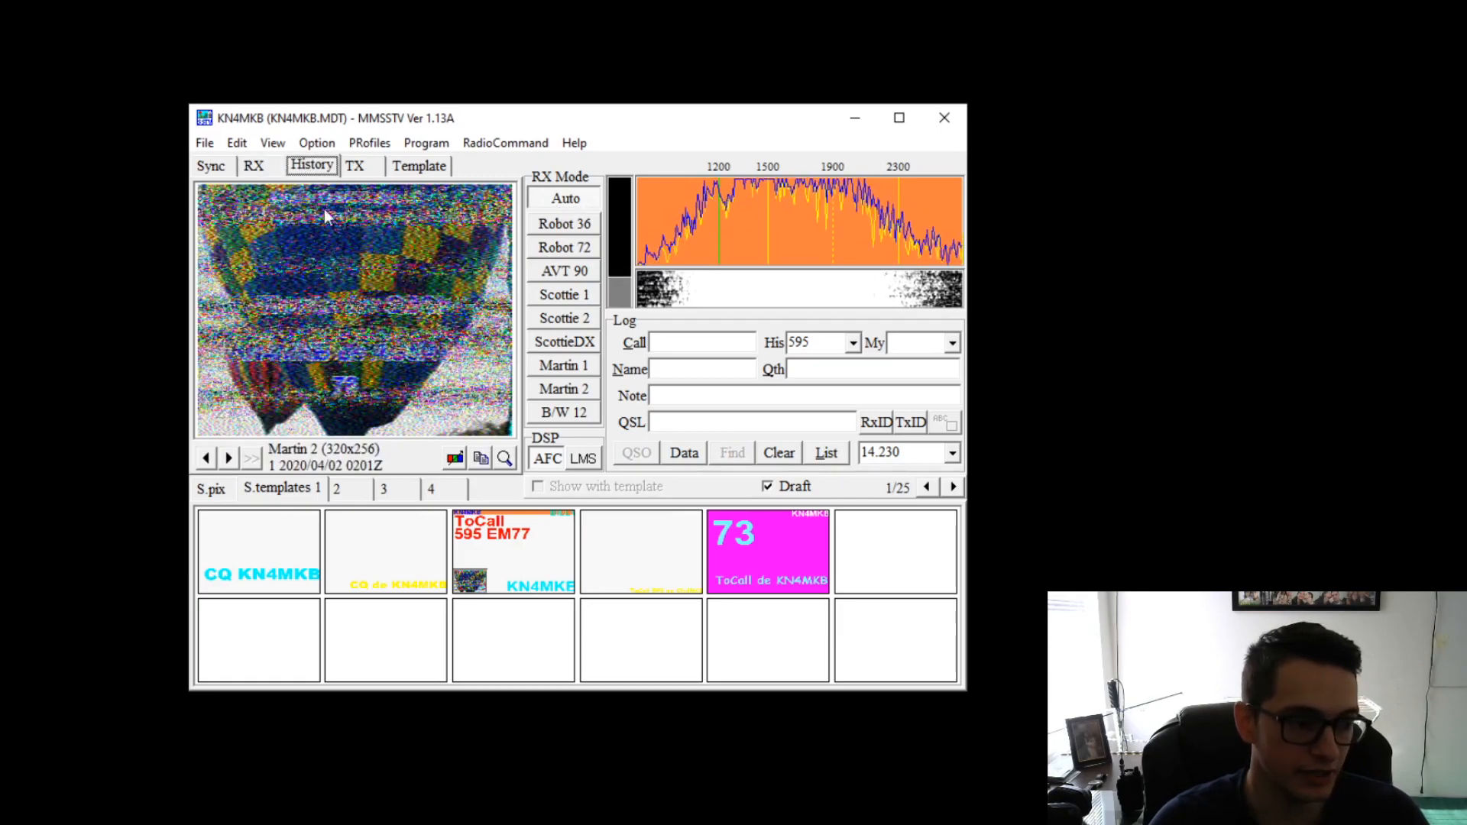
pyautogui.click(205, 457)
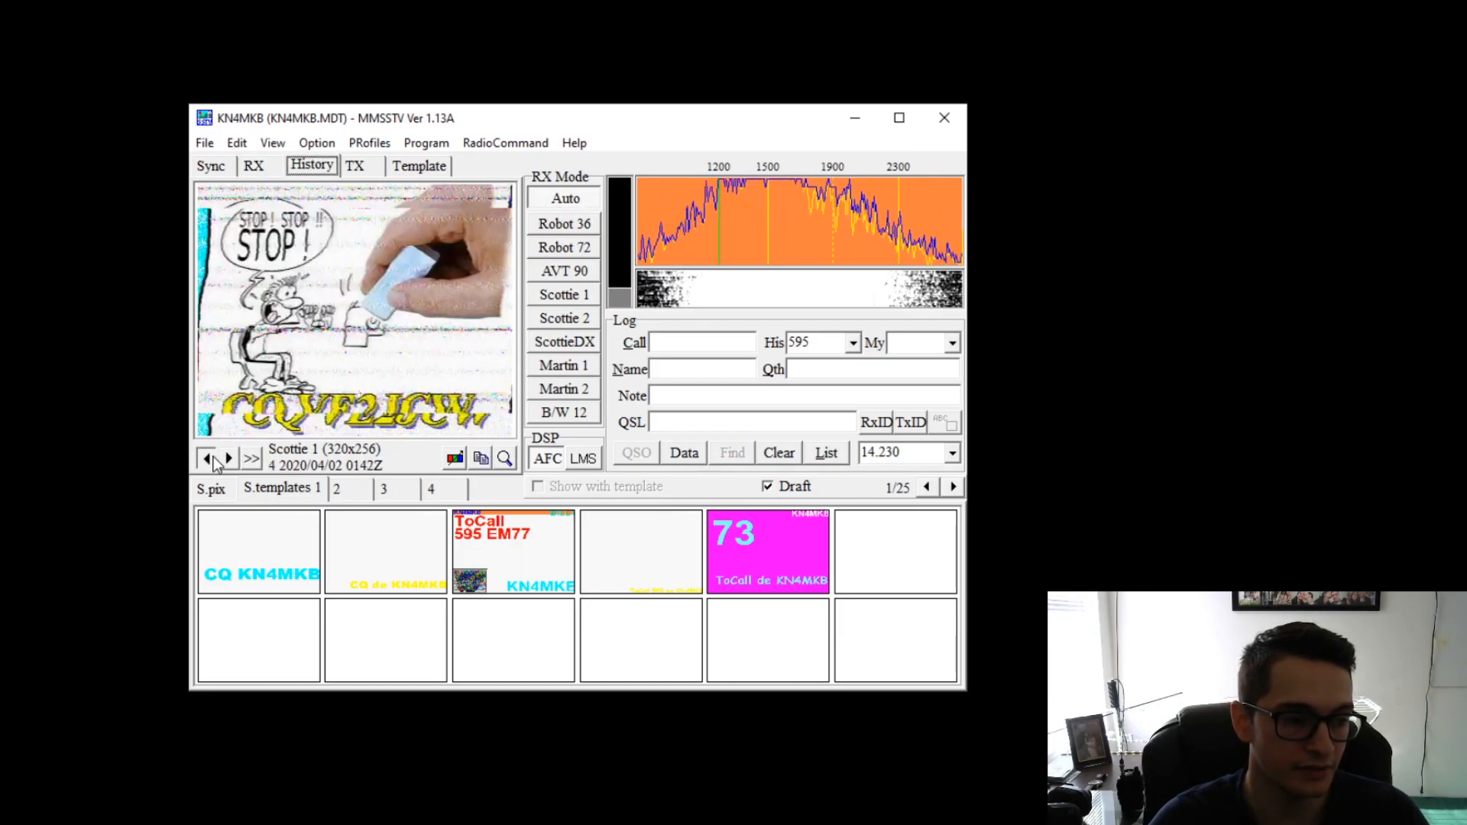
pyautogui.click(204, 458)
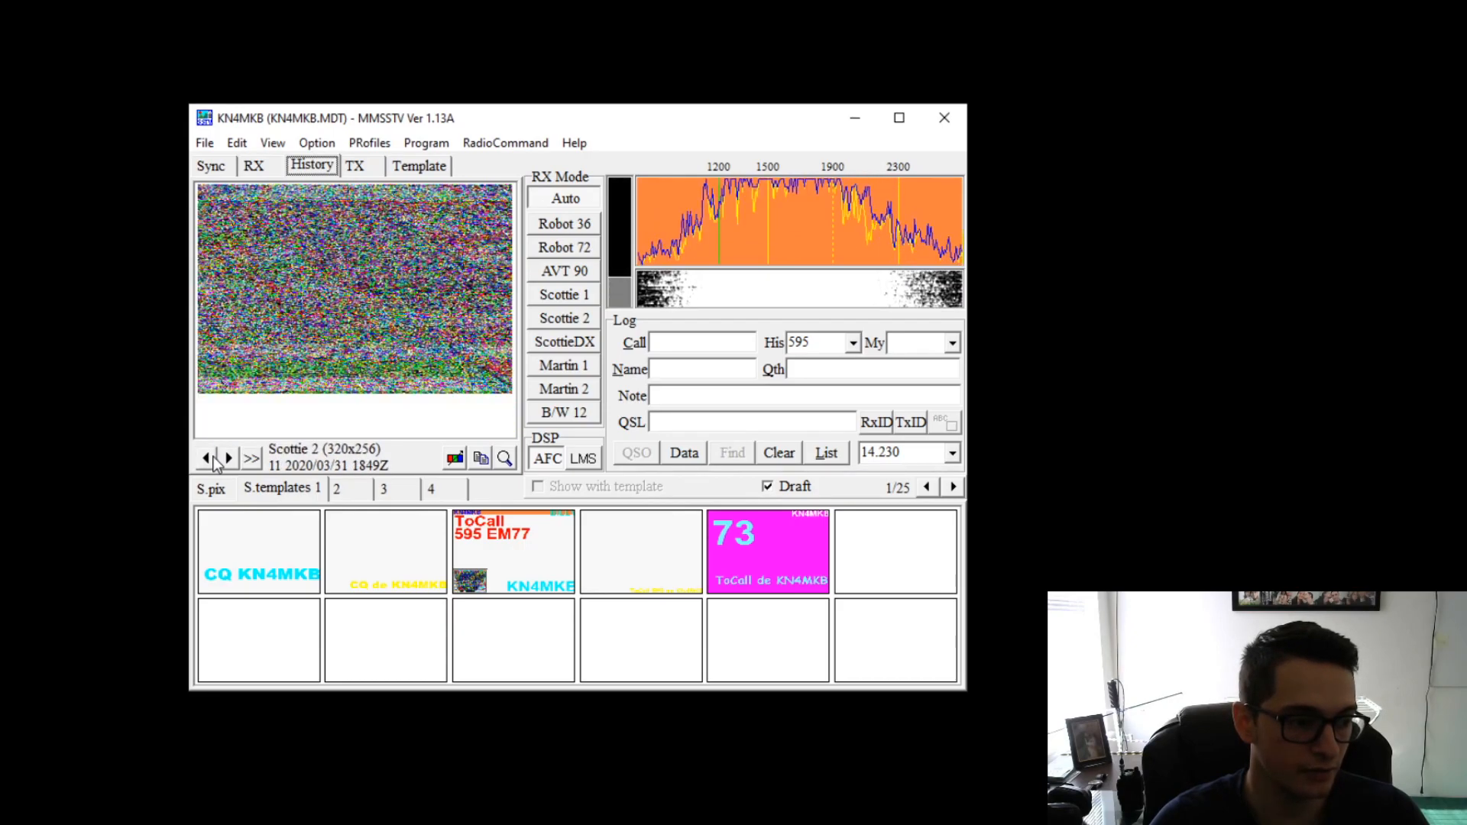
pyautogui.click(228, 457)
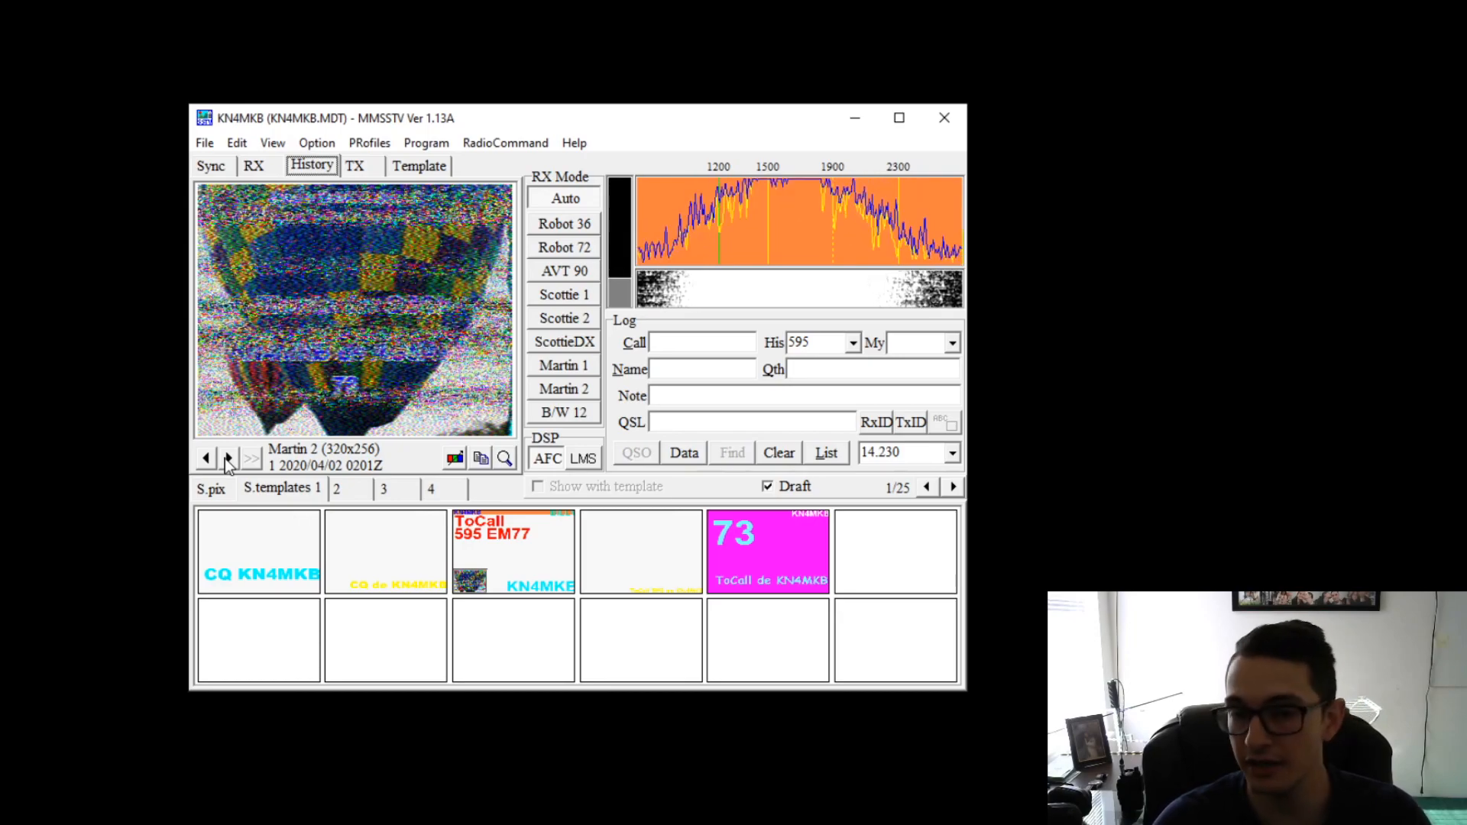
pyautogui.click(354, 165)
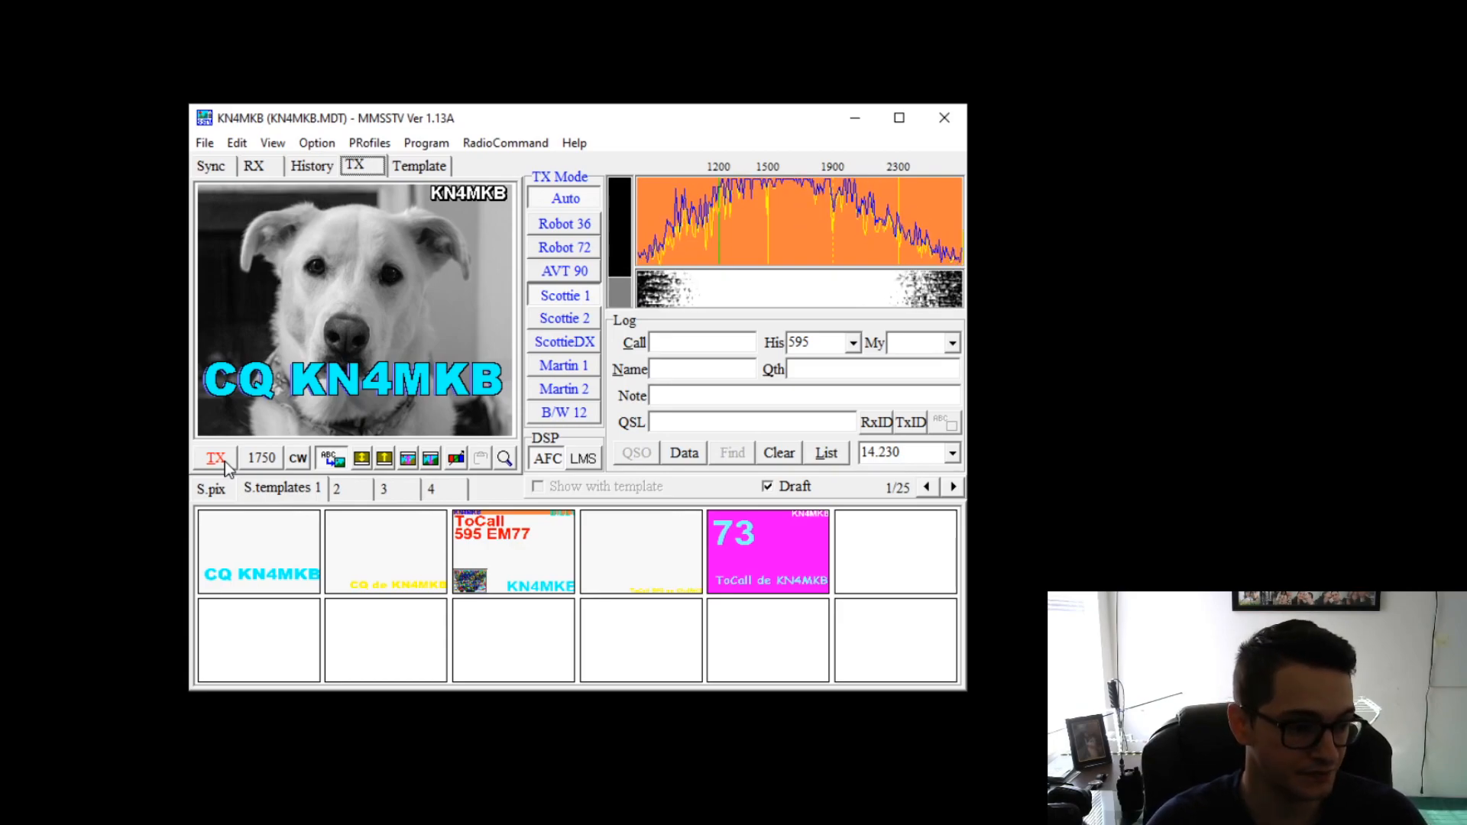
# - Show the ToCall 595 EM77 KN4MKB reply template over the dog photo in the template editor
pyautogui.click(419, 165)
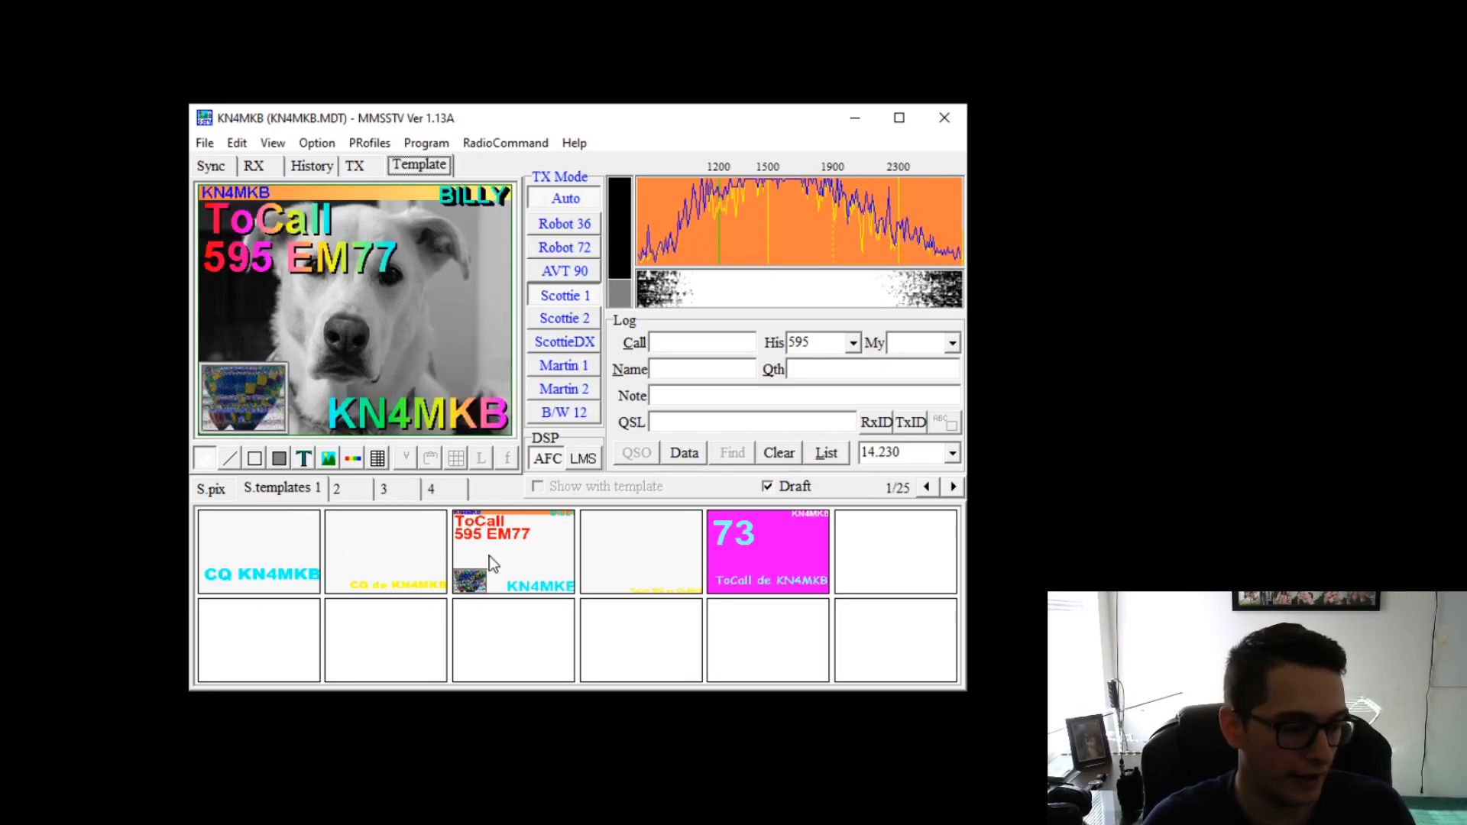
# - Load the saved CQ.mtm template so CQ KN4MKB replaces the reply design over the dog photo
pyautogui.rightClick(494, 561)
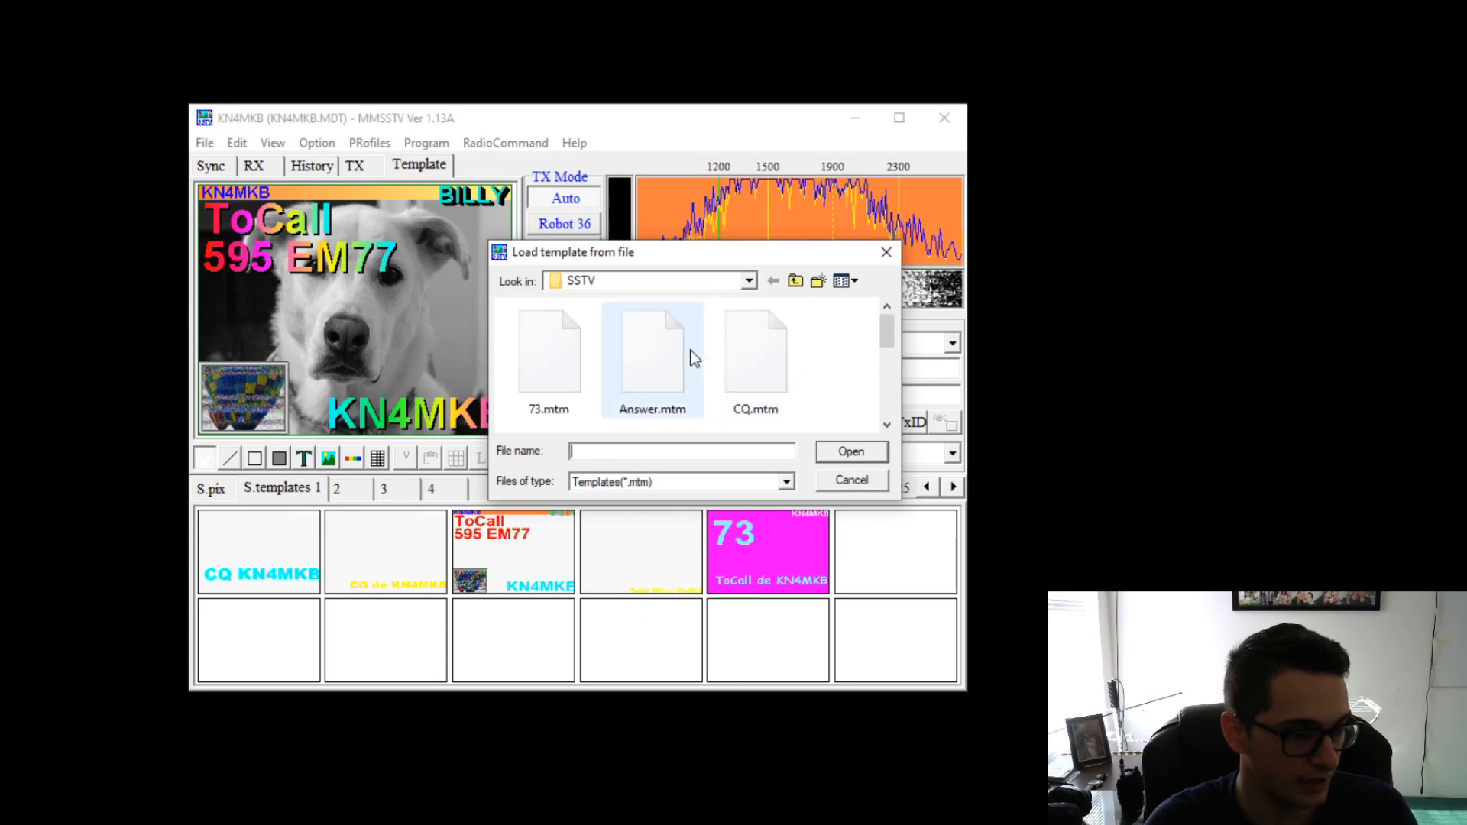
pyautogui.click(850, 478)
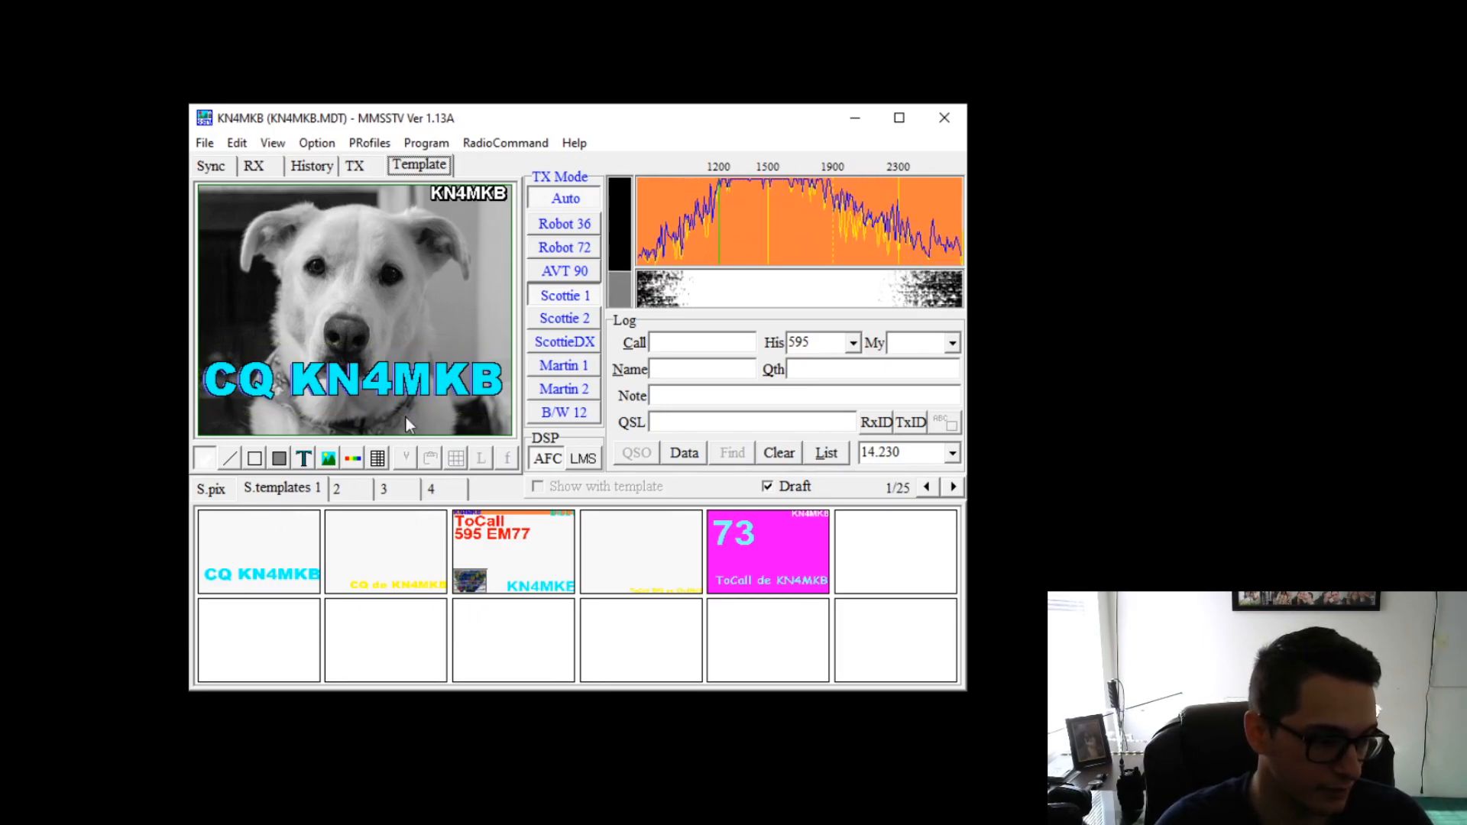
# - Save the CQ template to file, load the handheld radio photo, and apply the ToCall reply template showing its %c macro
pyautogui.click(354, 384)
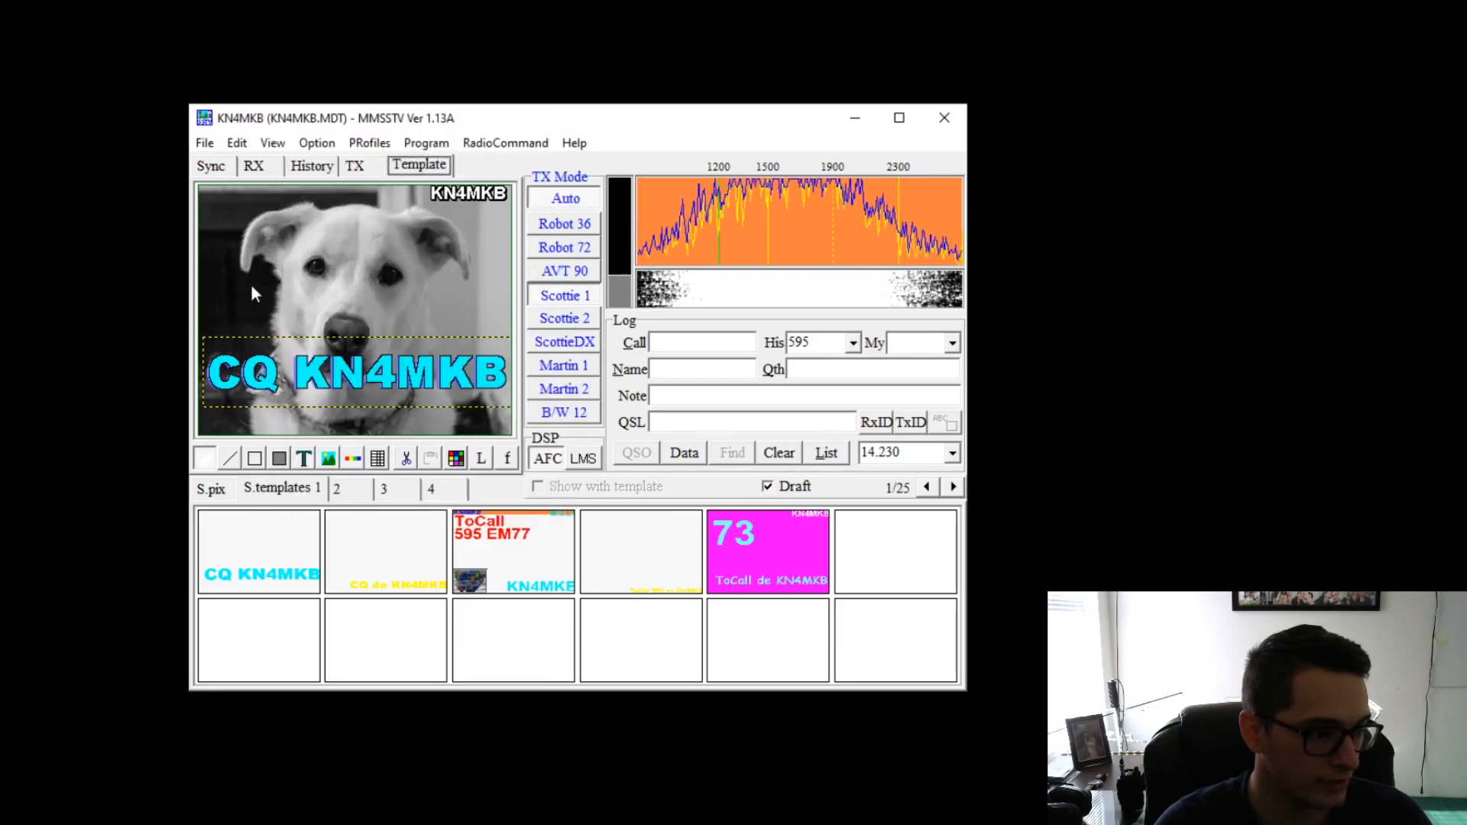
pyautogui.rightClick(252, 290)
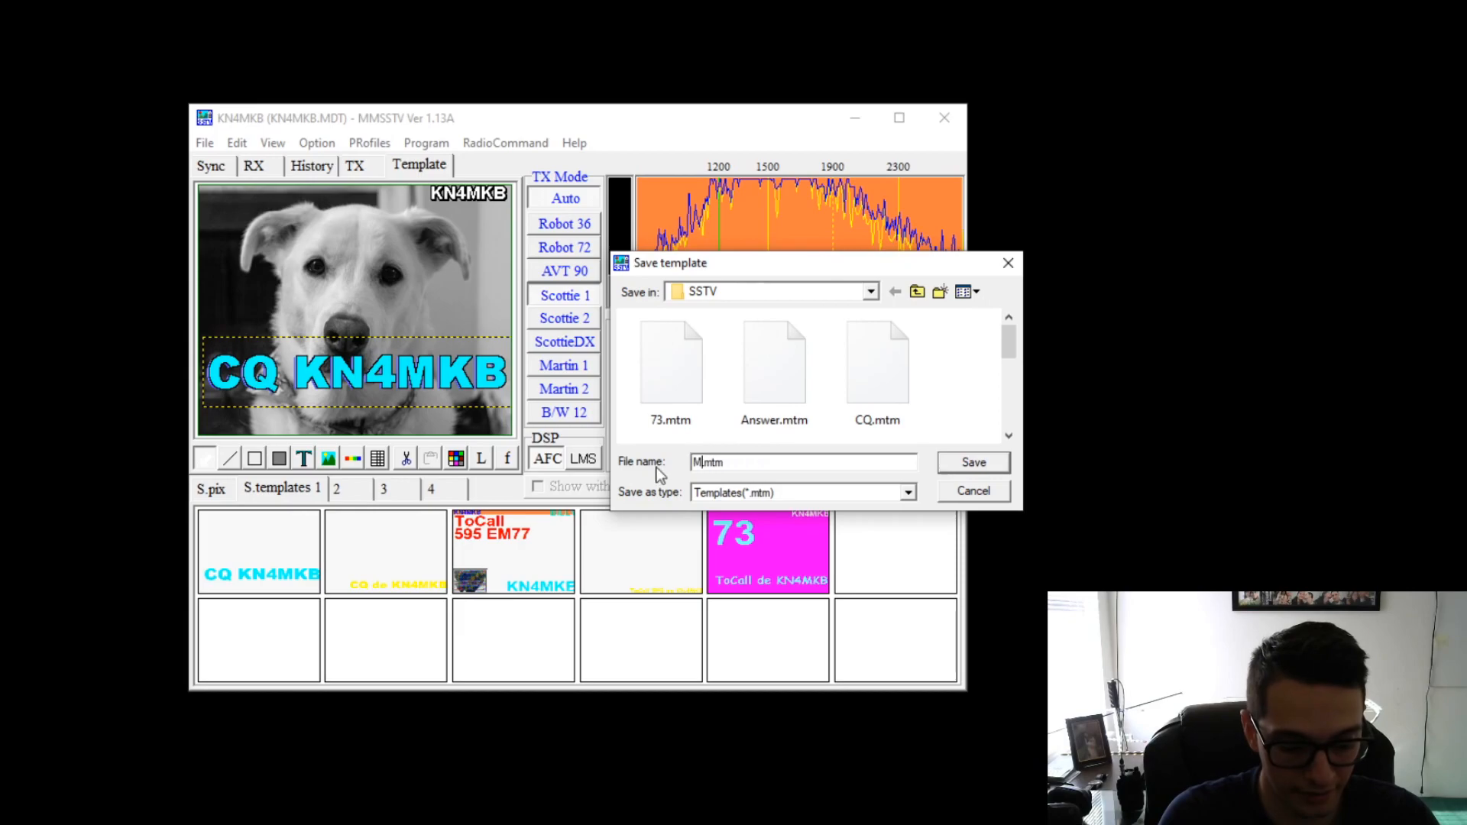
pyautogui.write('YCQTE')
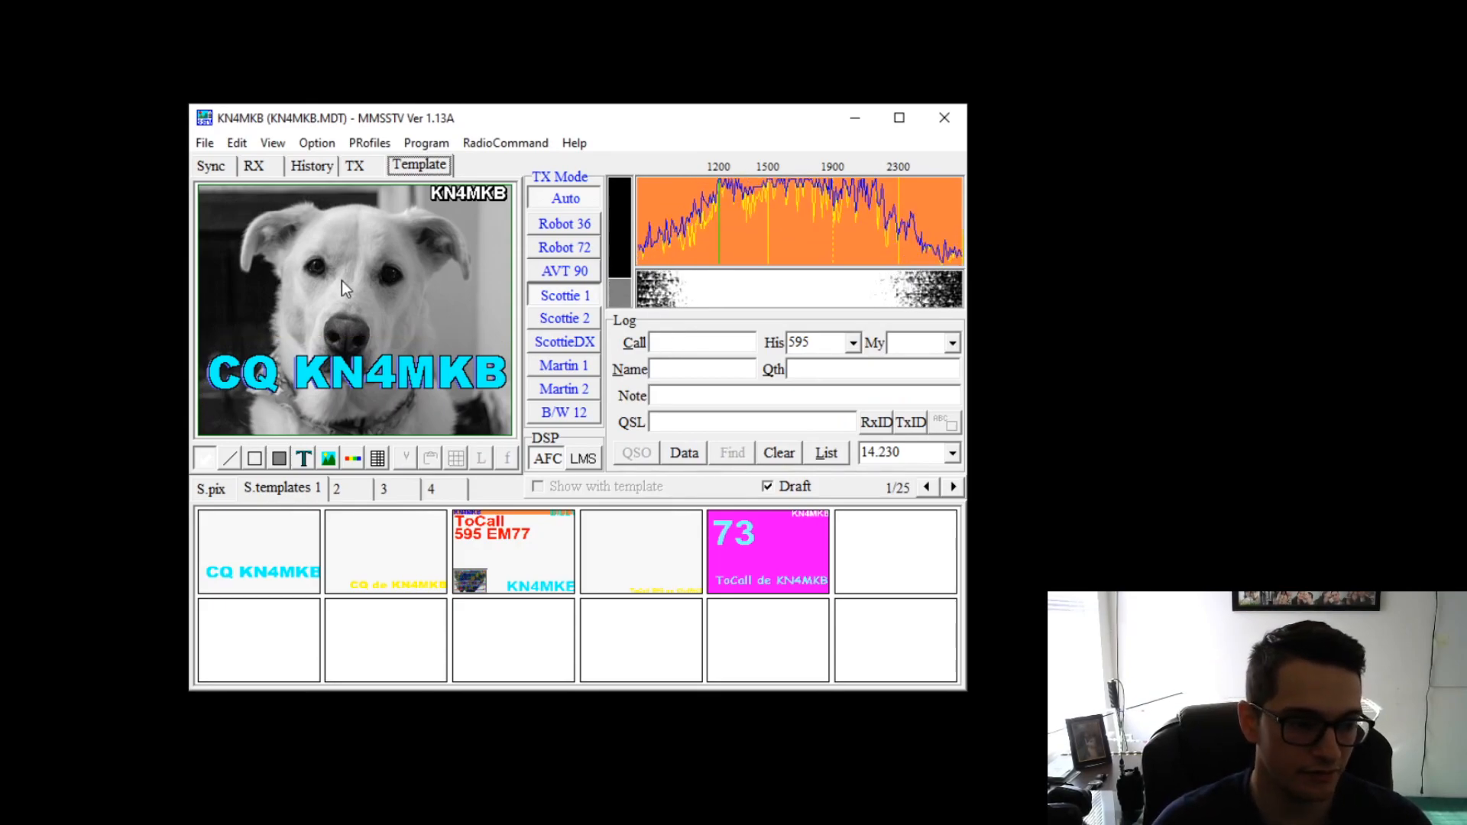
pyautogui.click(355, 165)
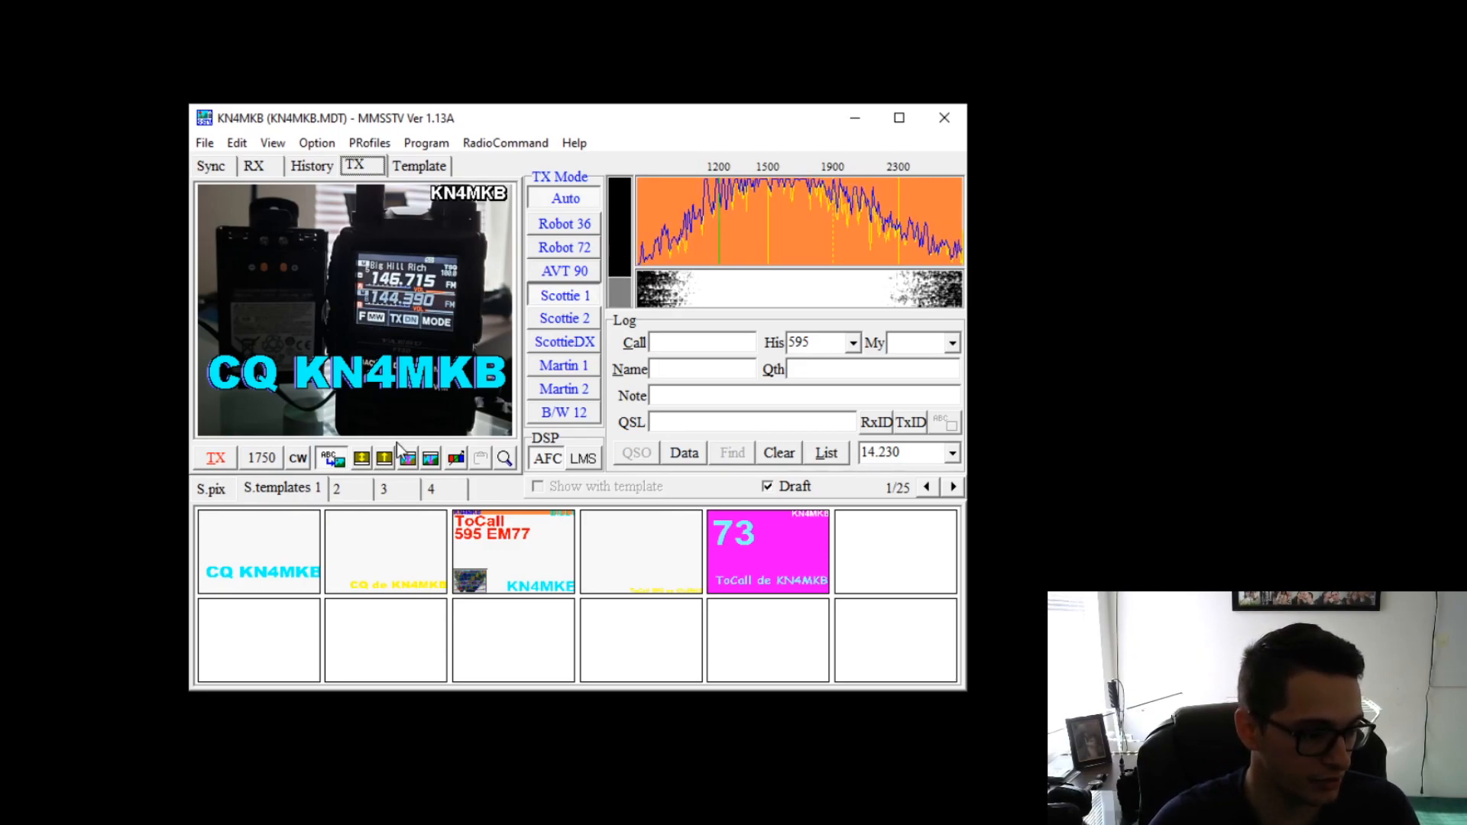
pyautogui.moveTo(512, 578)
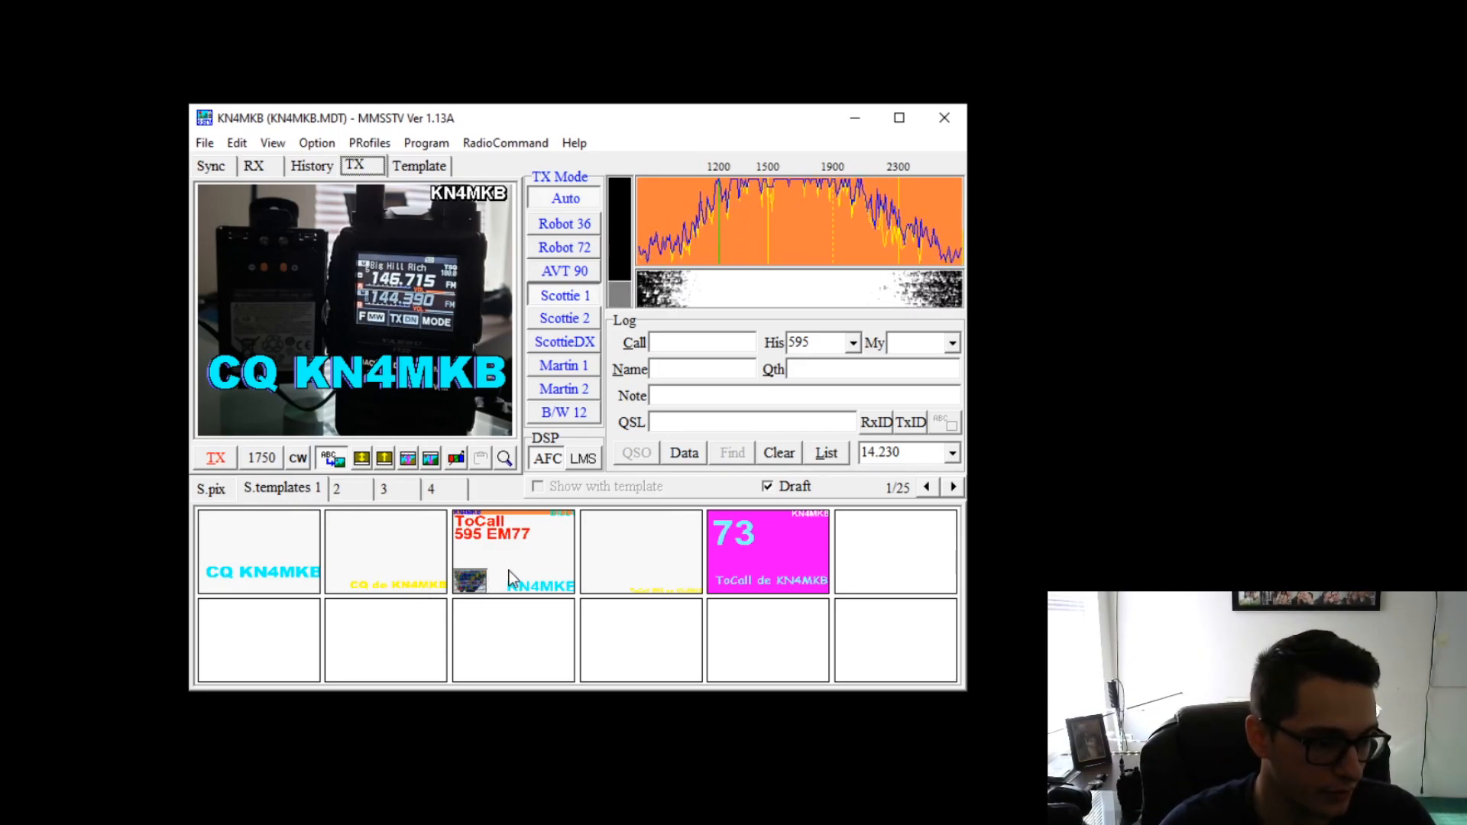
pyautogui.click(419, 165)
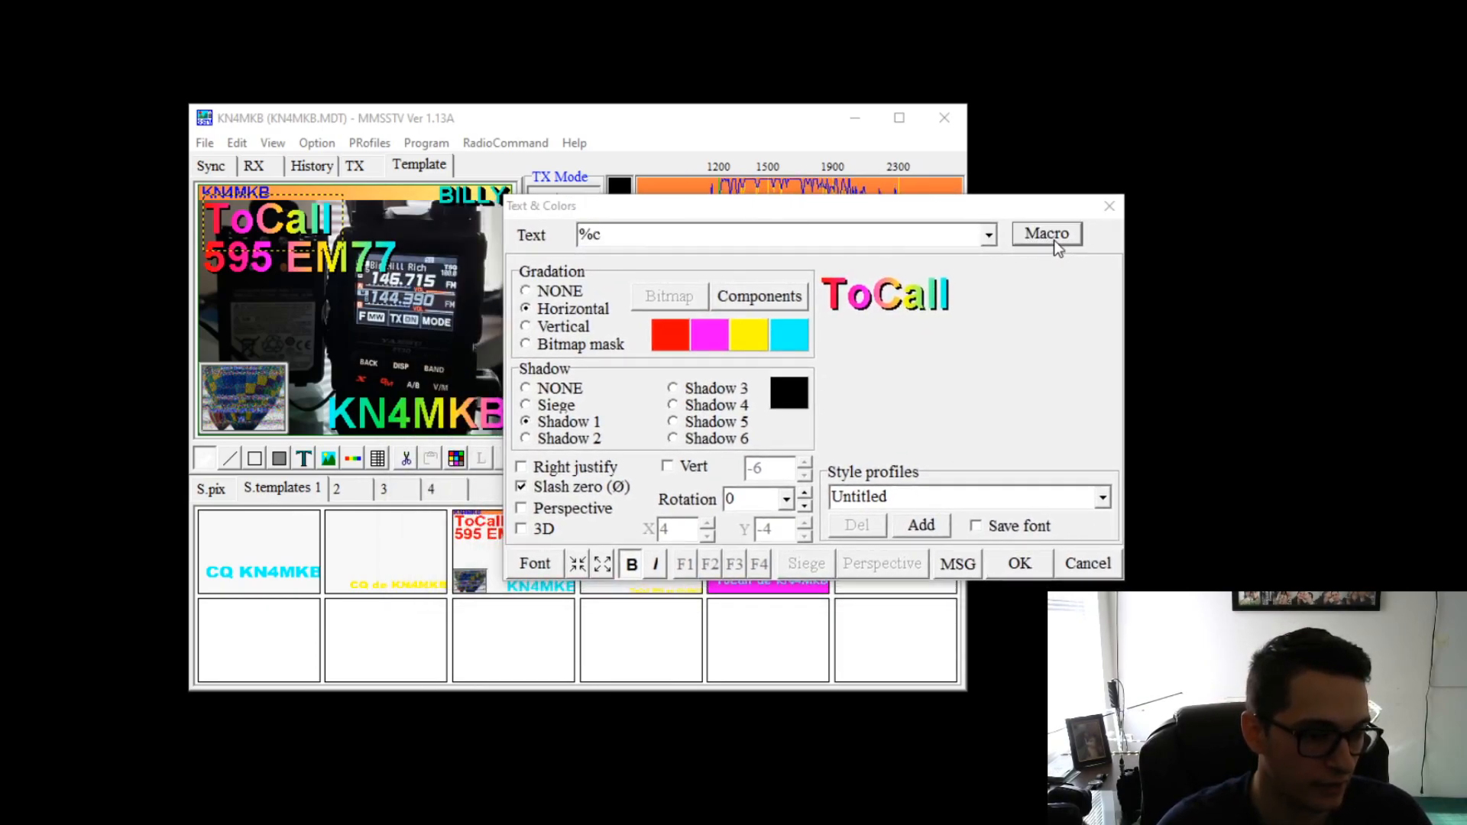
# - Confirm the Text & Colors settings, leaving the ToCall 595 EM77 template over the radio photo
pyautogui.click(1045, 232)
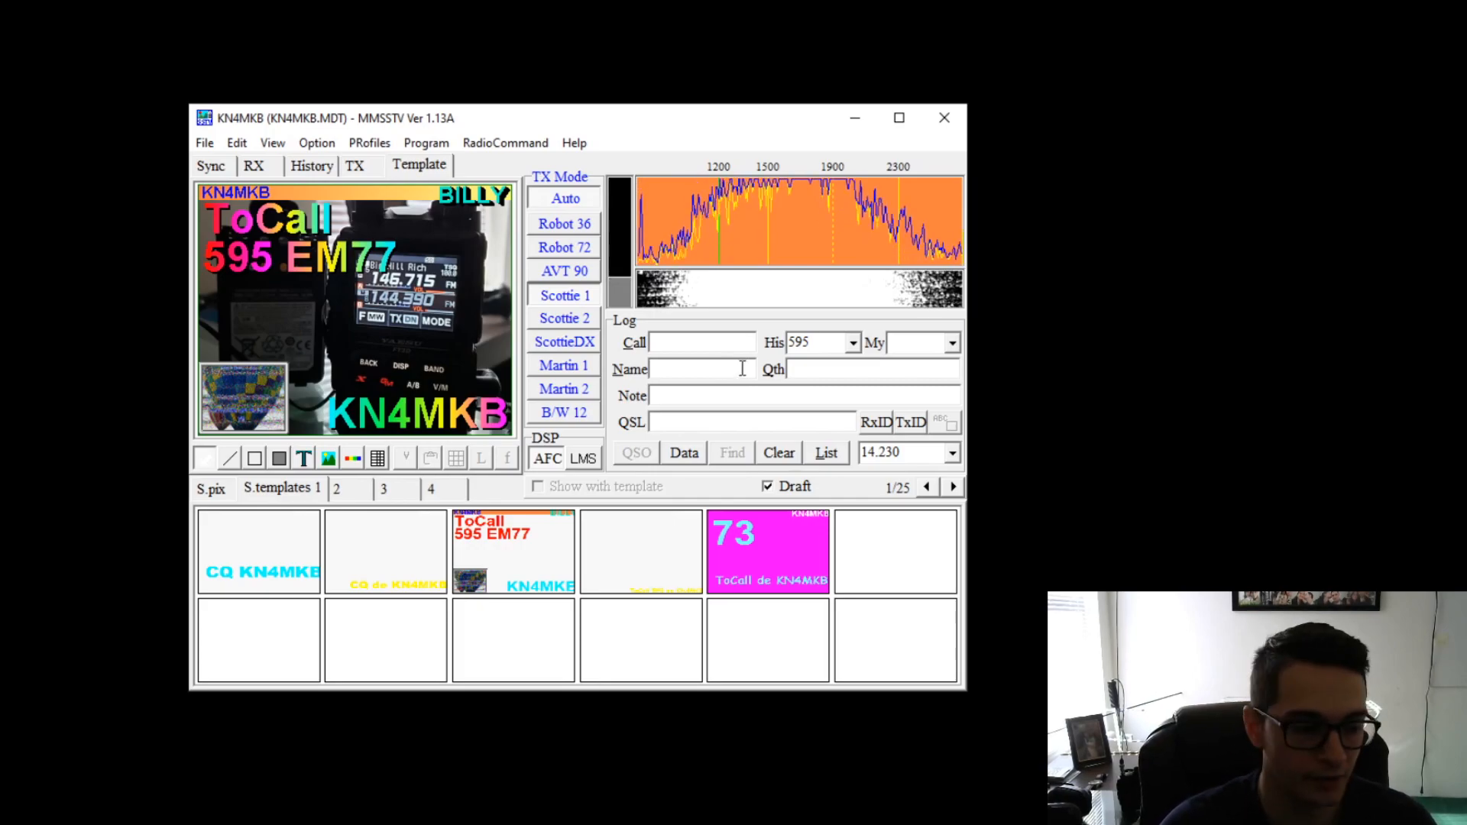
pyautogui.write('E')
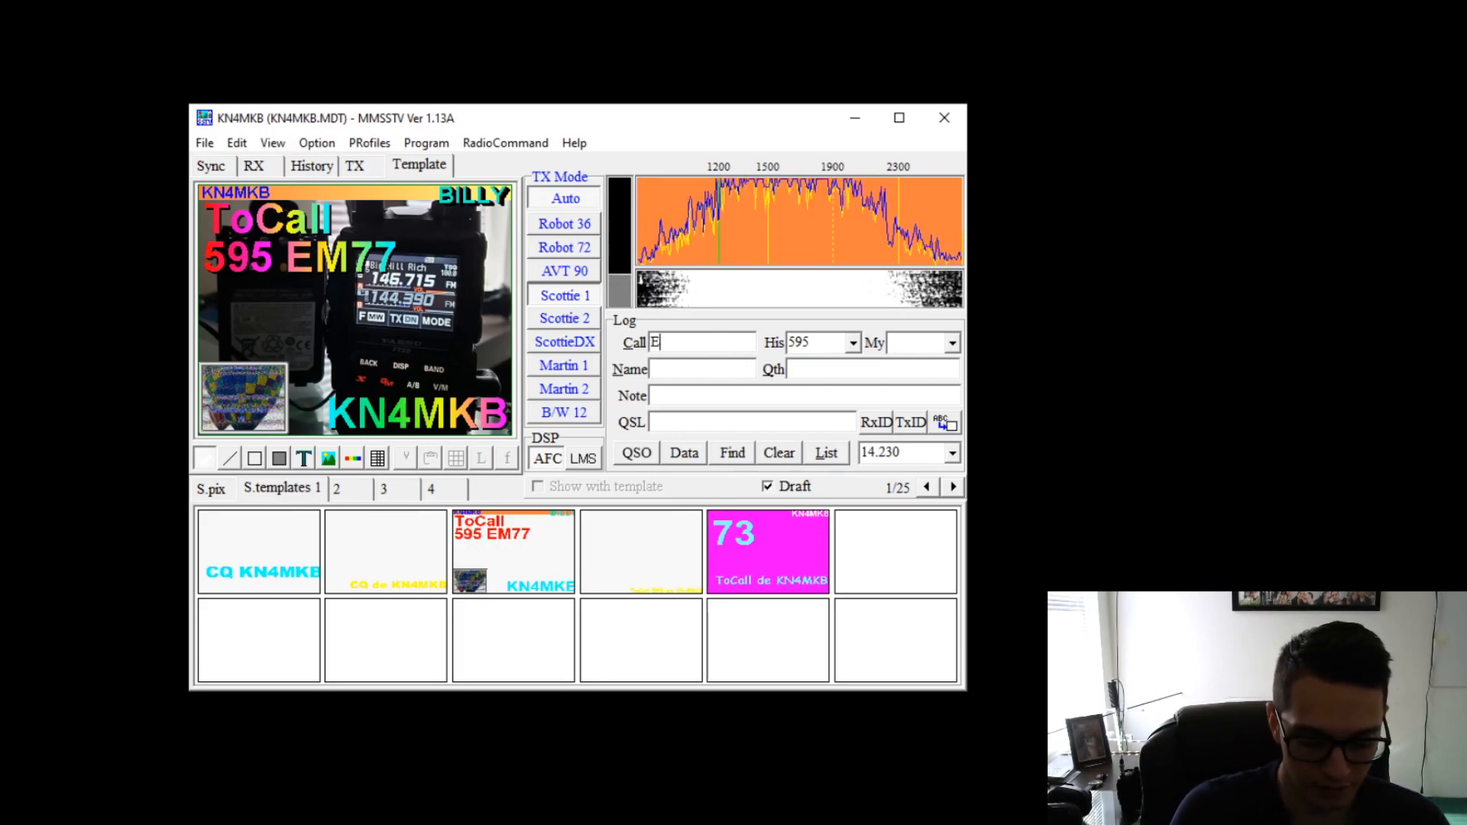
pyautogui.write('XAMPLE')
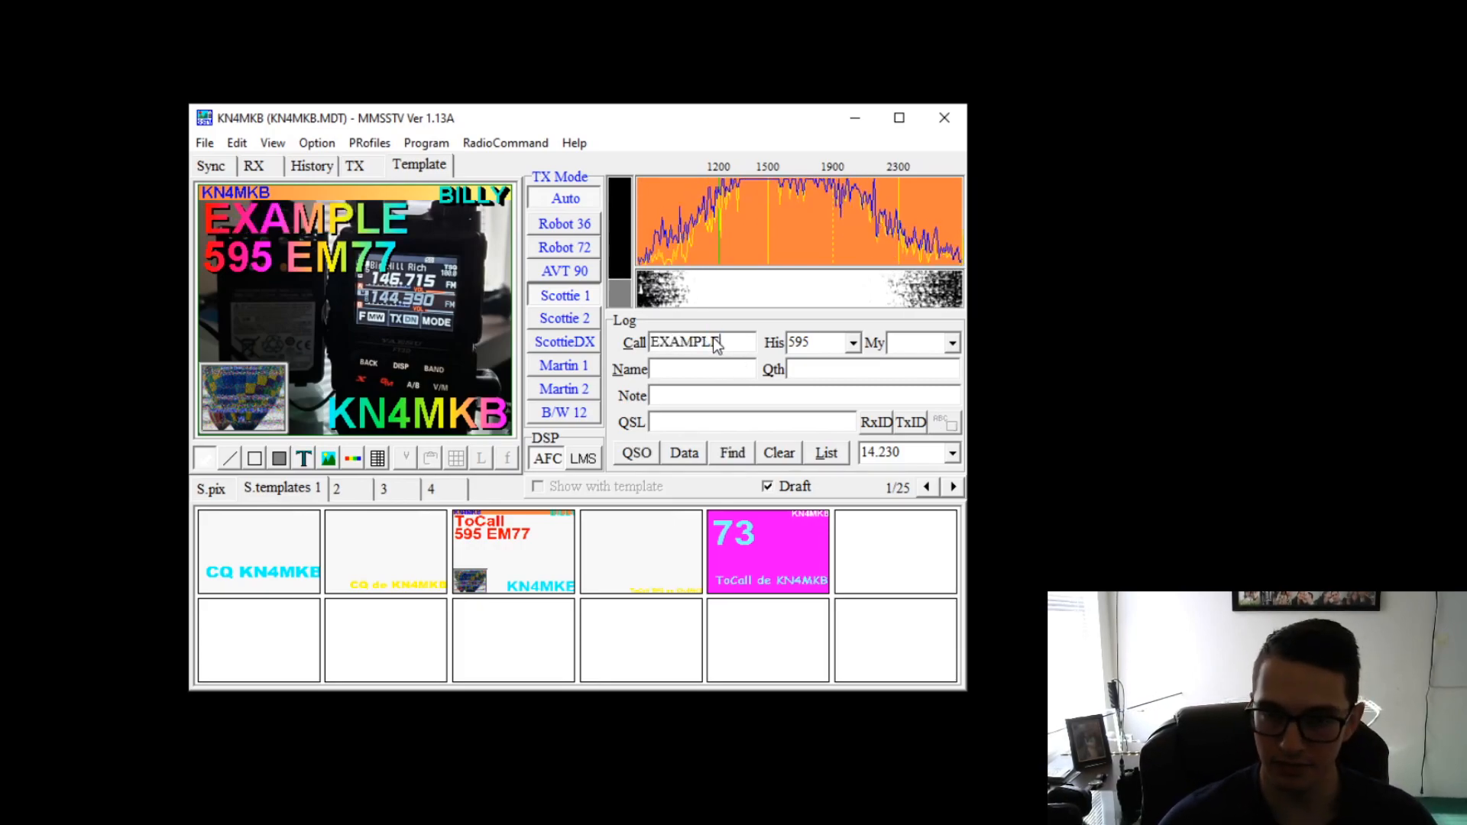
pyautogui.doubleClick(684, 342)
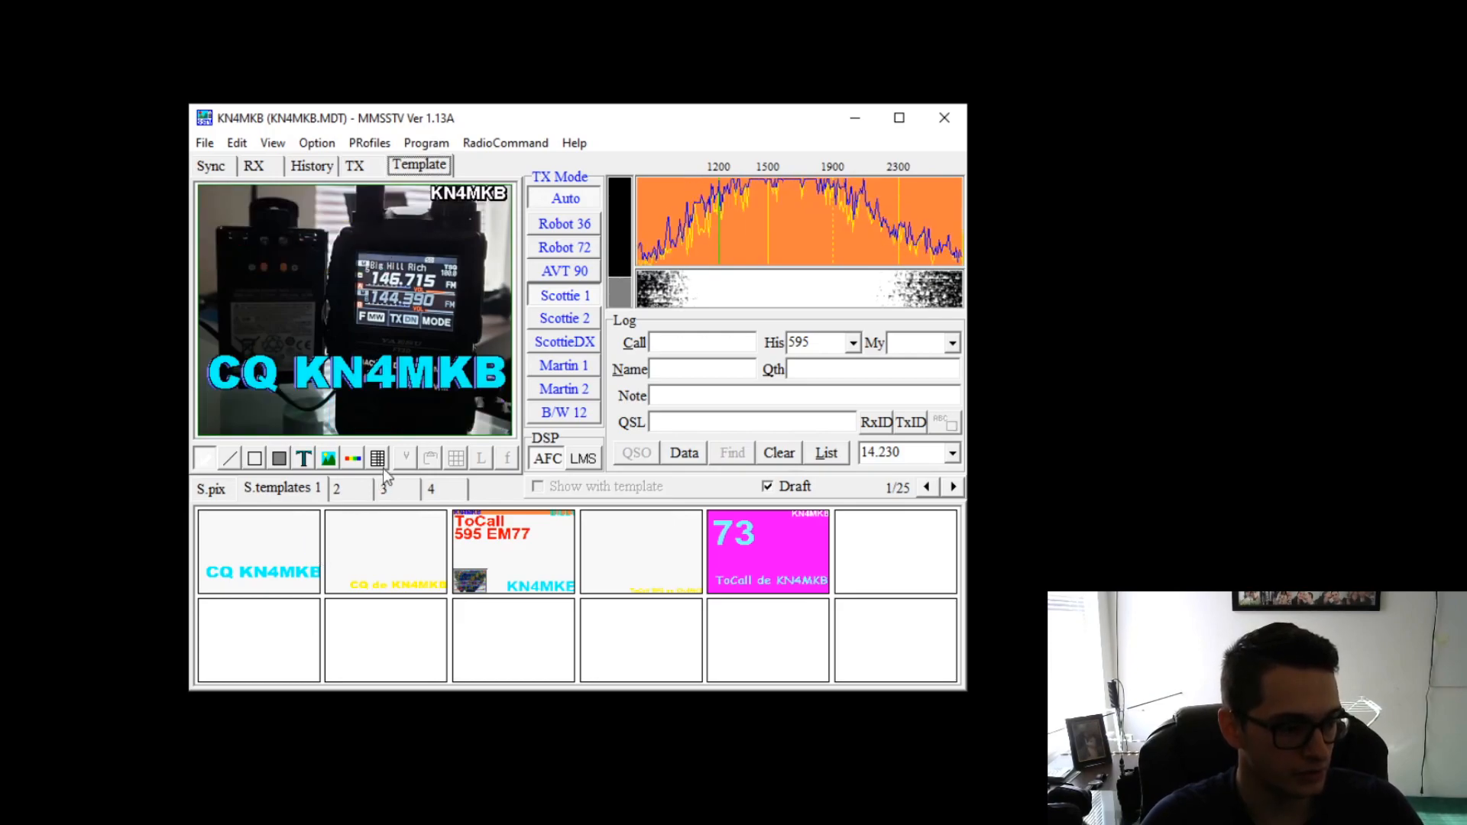
pyautogui.click(355, 165)
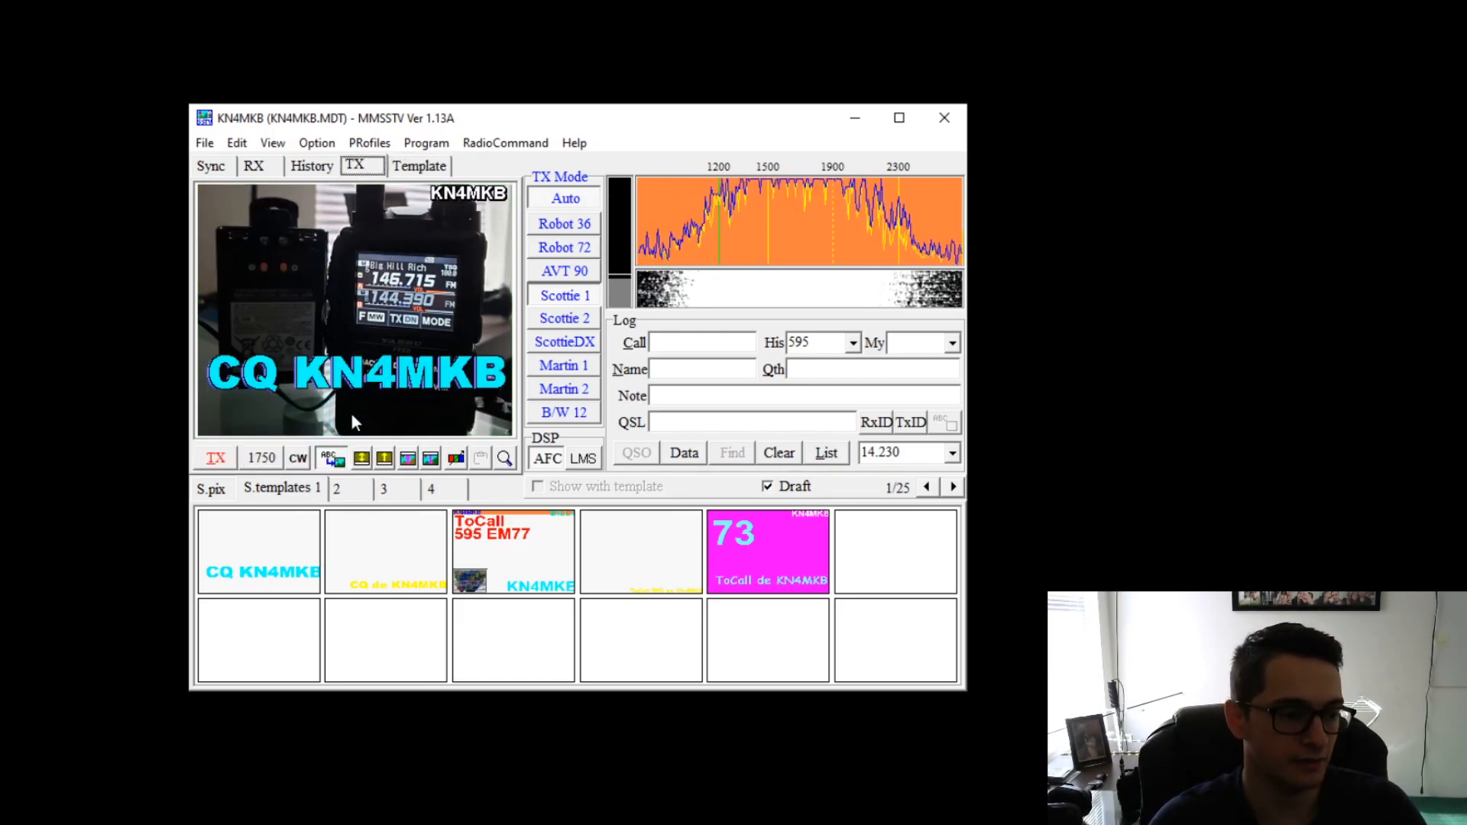
pyautogui.click(253, 166)
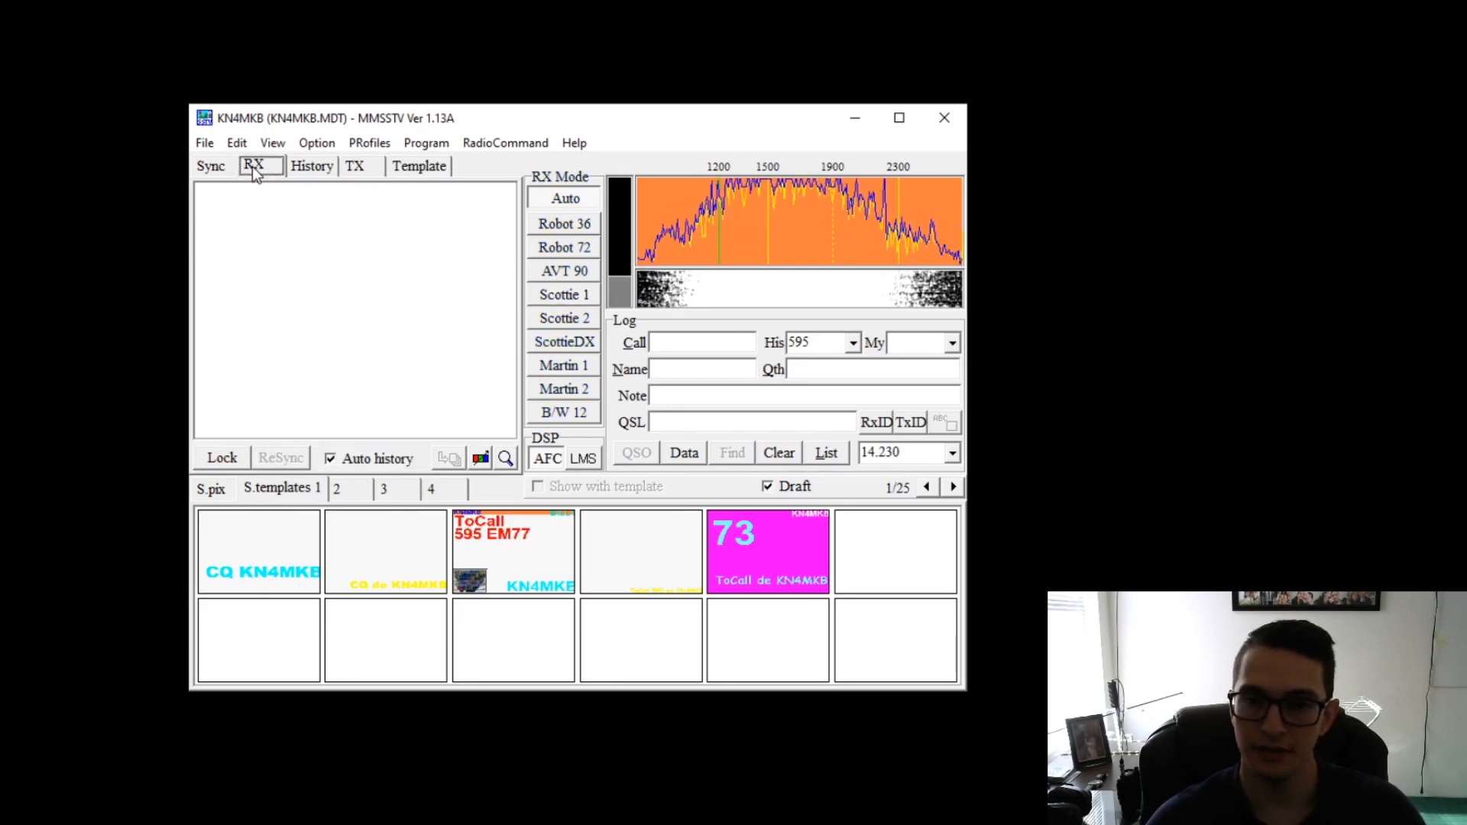
pyautogui.click(355, 165)
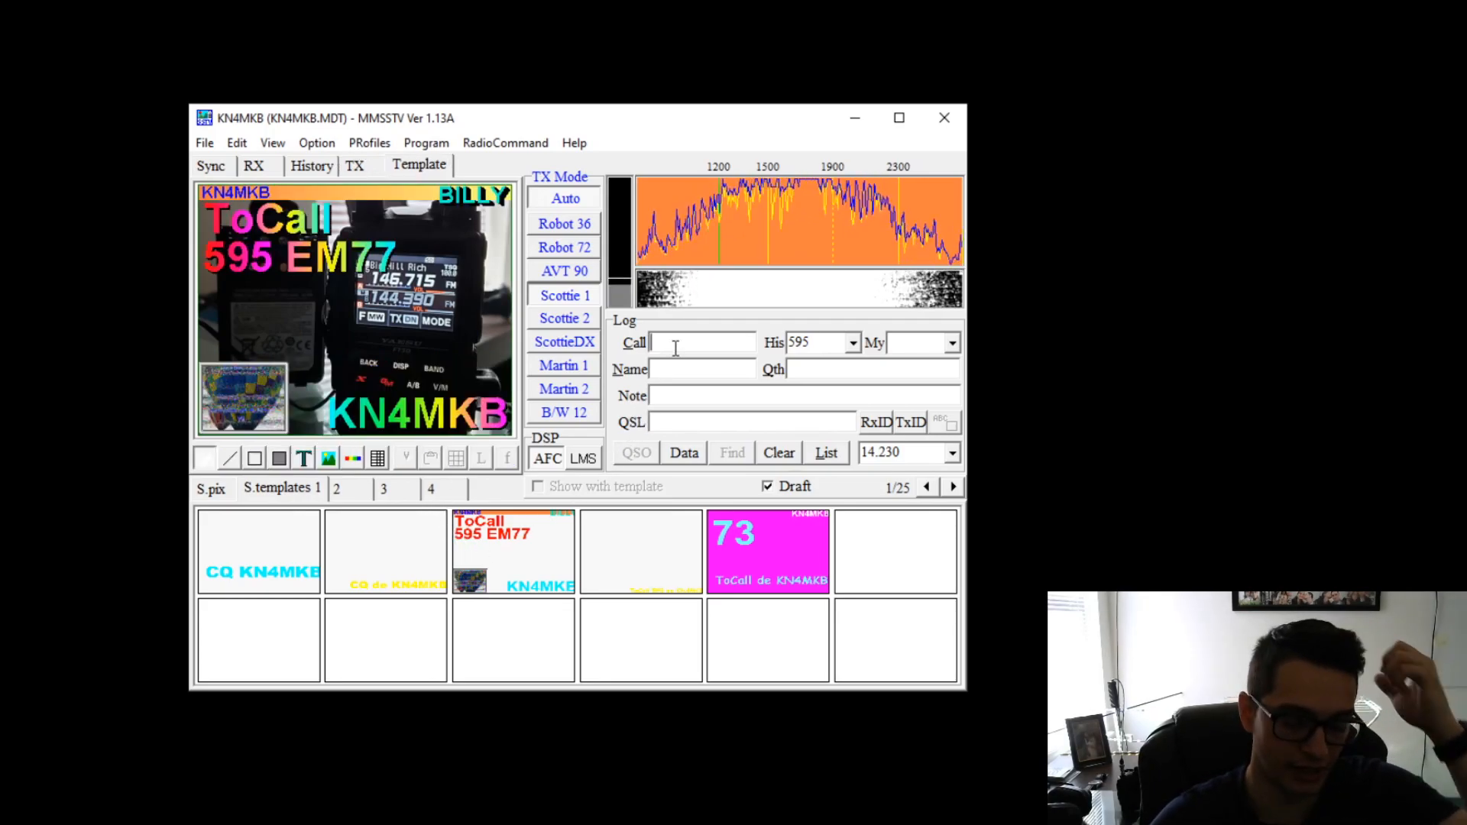
# - Enter the contact's callsign in the log's Call box and show the CQ KN4MKB dog picture for transmit
pyautogui.write('THEIRCALLSIGN')
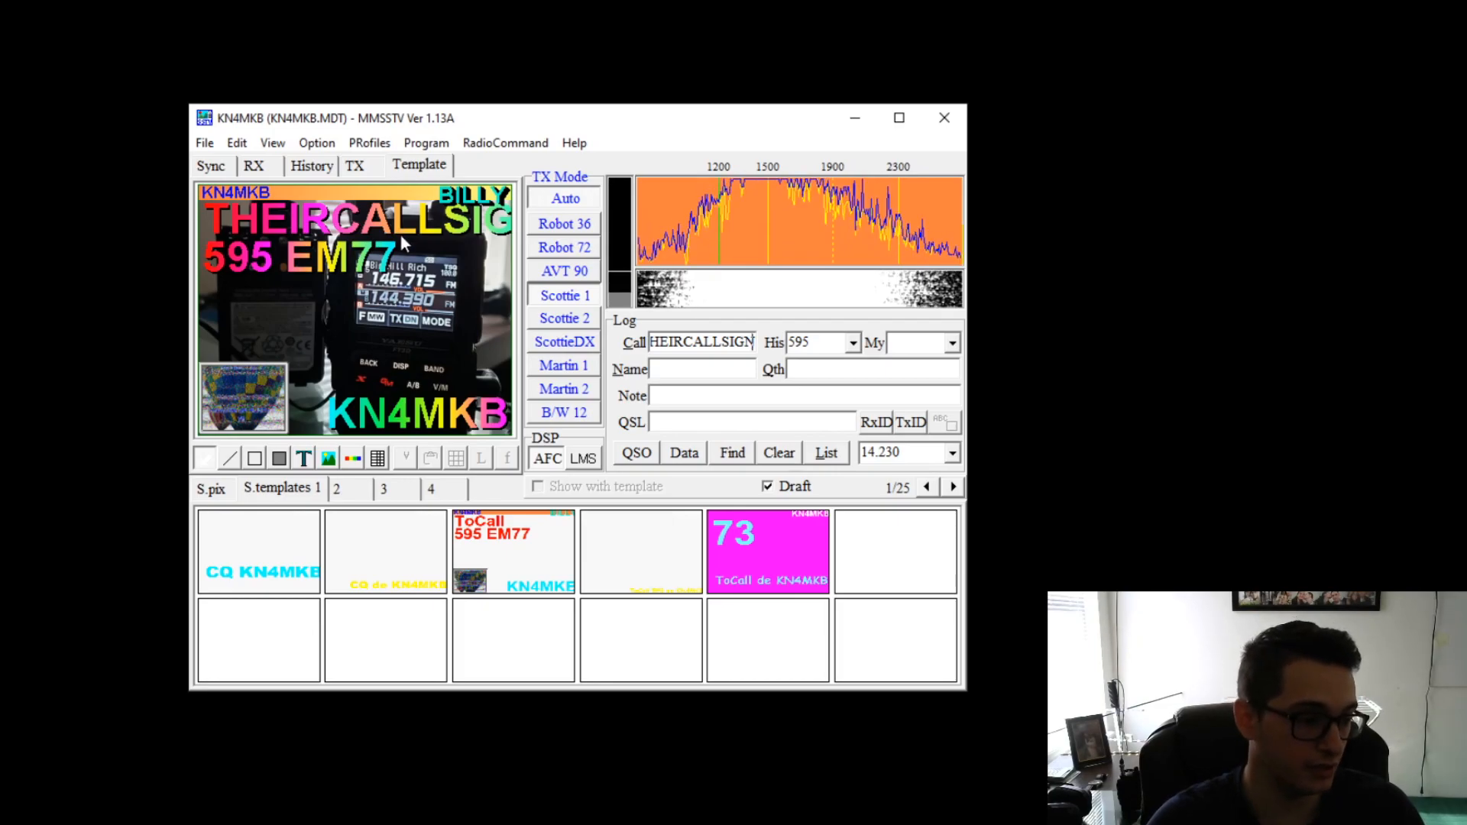
pyautogui.click(353, 165)
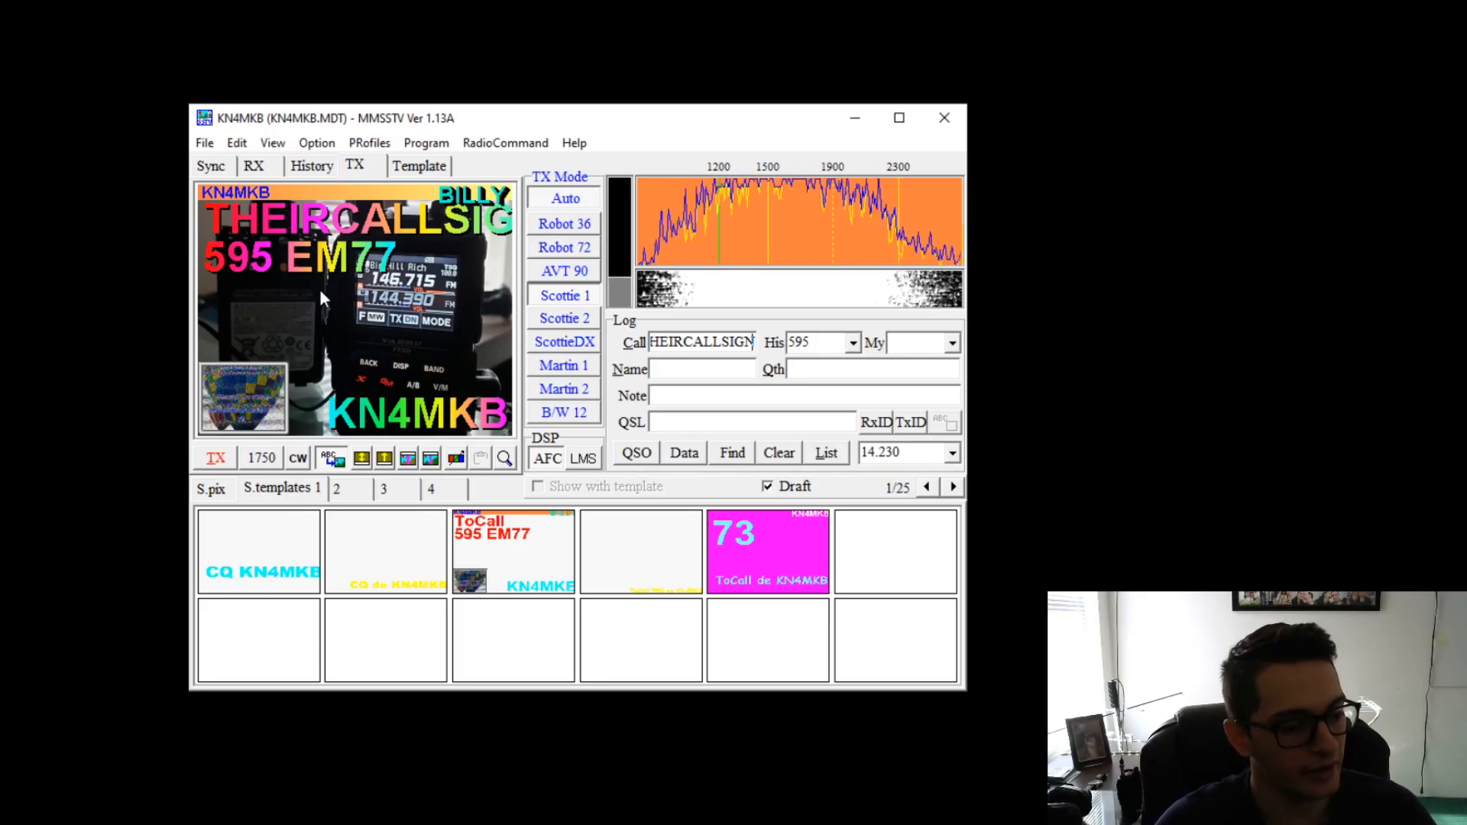
pyautogui.click(419, 165)
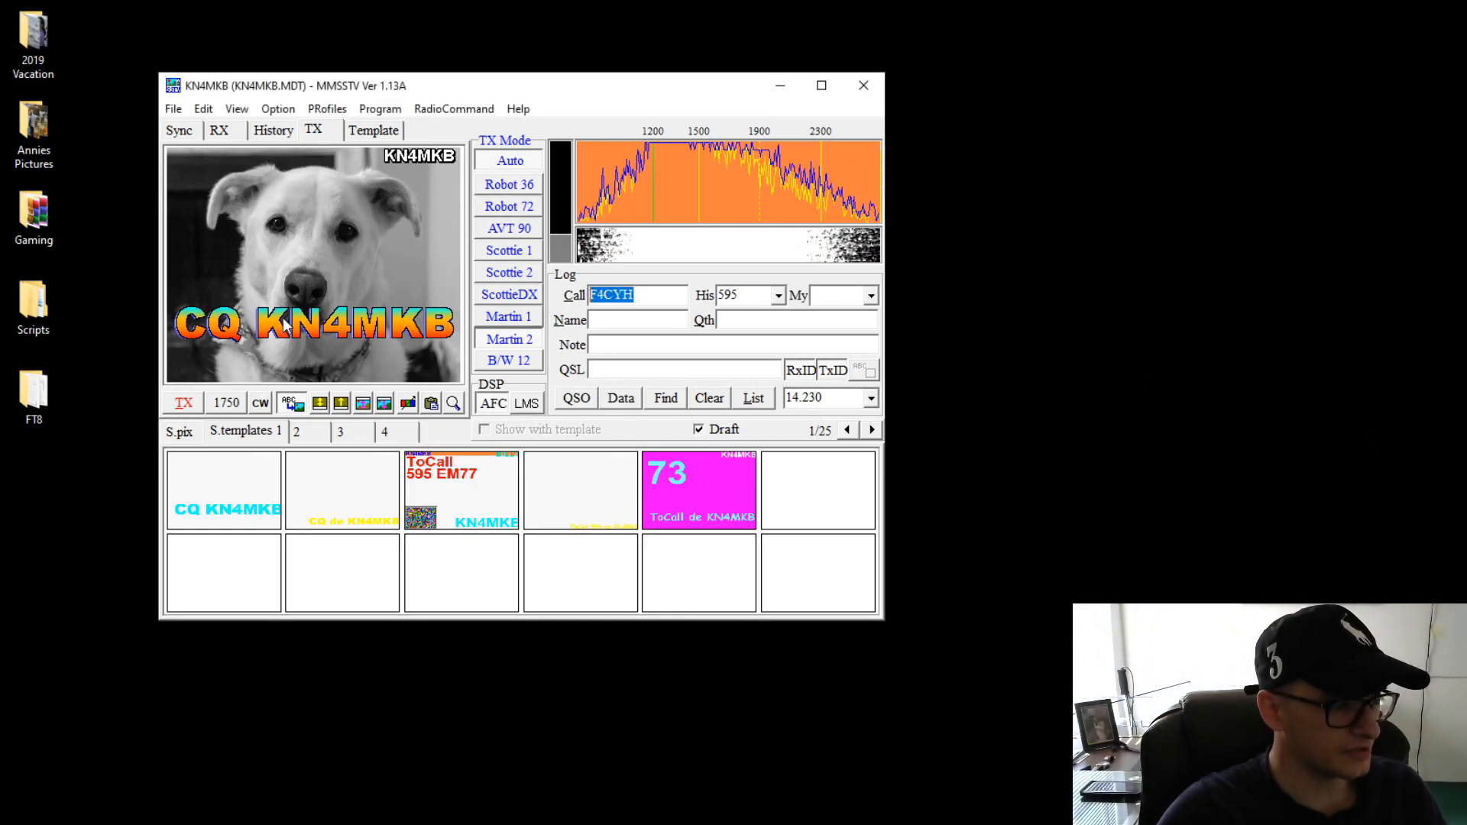
pyautogui.click(181, 402)
pyautogui.write('F')
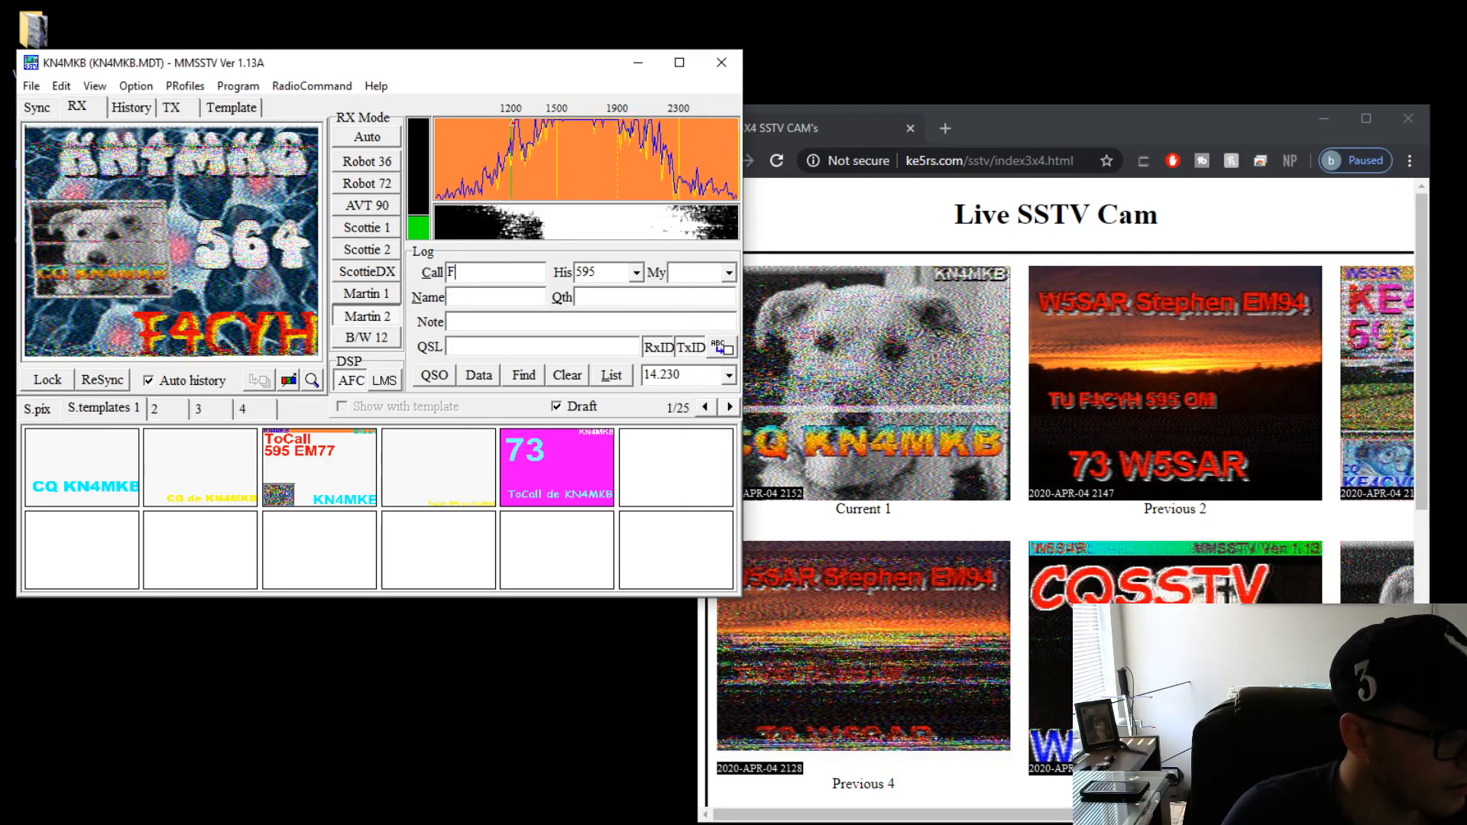
pyautogui.write('4')
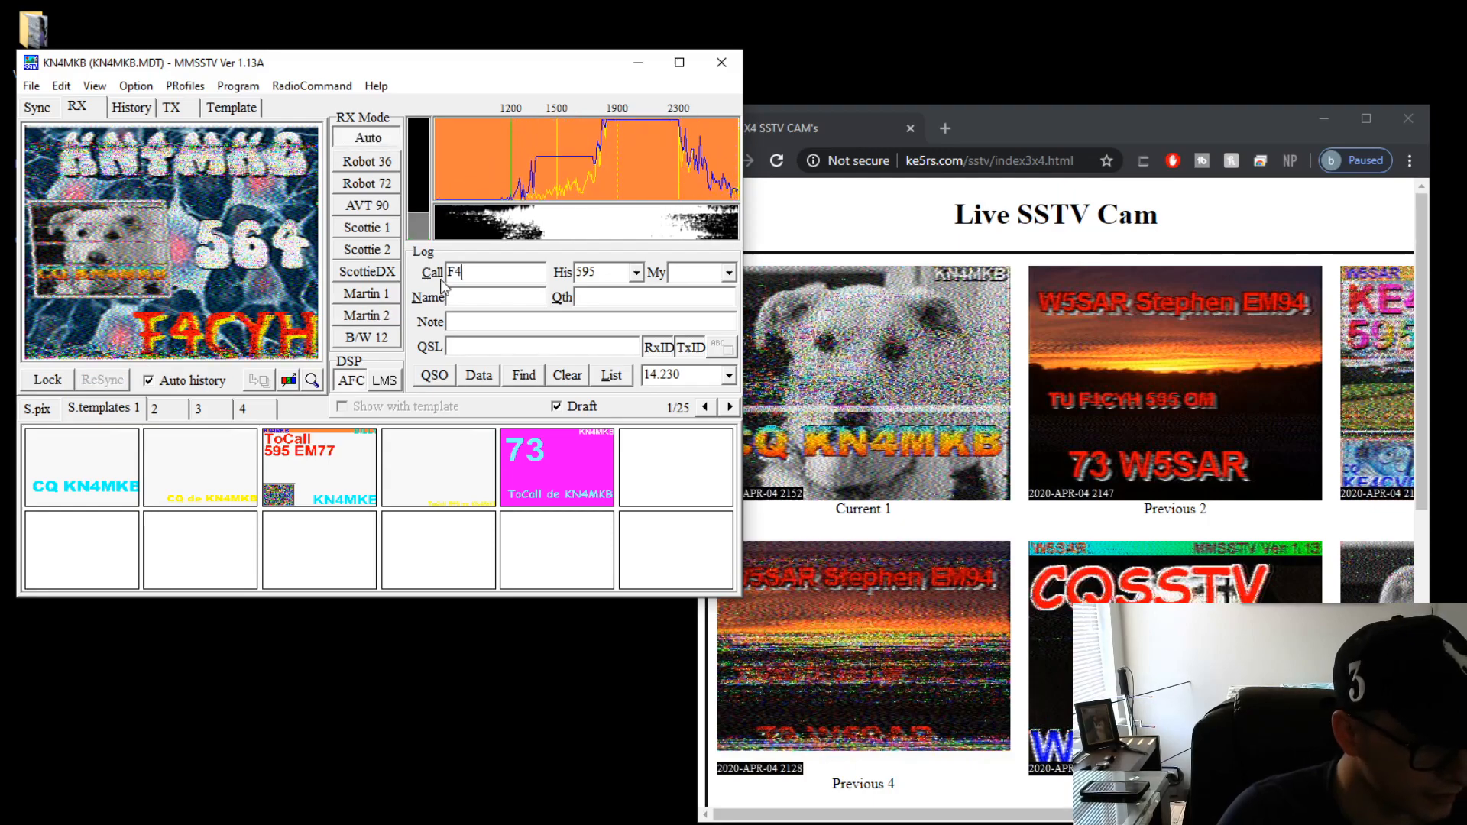
pyautogui.write('CF4CYH')
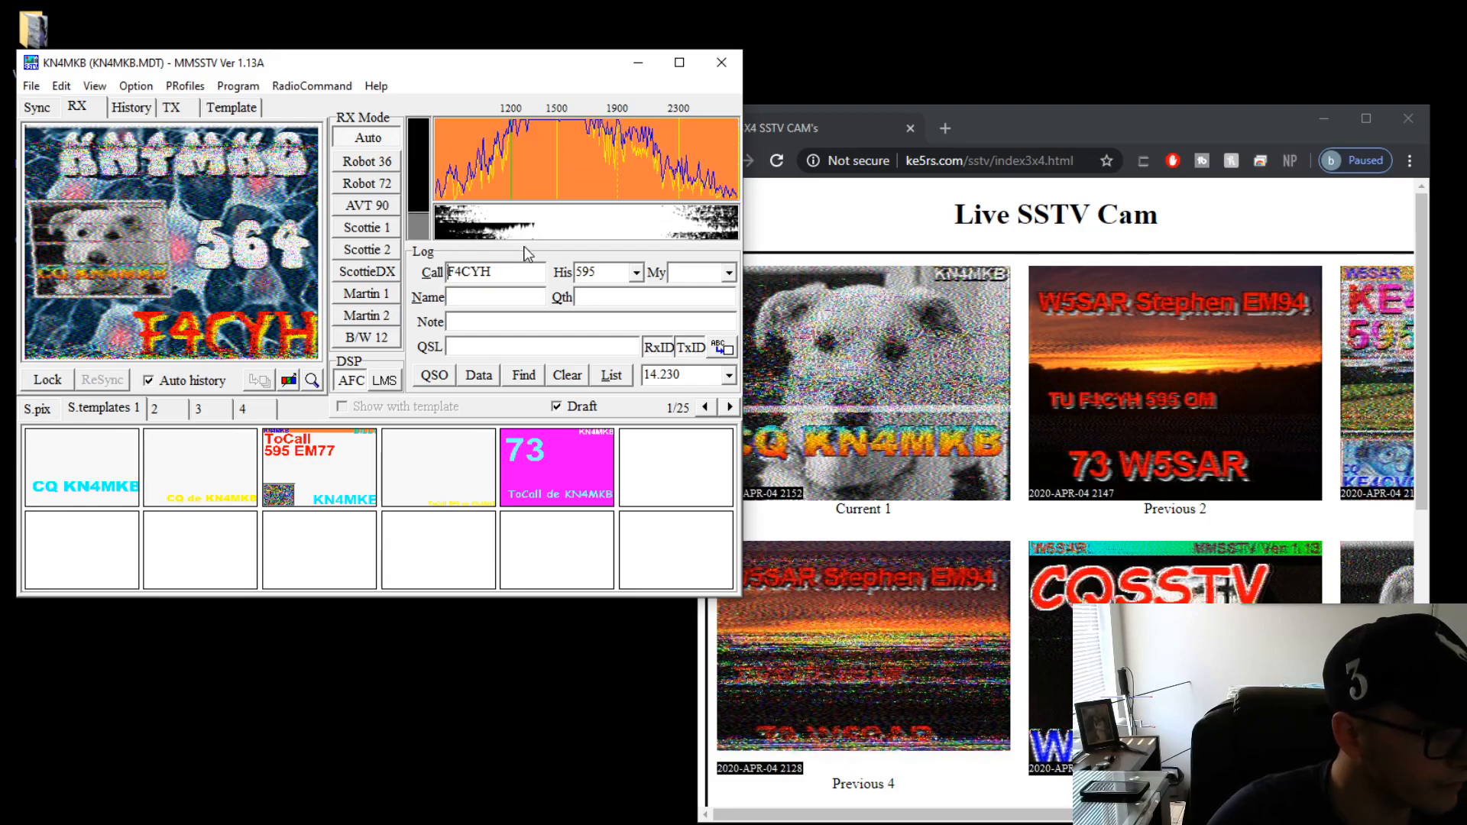
pyautogui.click(171, 107)
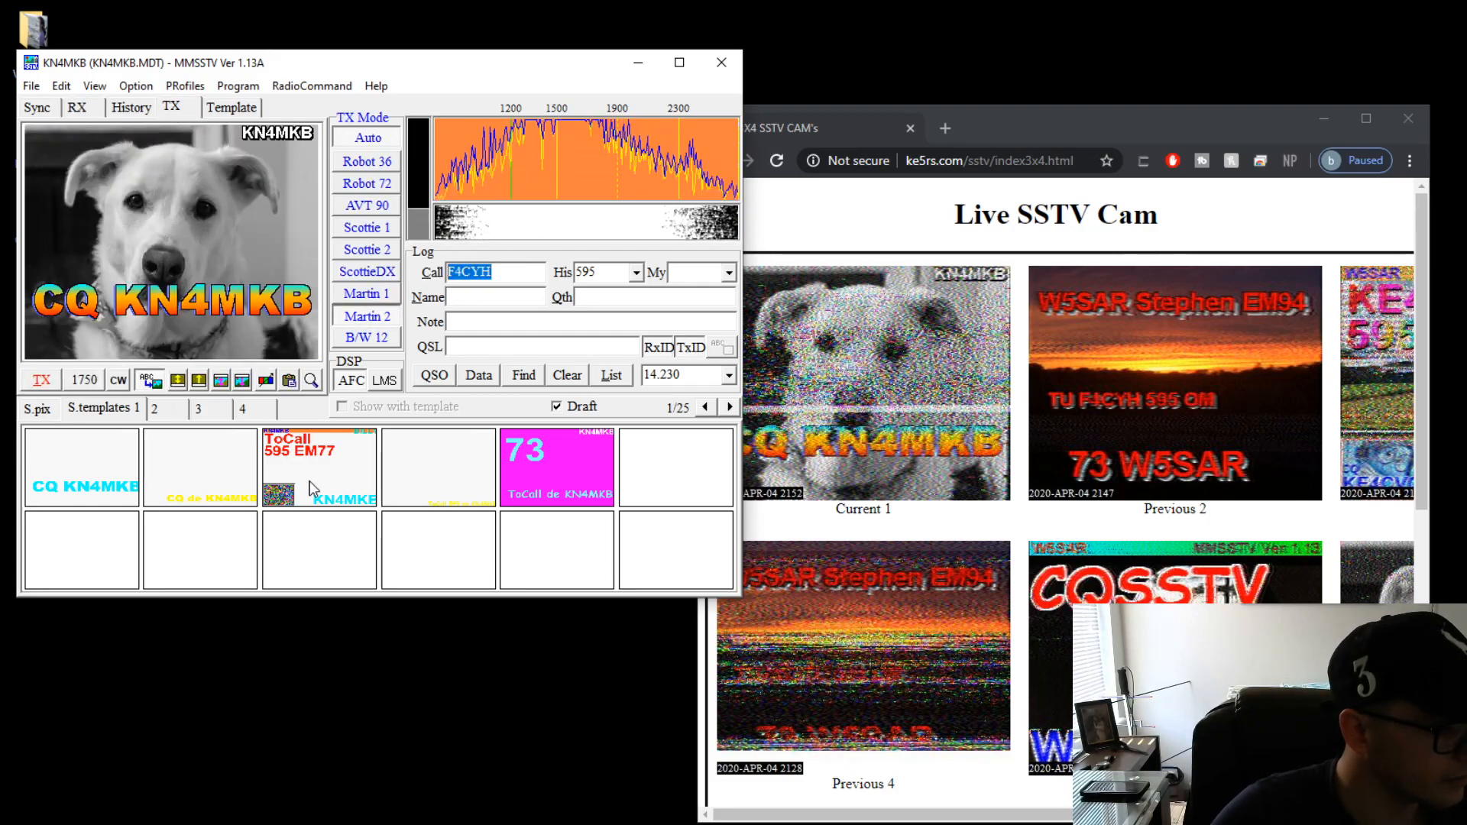
pyautogui.click(231, 106)
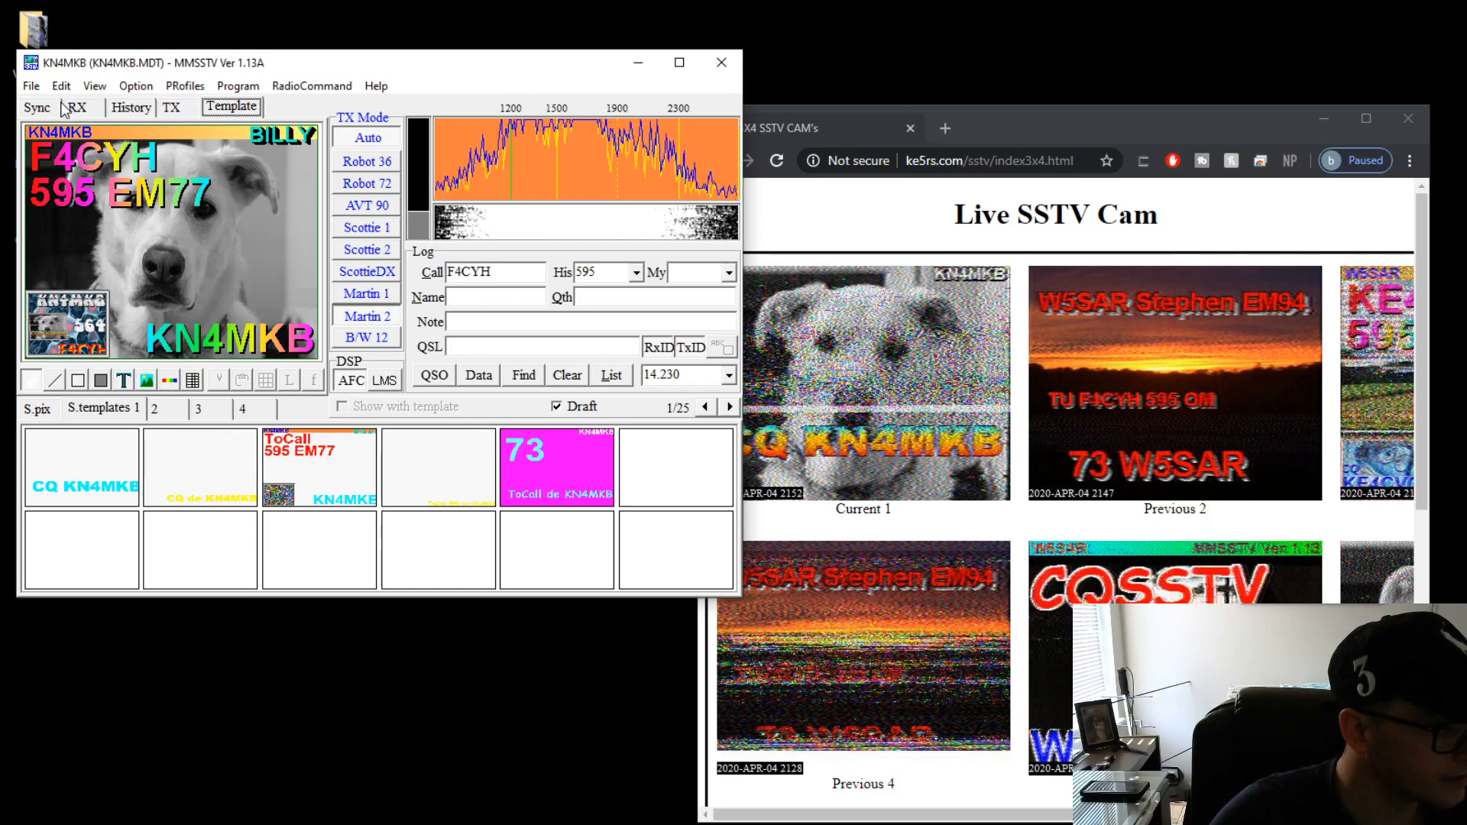
pyautogui.click(172, 107)
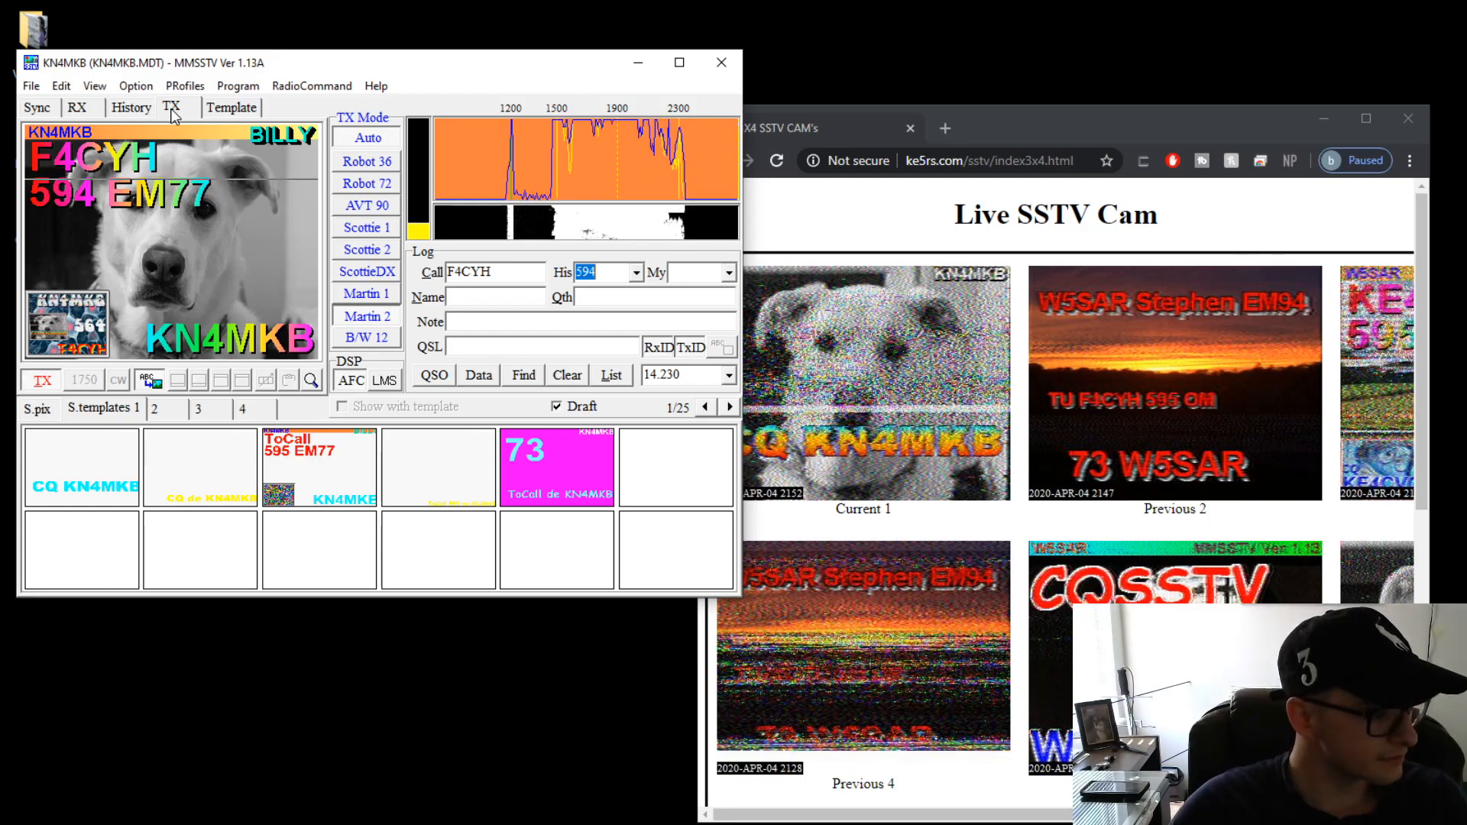
pyautogui.click(130, 107)
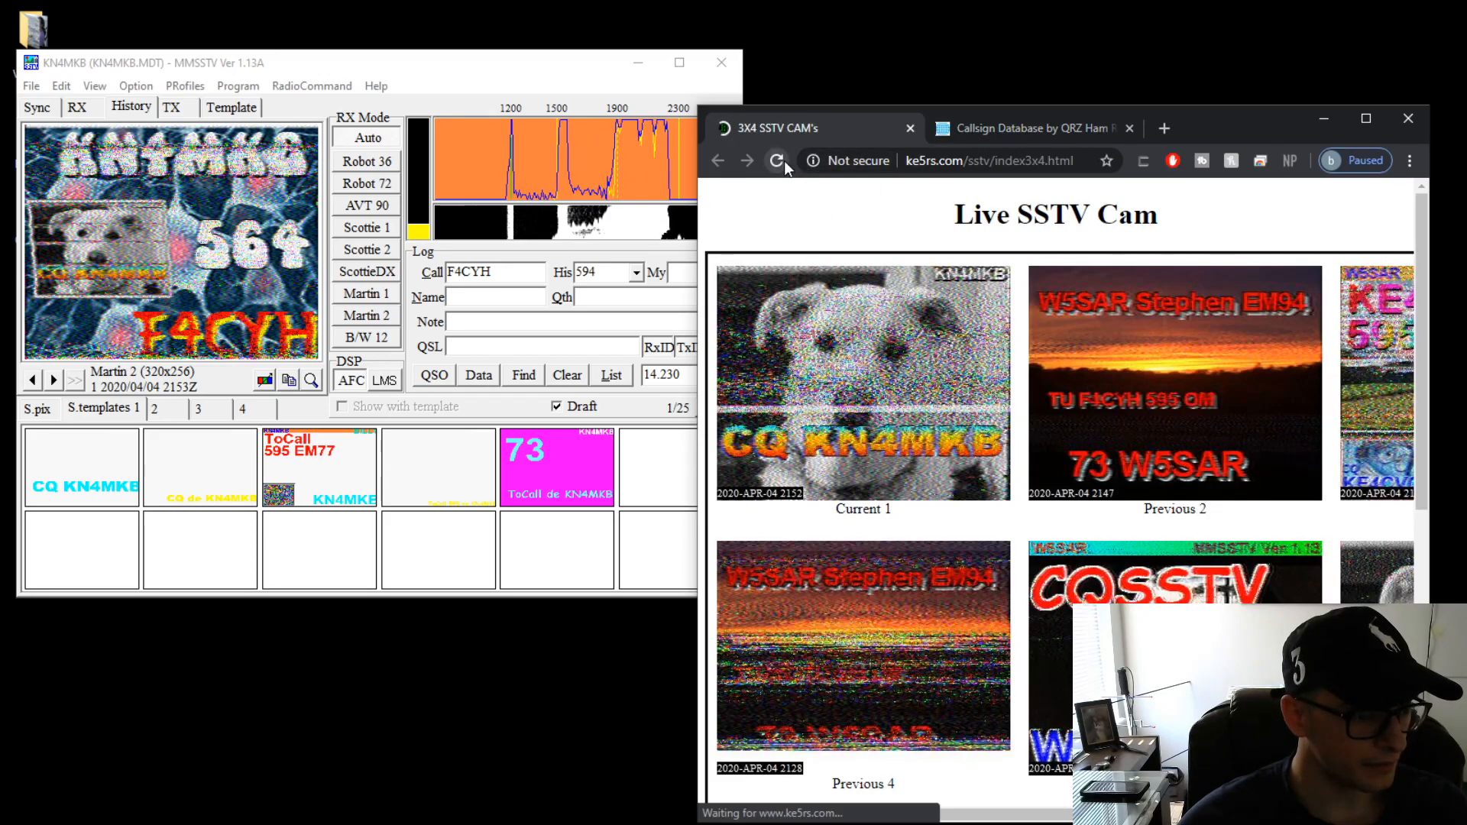
# - Look up F4CYH on QRZ.COM and read the listing for the station in Sarry, France
pyautogui.click(1029, 128)
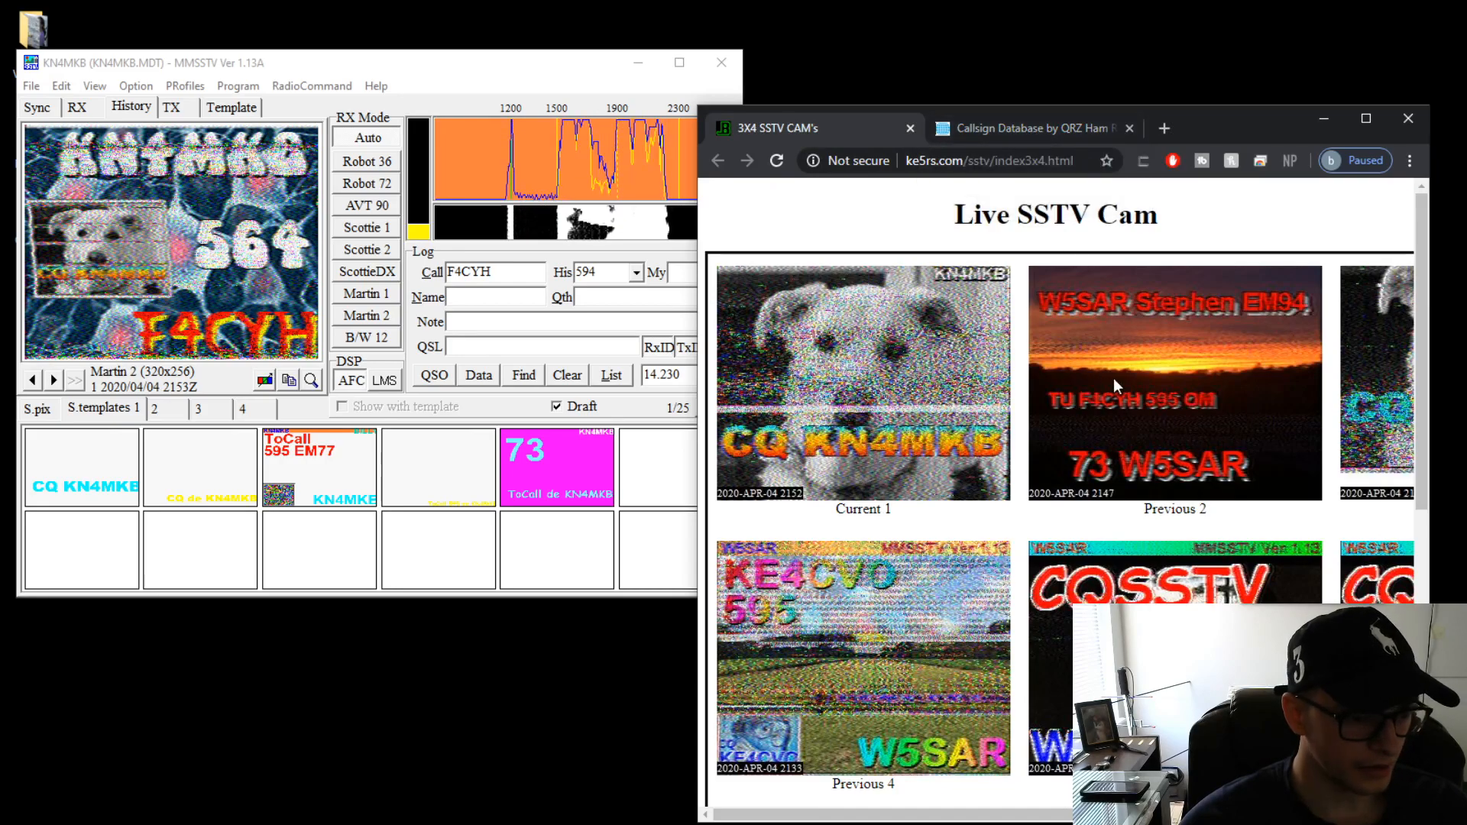
pyautogui.click(1029, 128)
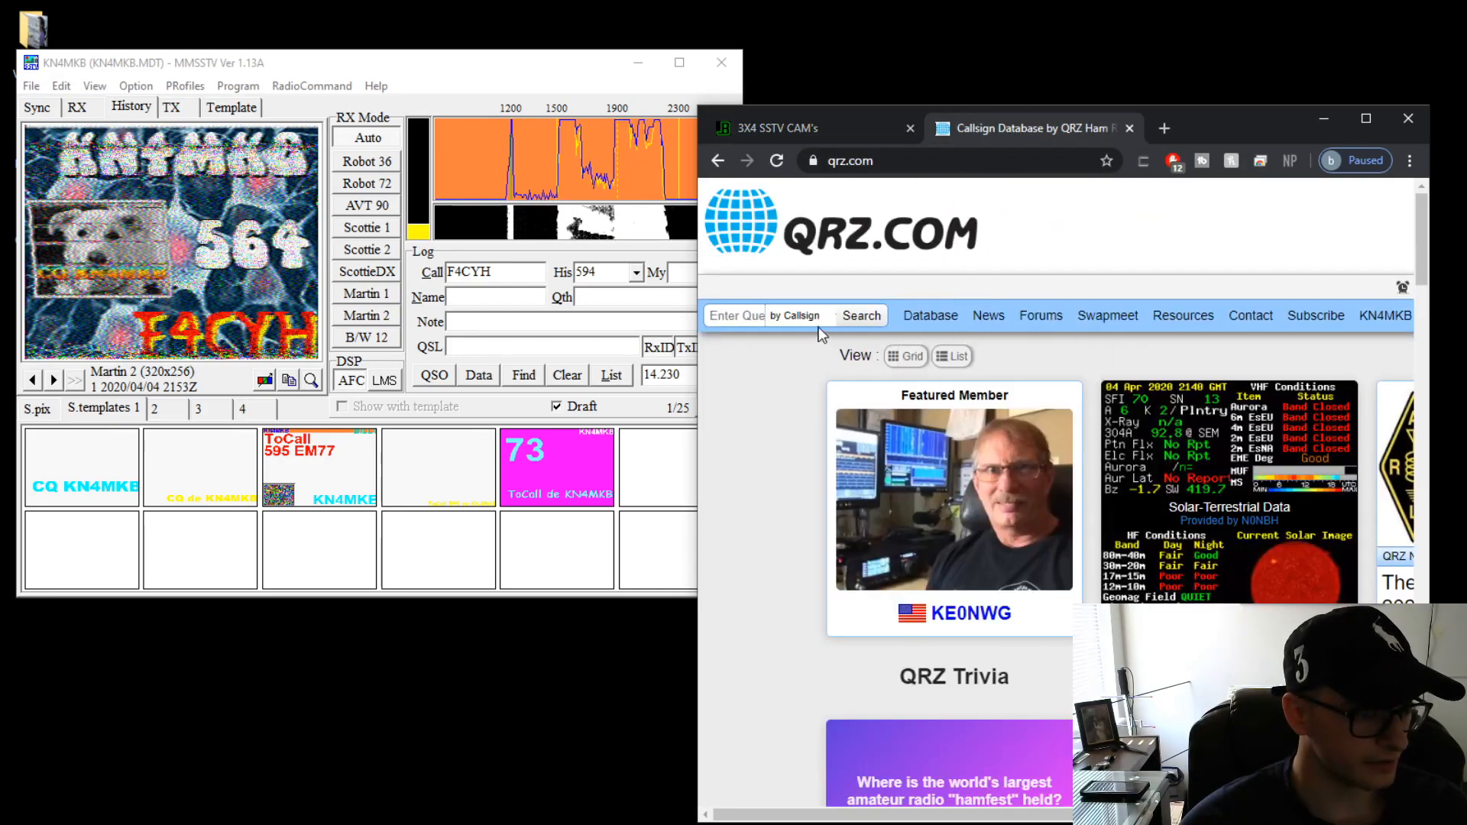
pyautogui.click(737, 314)
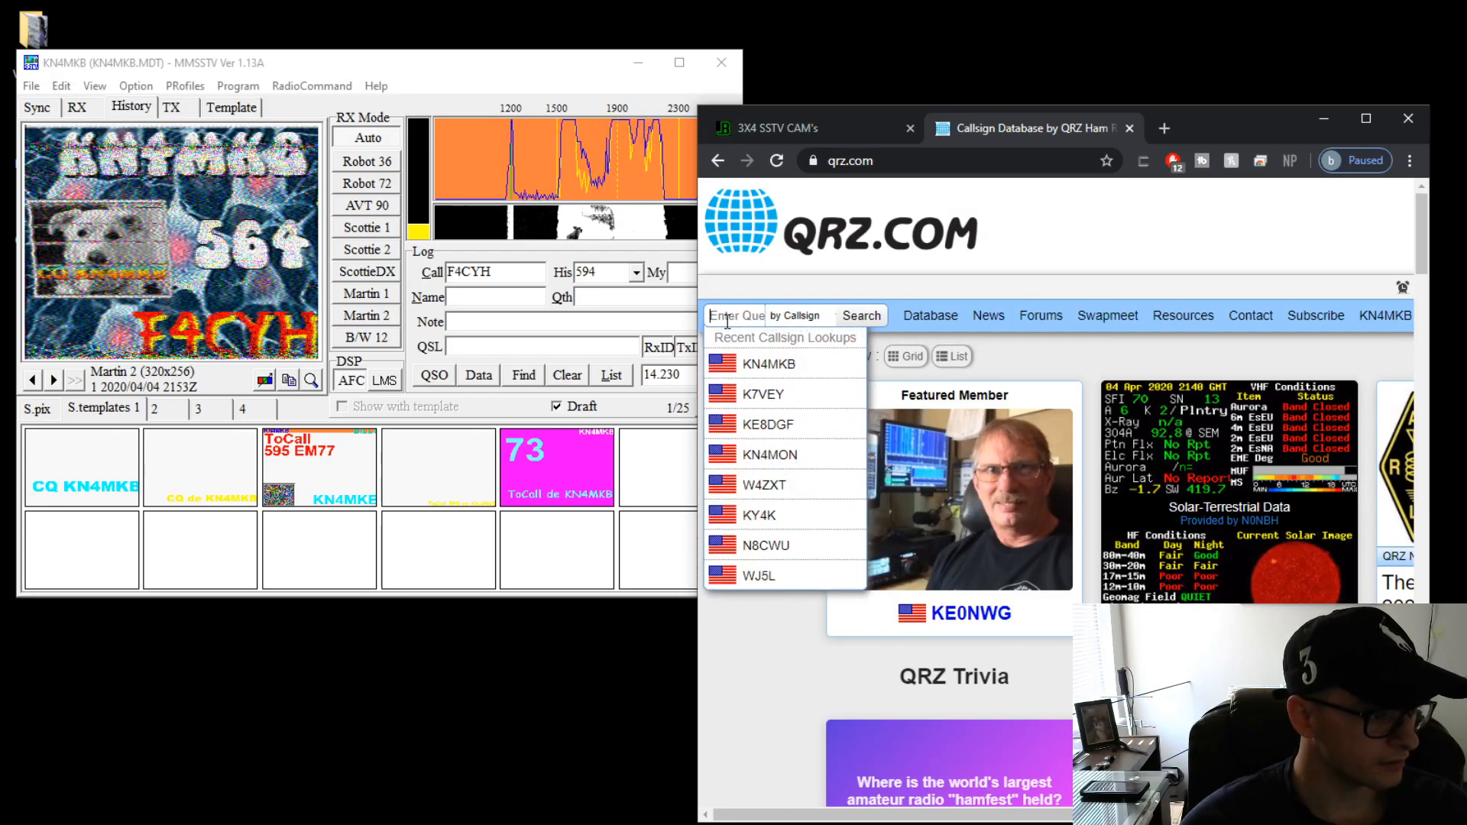
pyautogui.write('F4C')
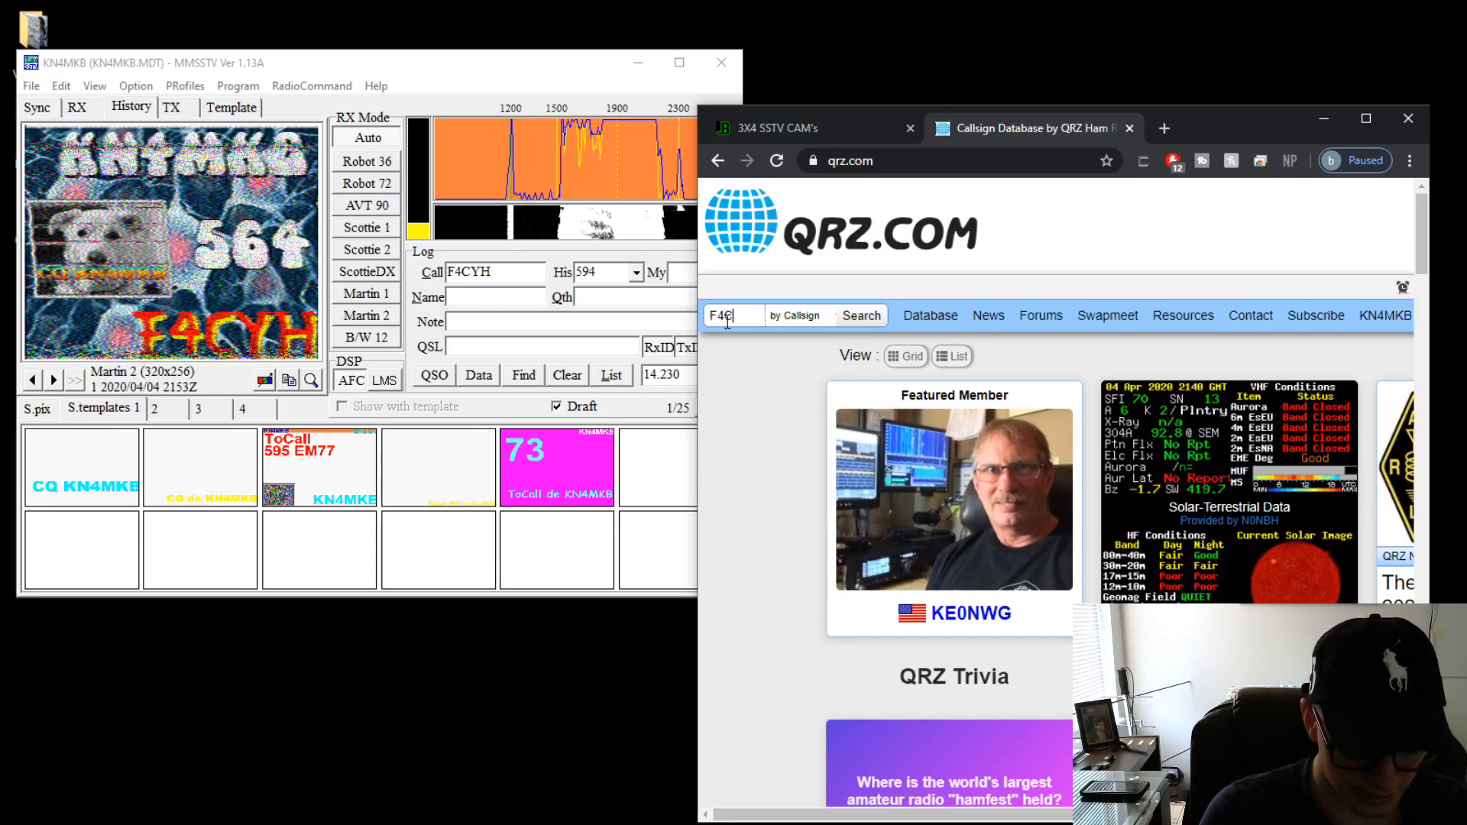
pyautogui.click(859, 315)
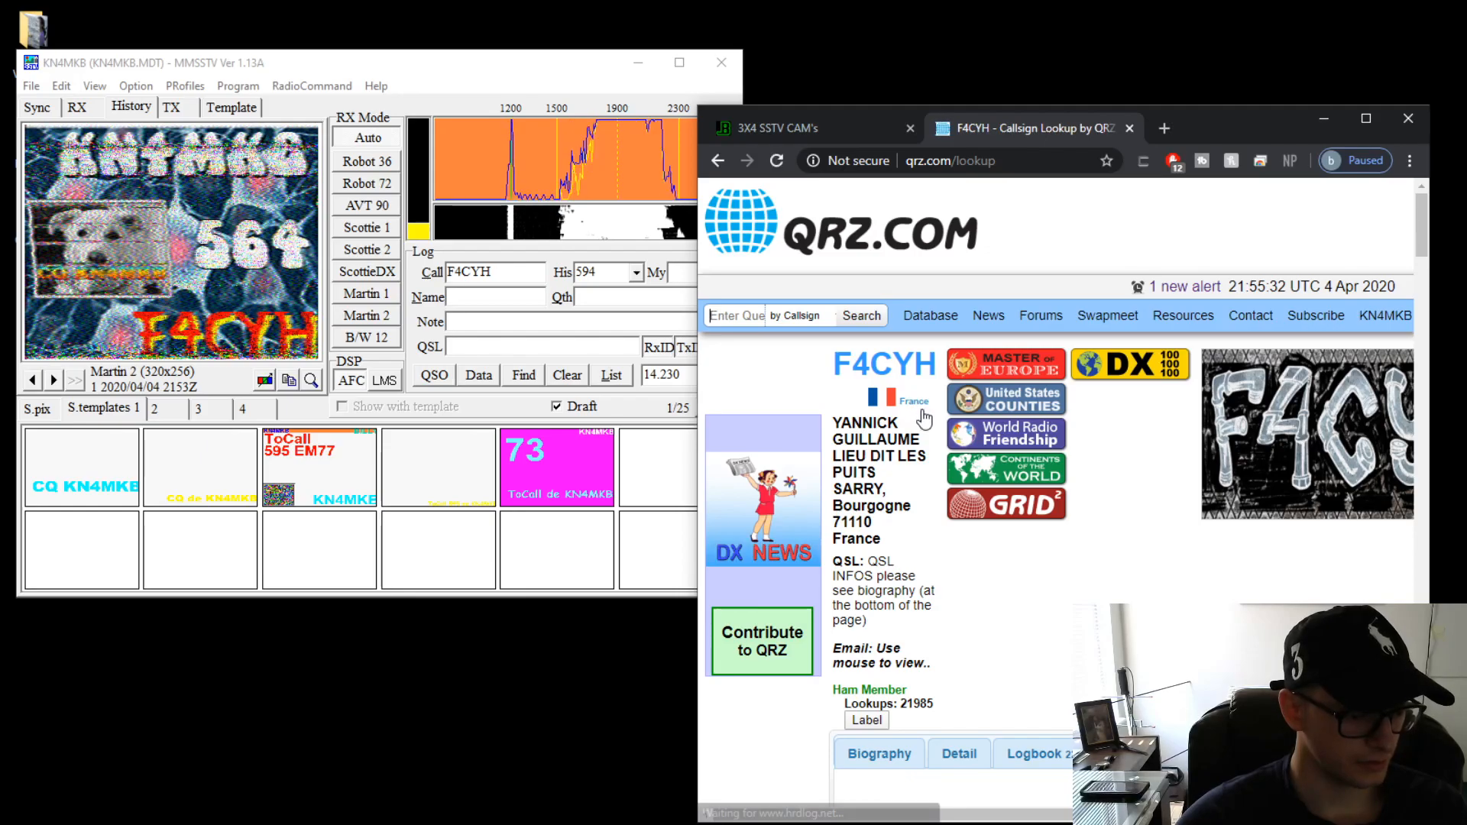
pyautogui.scroll(-3)
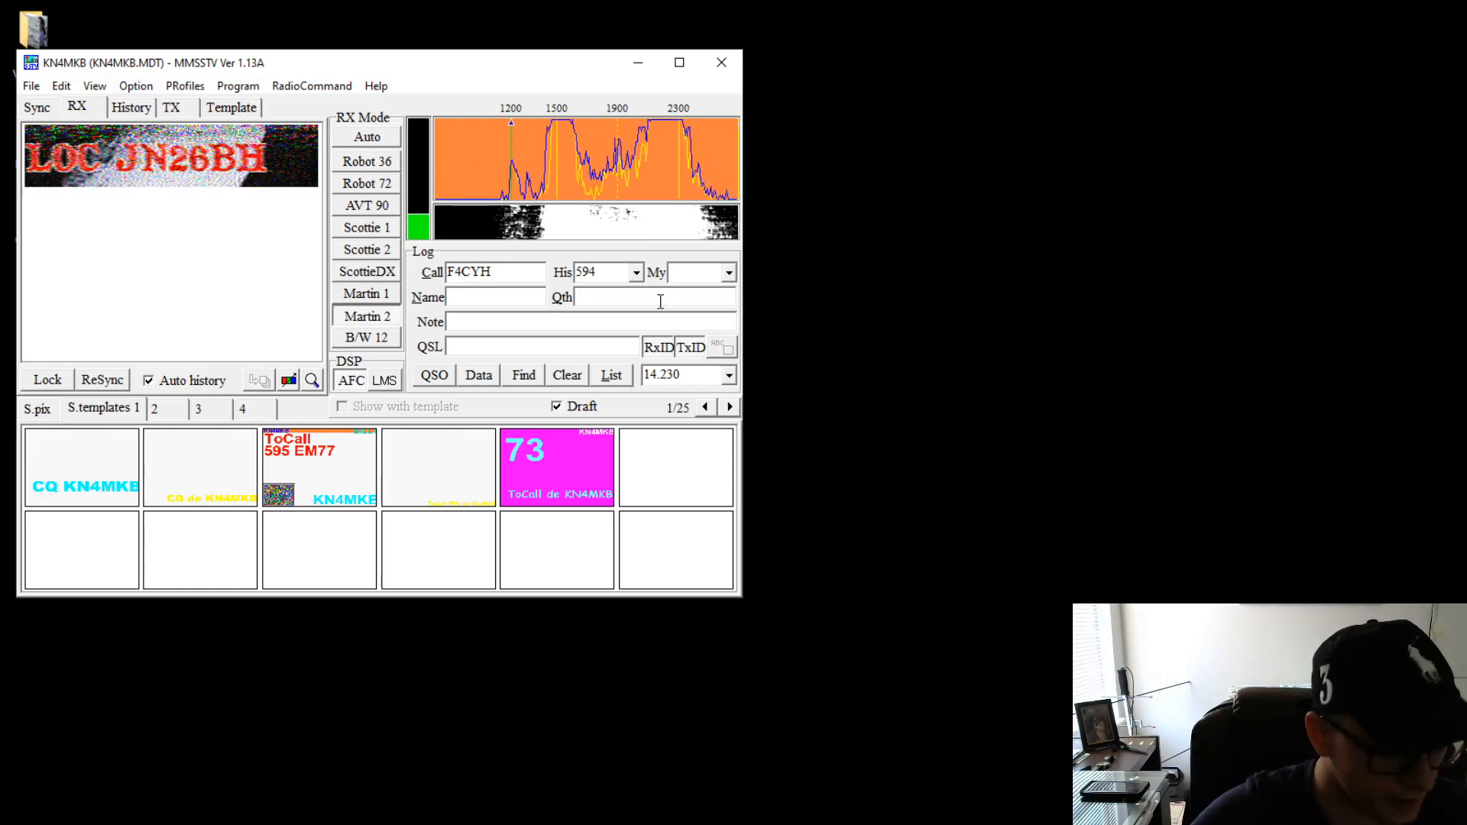
pyautogui.write('J')
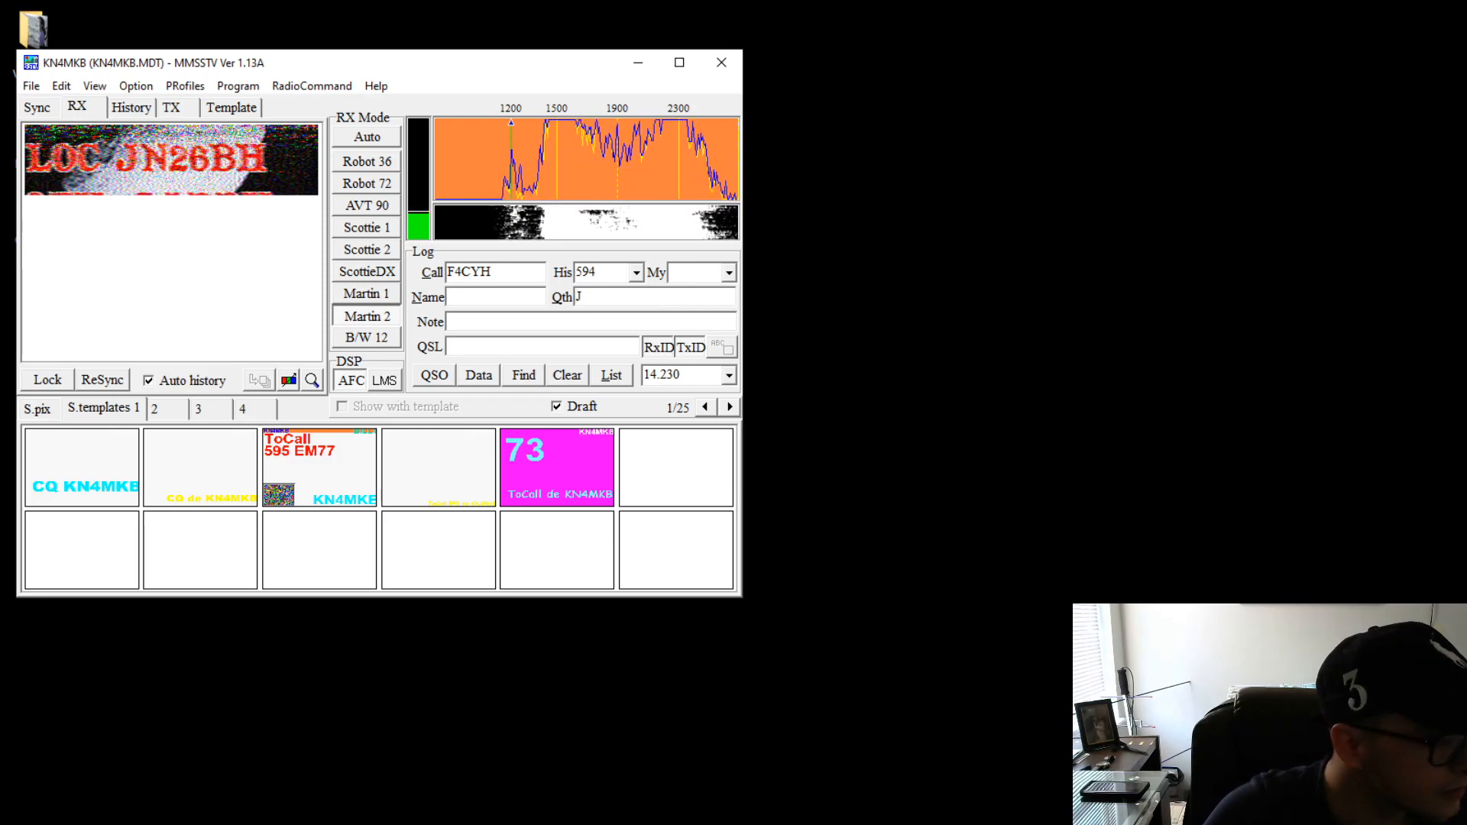
pyautogui.write('N26BH')
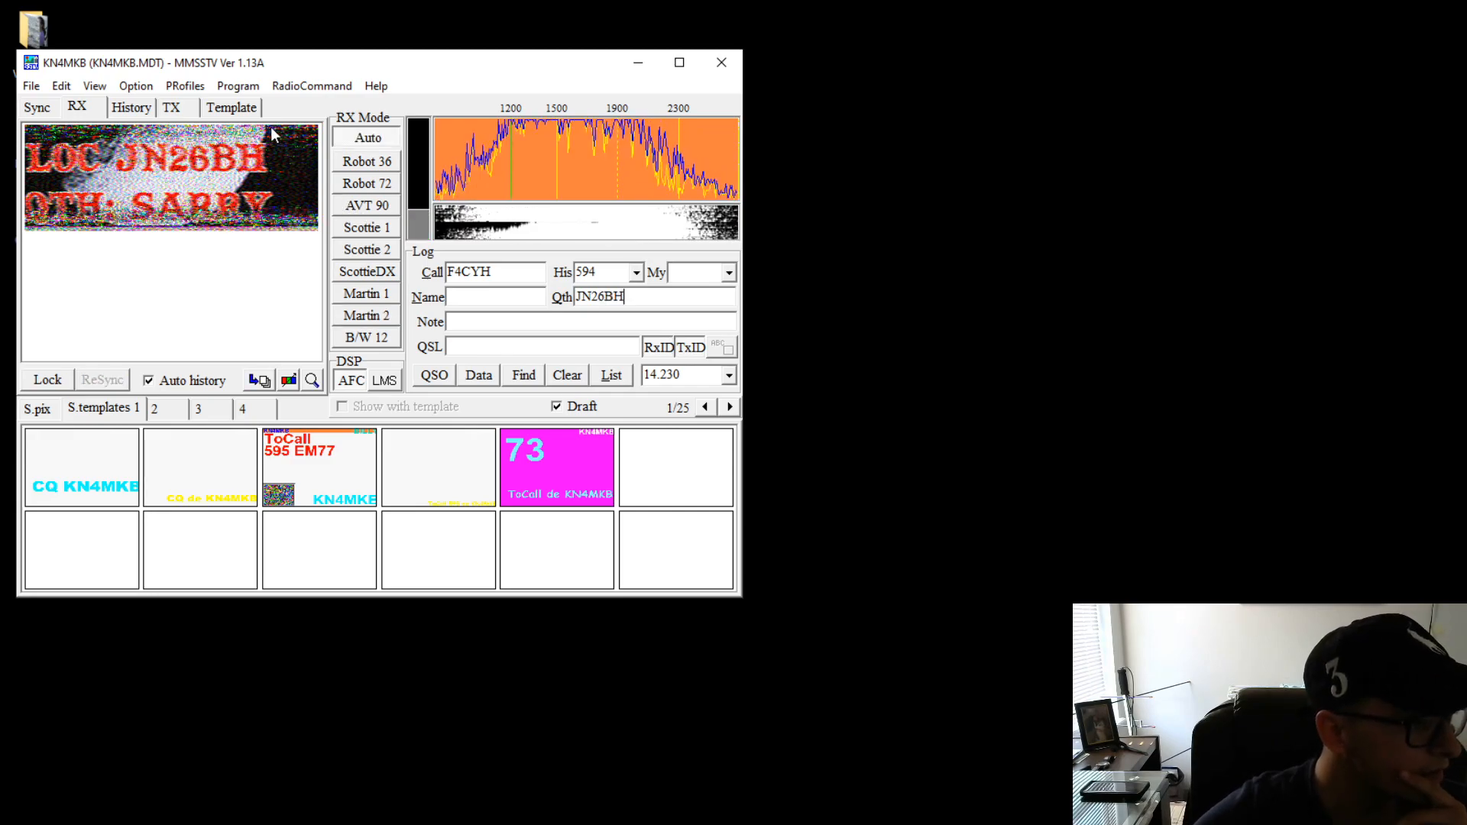
pyautogui.doubleClick(599, 297)
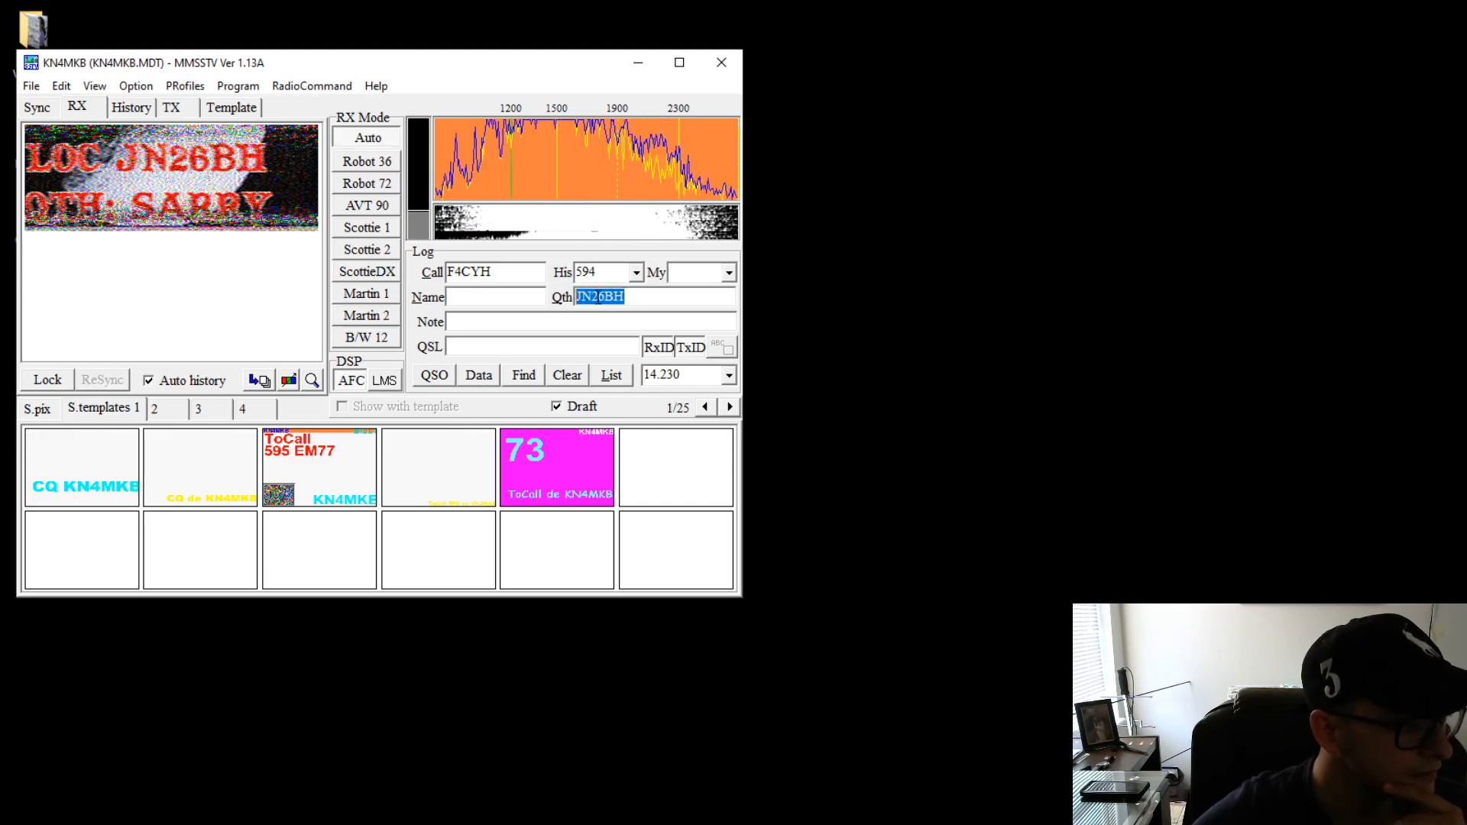
pyautogui.click(171, 107)
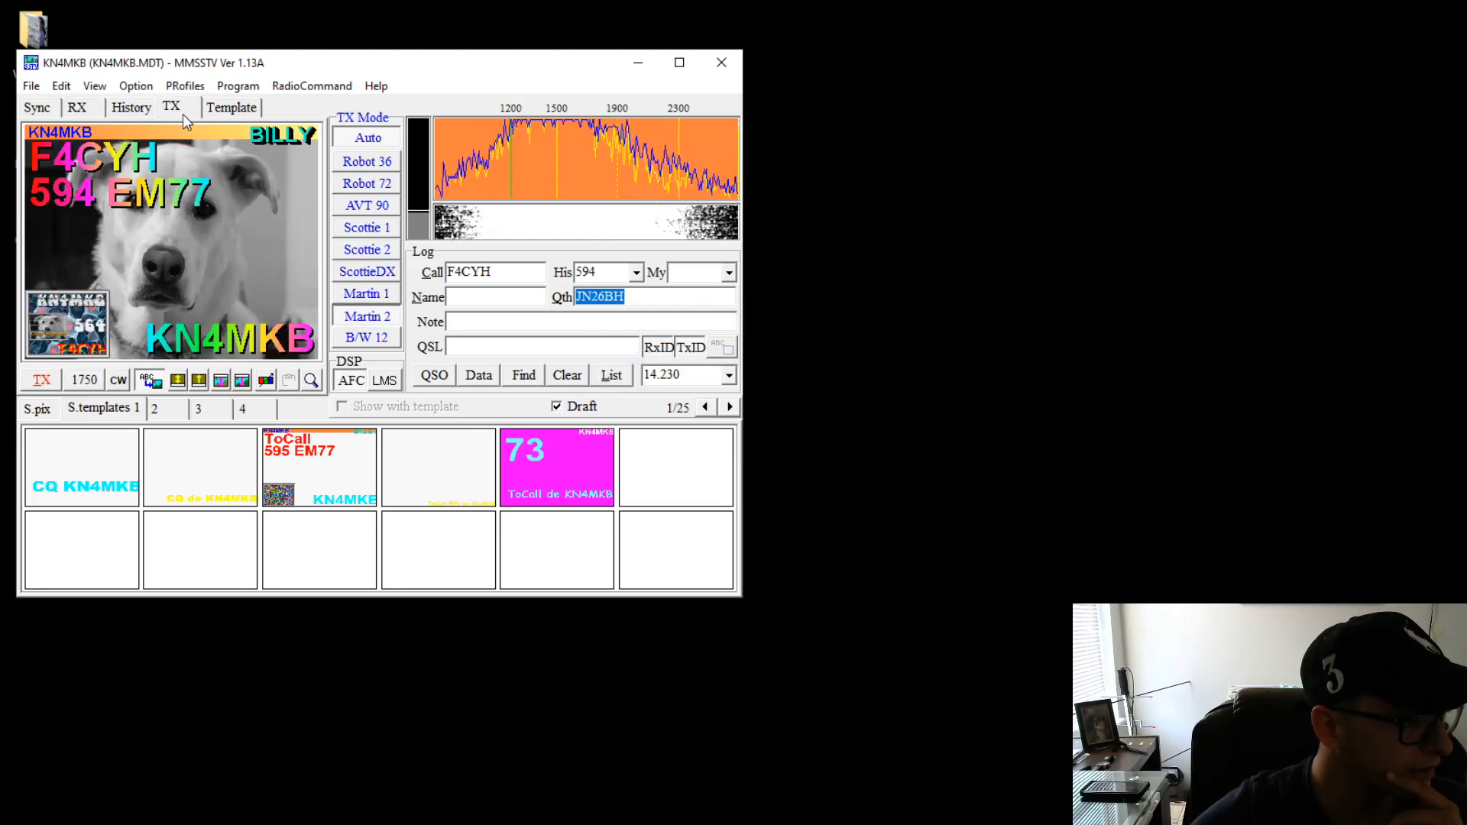
pyautogui.click(231, 107)
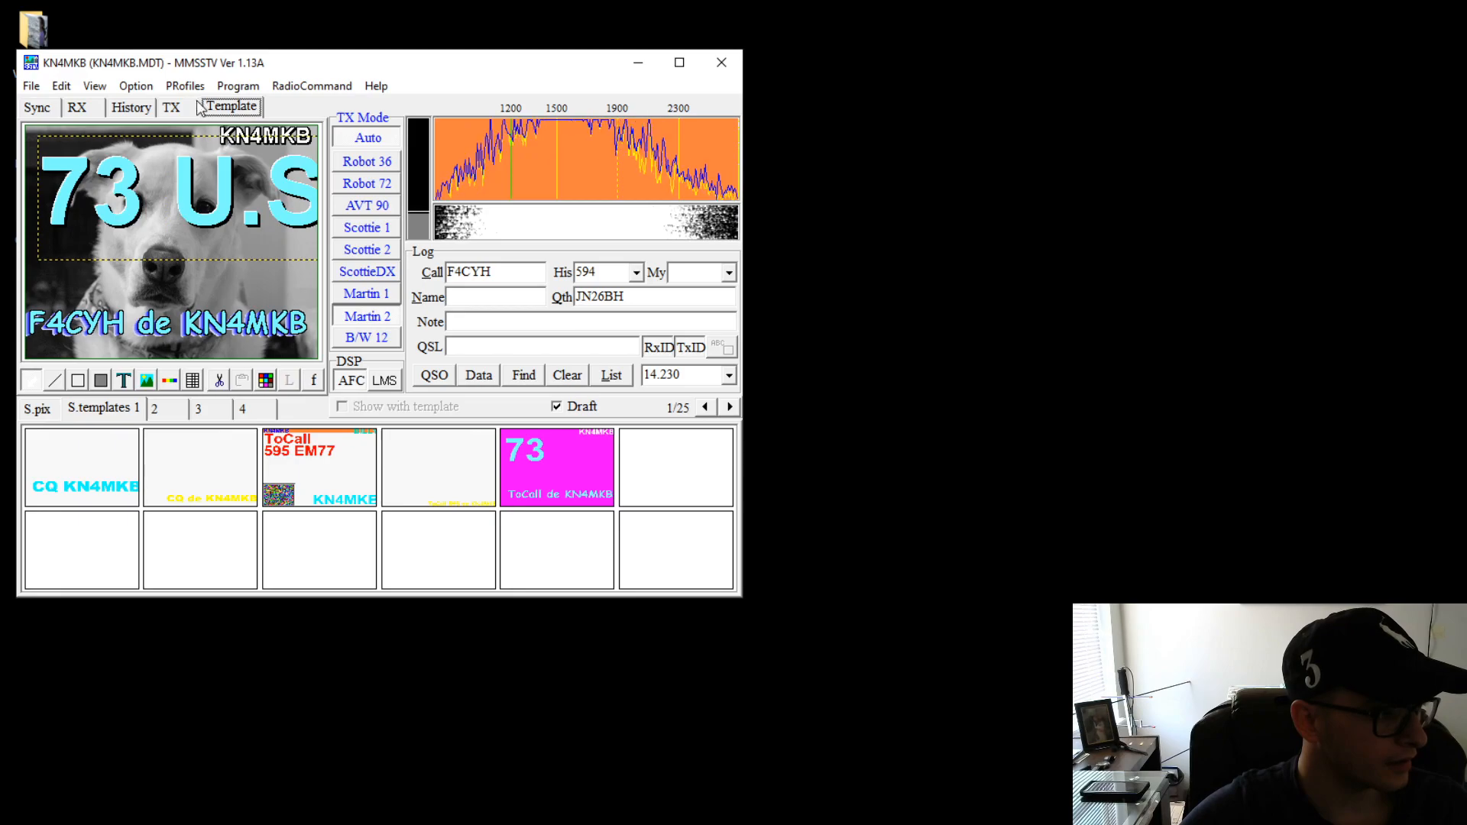
# - Carry the 73 sign-off picture to the outgoing view, then return to the received locator picture
pyautogui.click(171, 107)
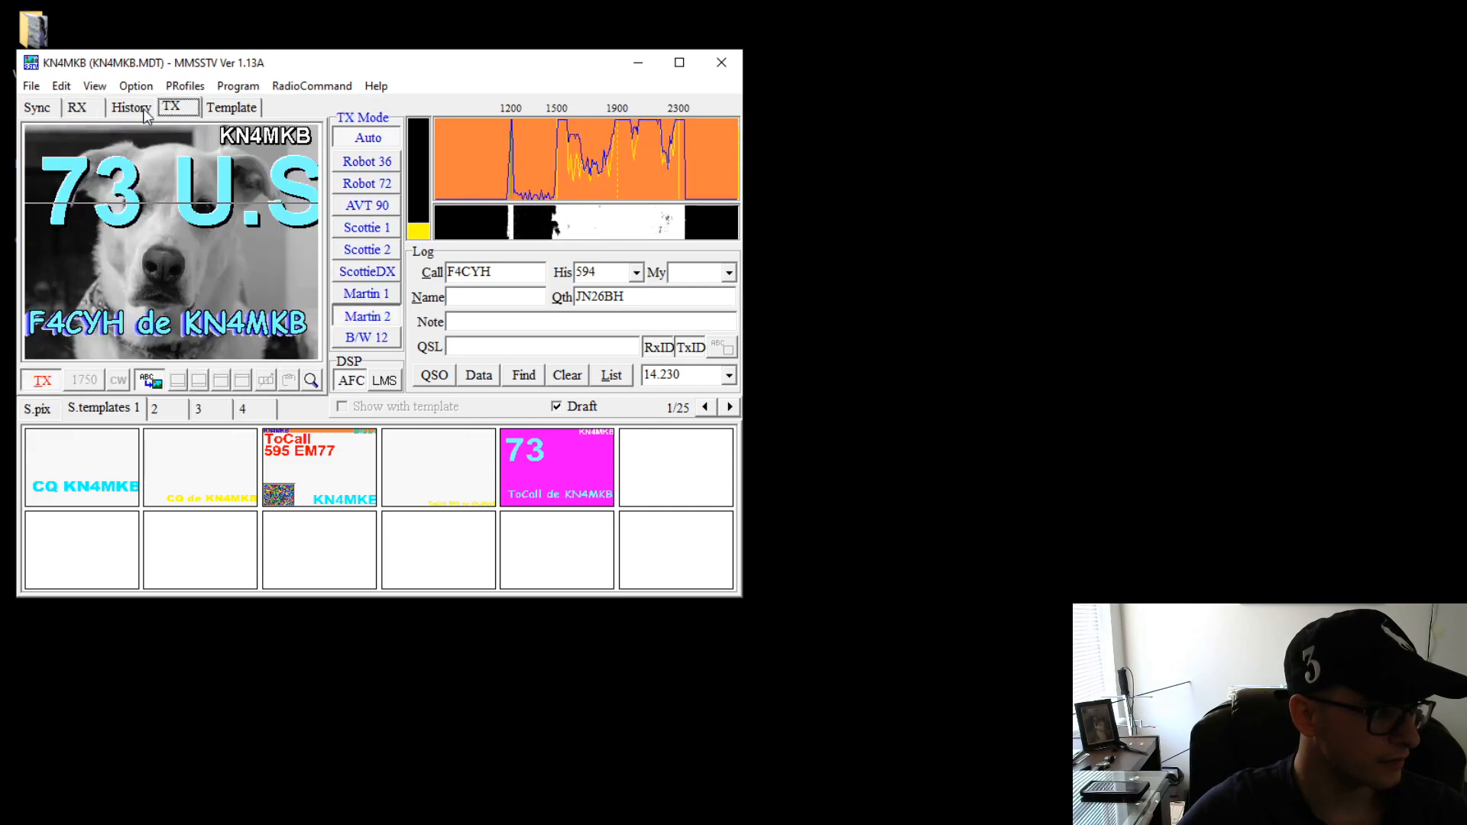
pyautogui.click(77, 107)
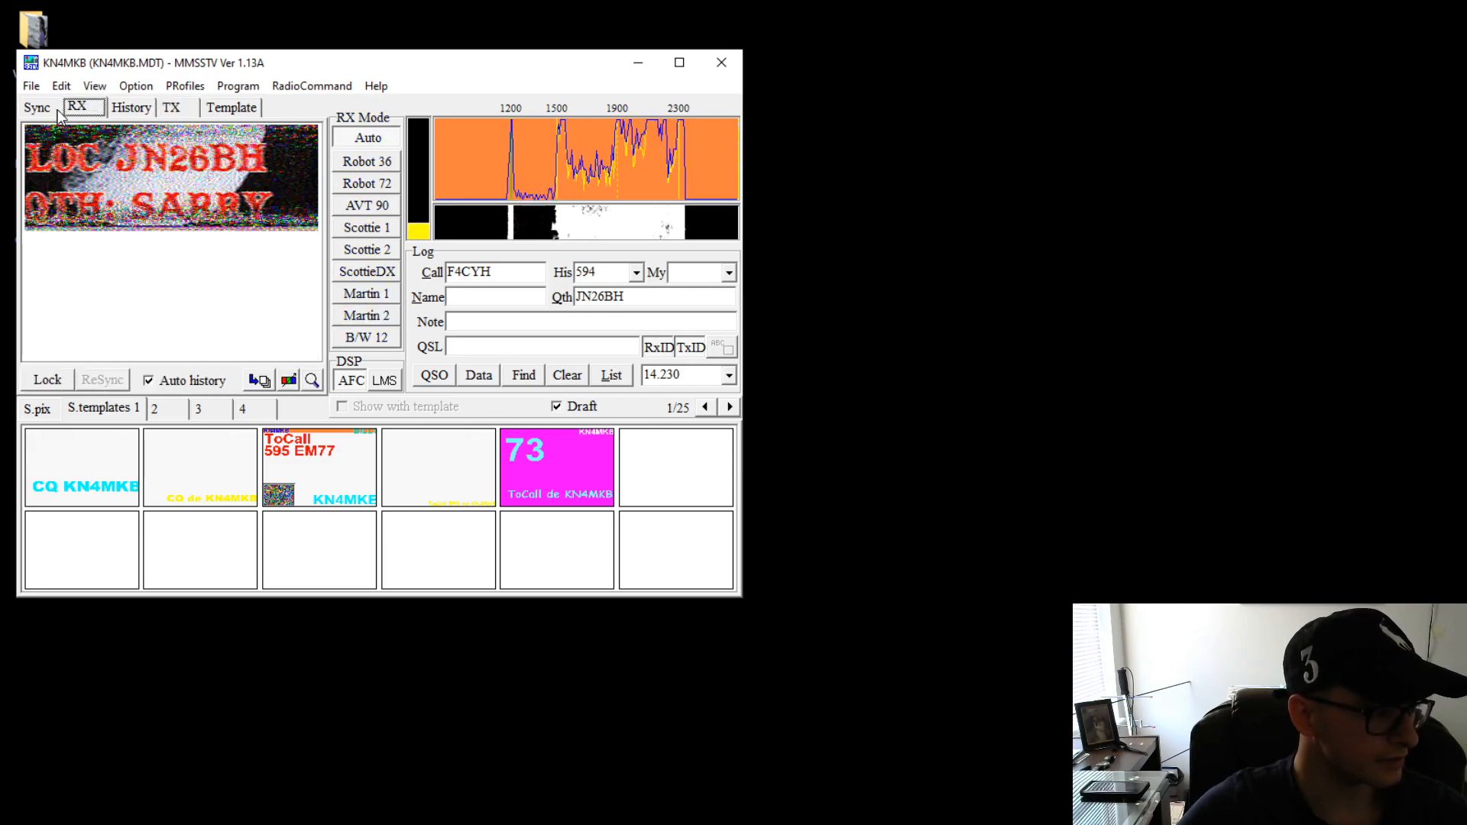
pyautogui.click(132, 107)
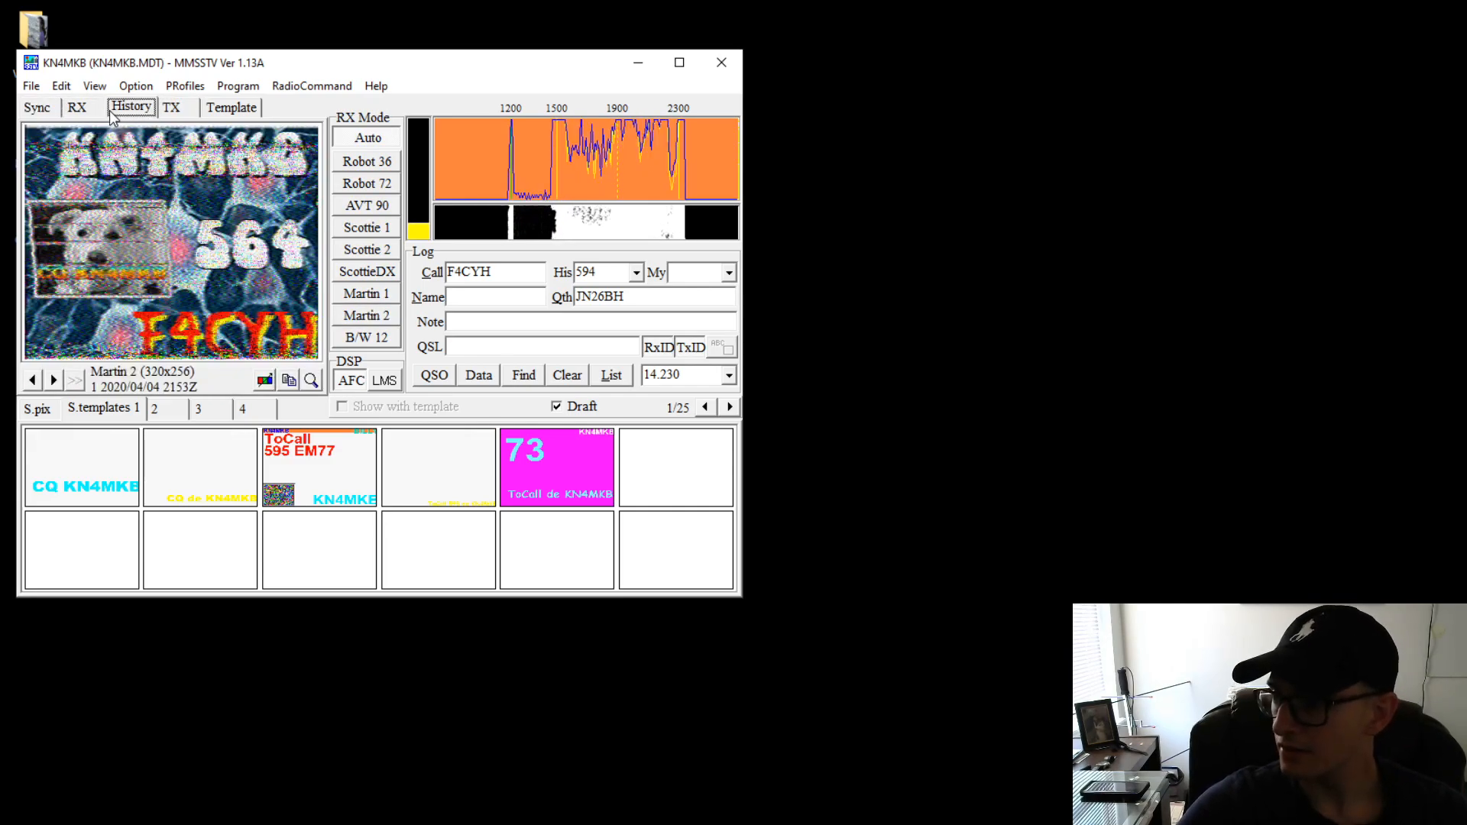
pyautogui.click(76, 107)
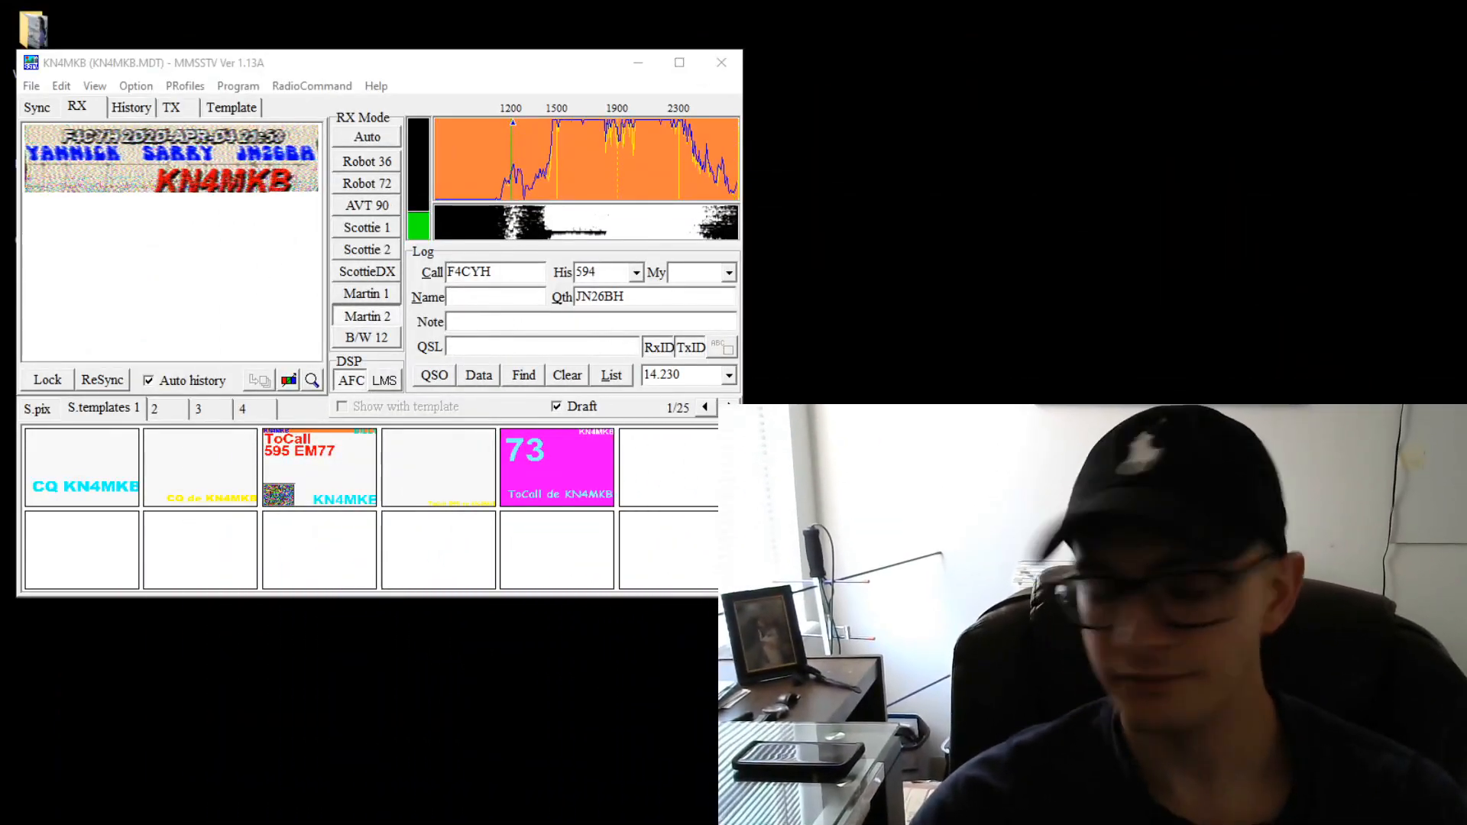